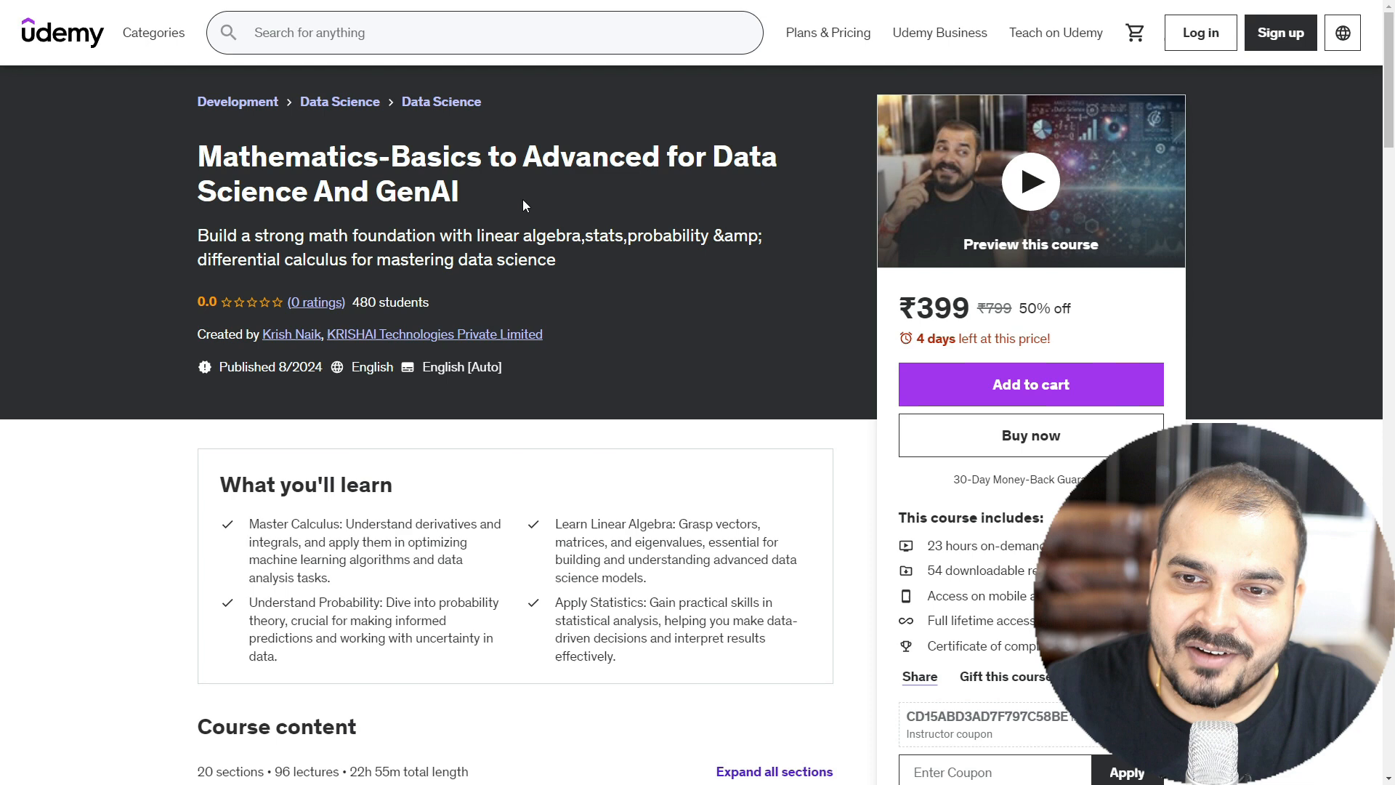
mouse_move(674, 352)
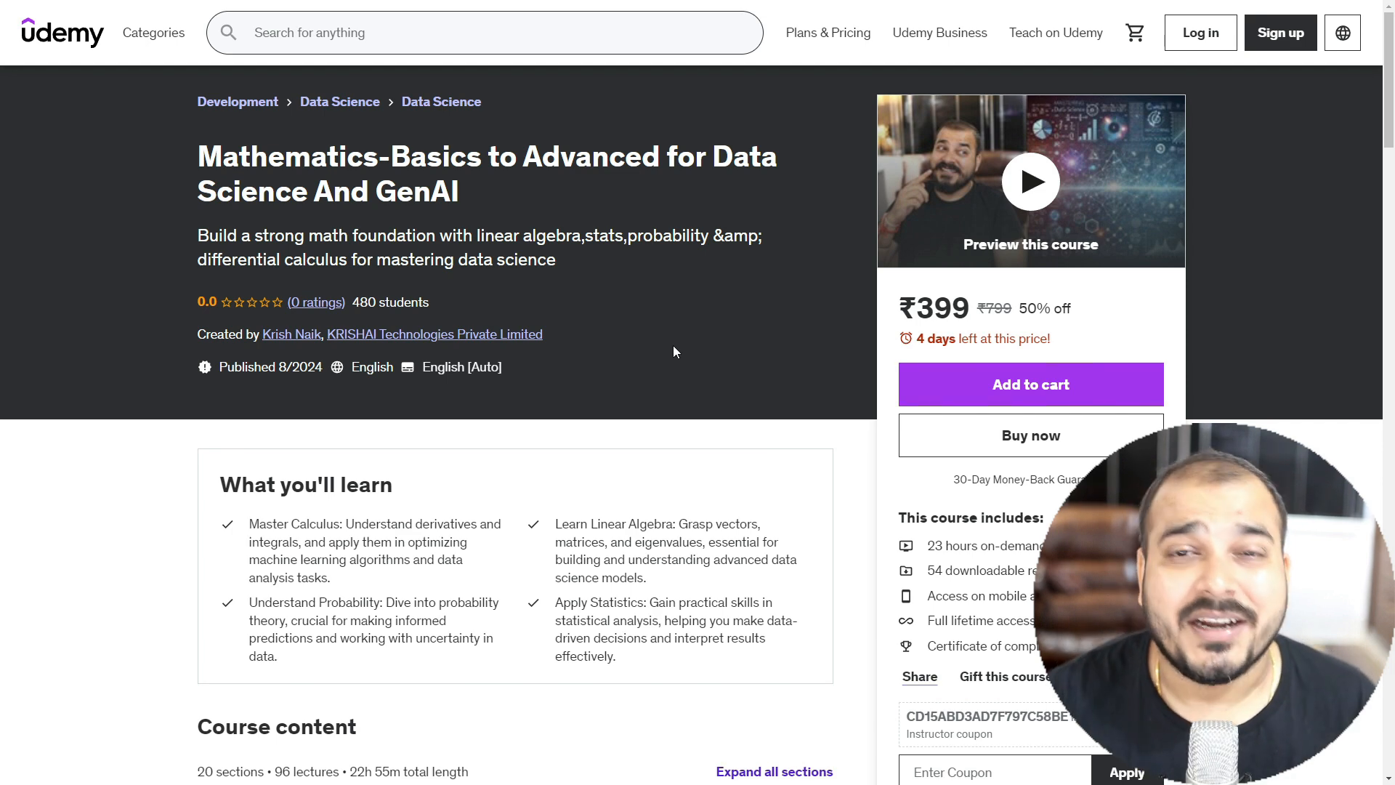
mouse_move(463, 369)
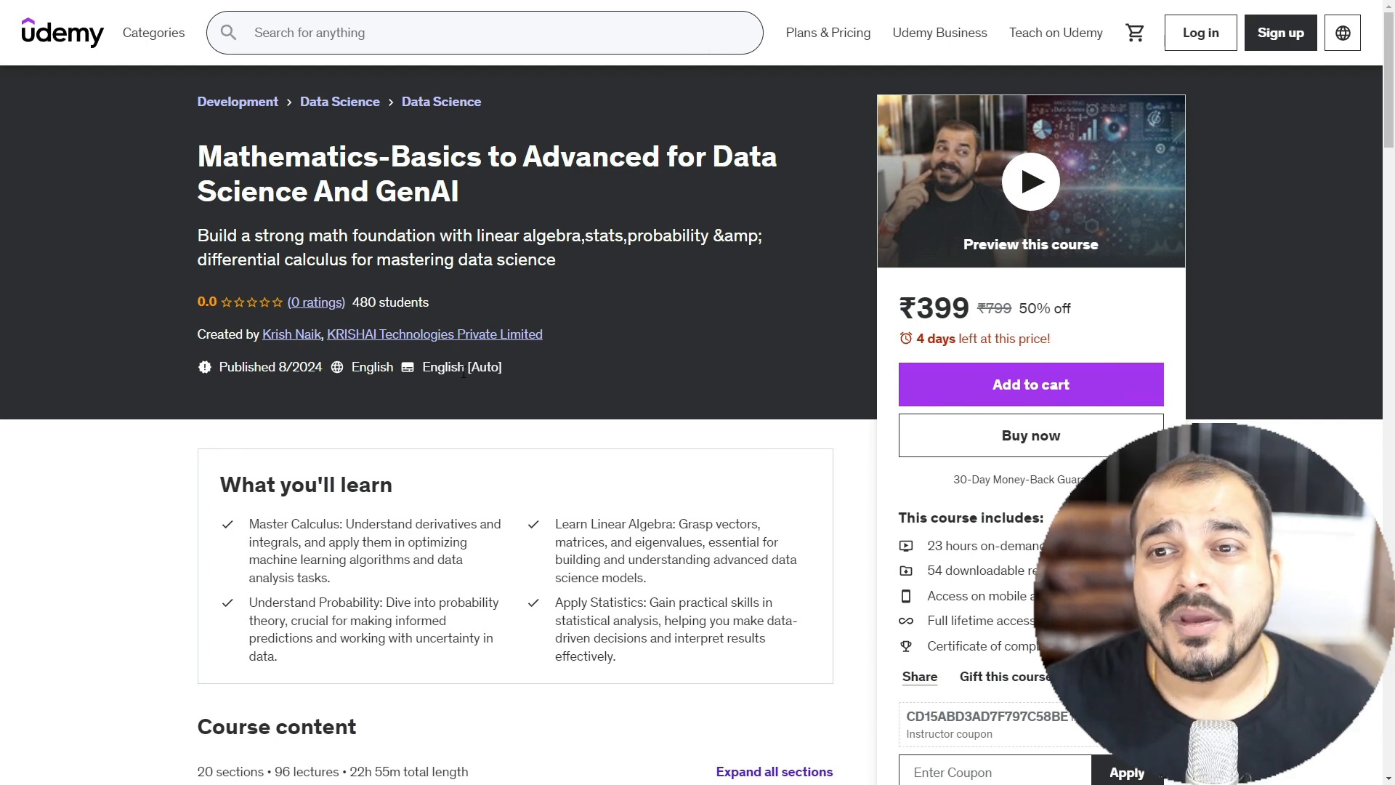
- Scroll to Course content and expand the Introduction To Linear Algebra section's lectures
scroll("down", 3)
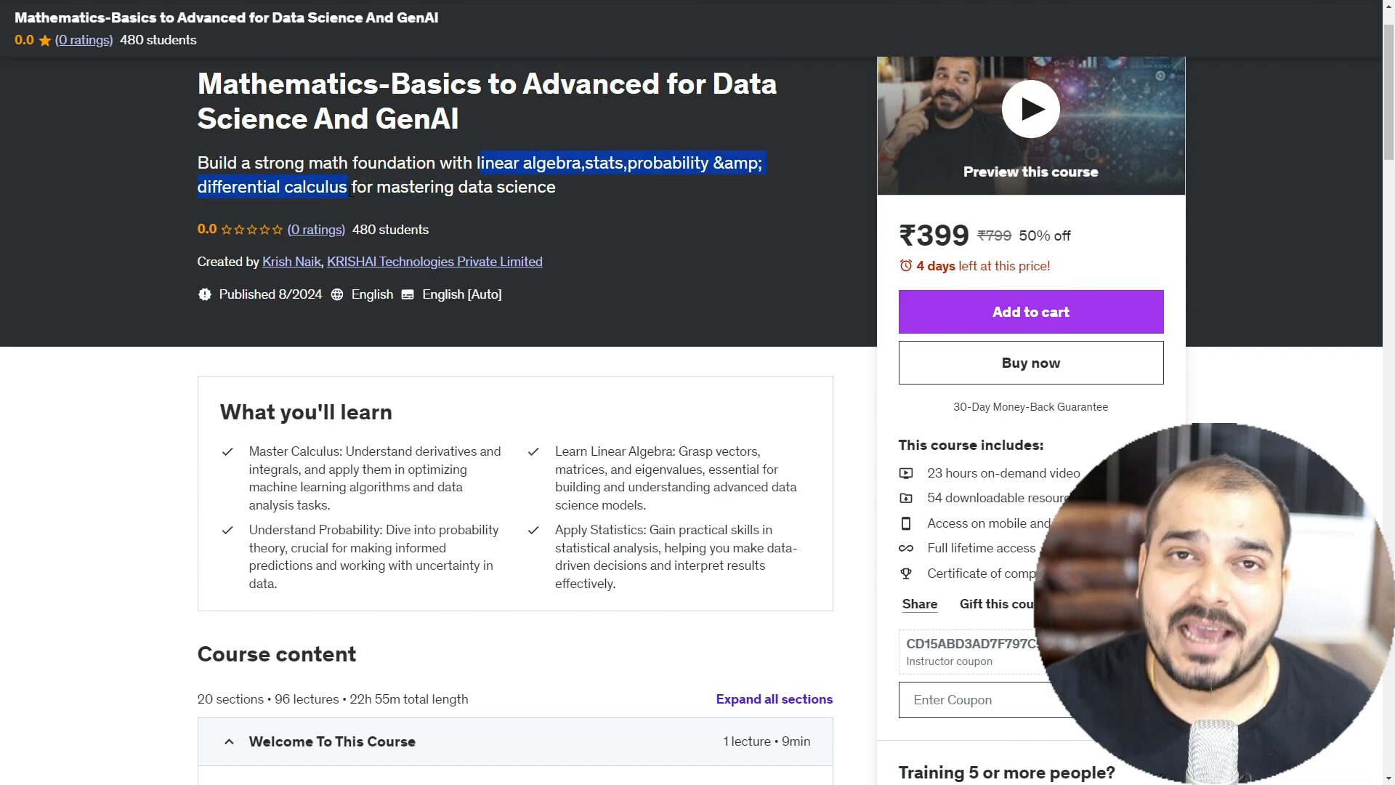
mouse_move(404, 247)
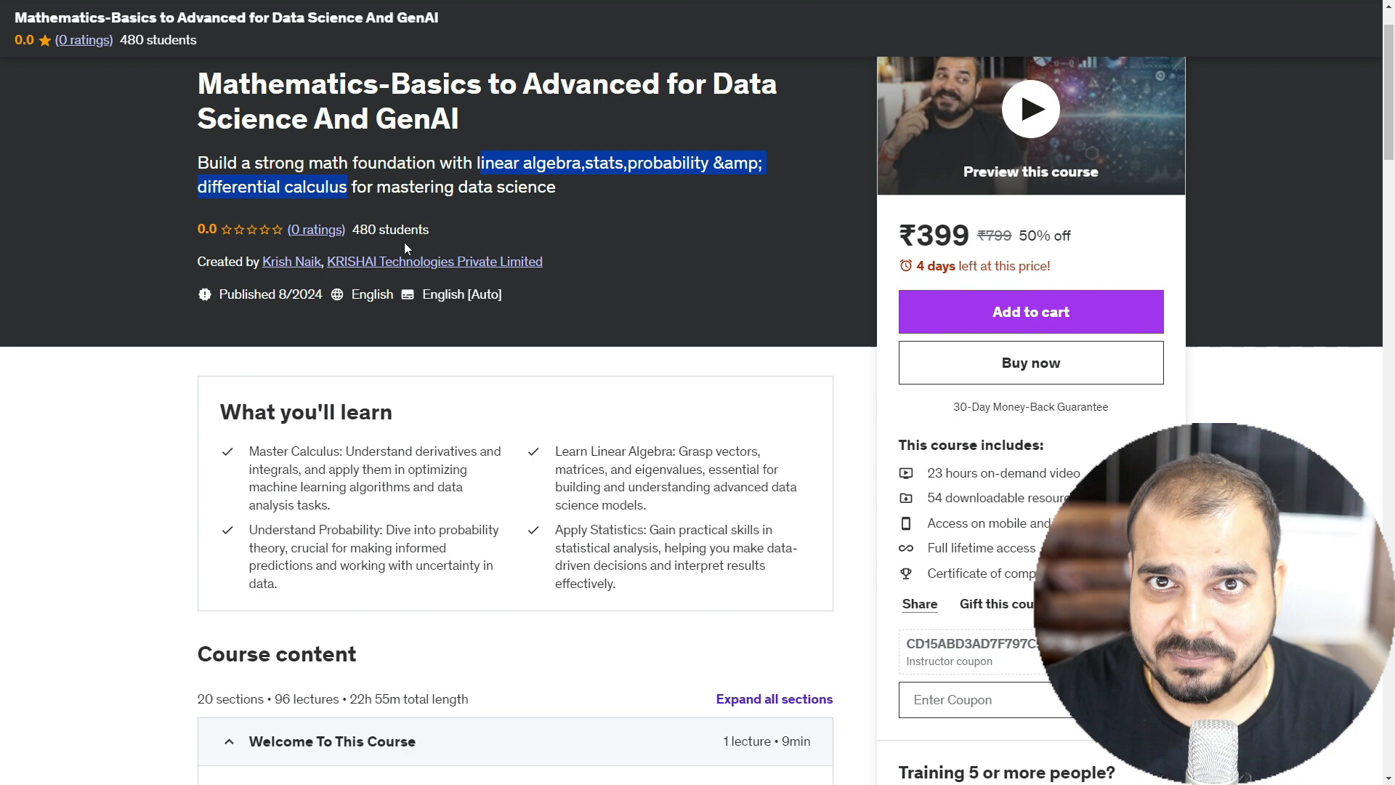
mouse_move(442, 262)
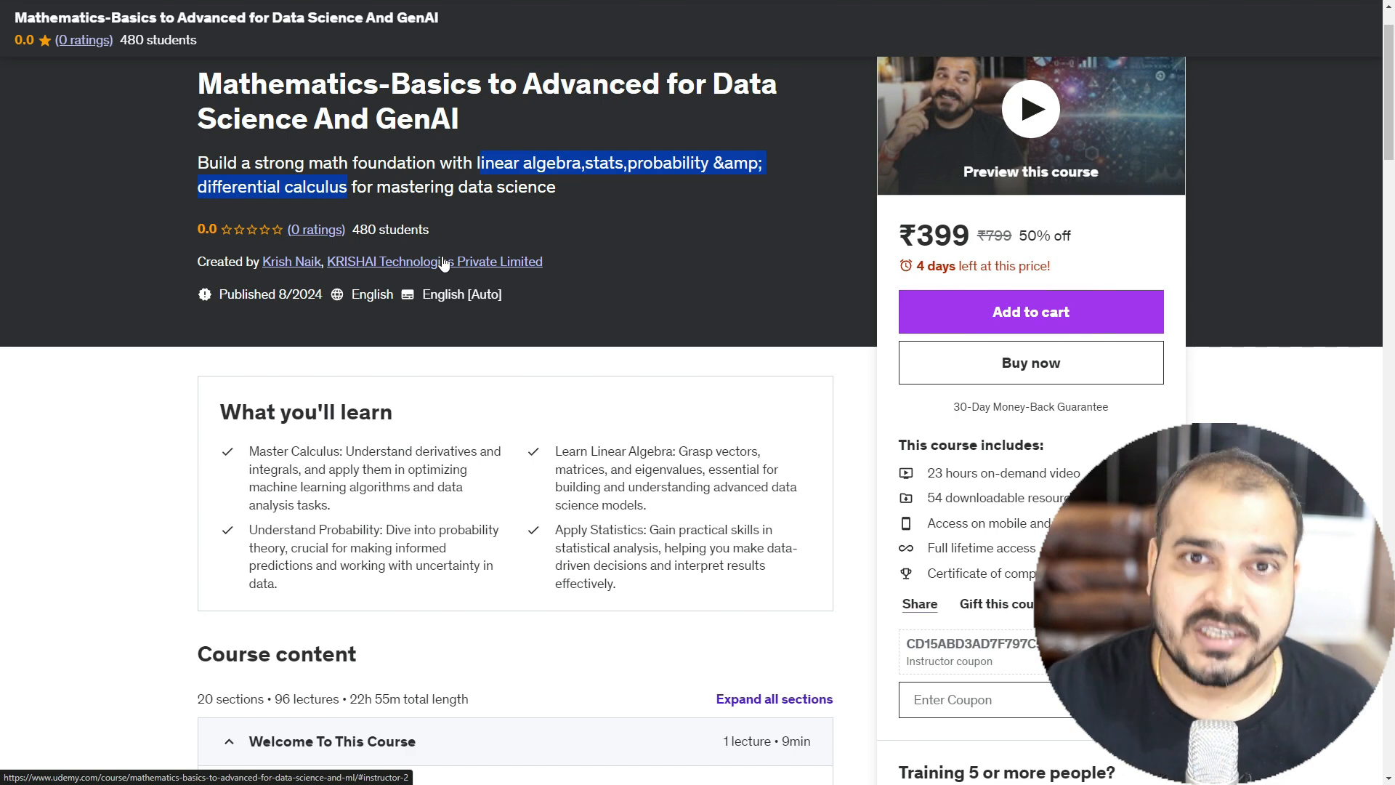
scroll("up", 3)
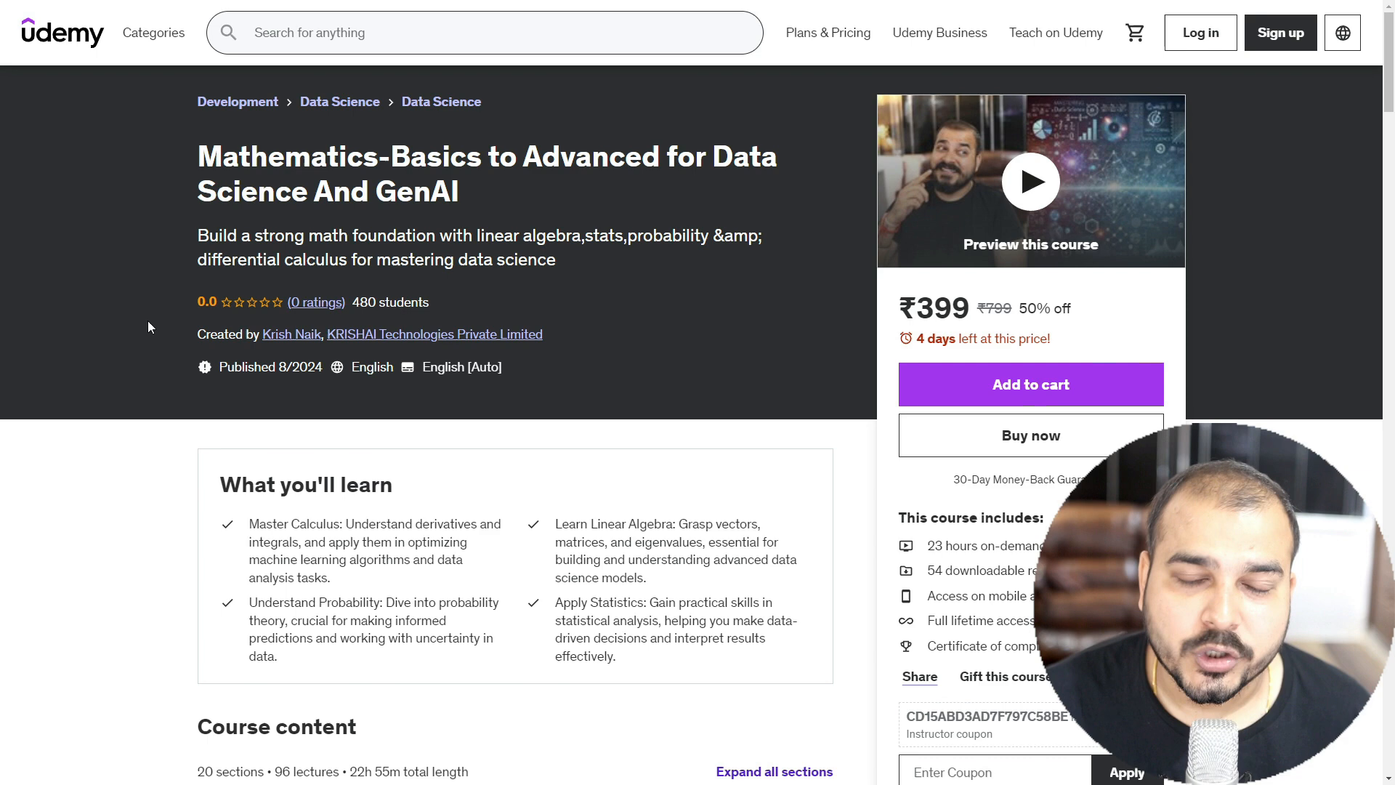
mouse_move(482, 484)
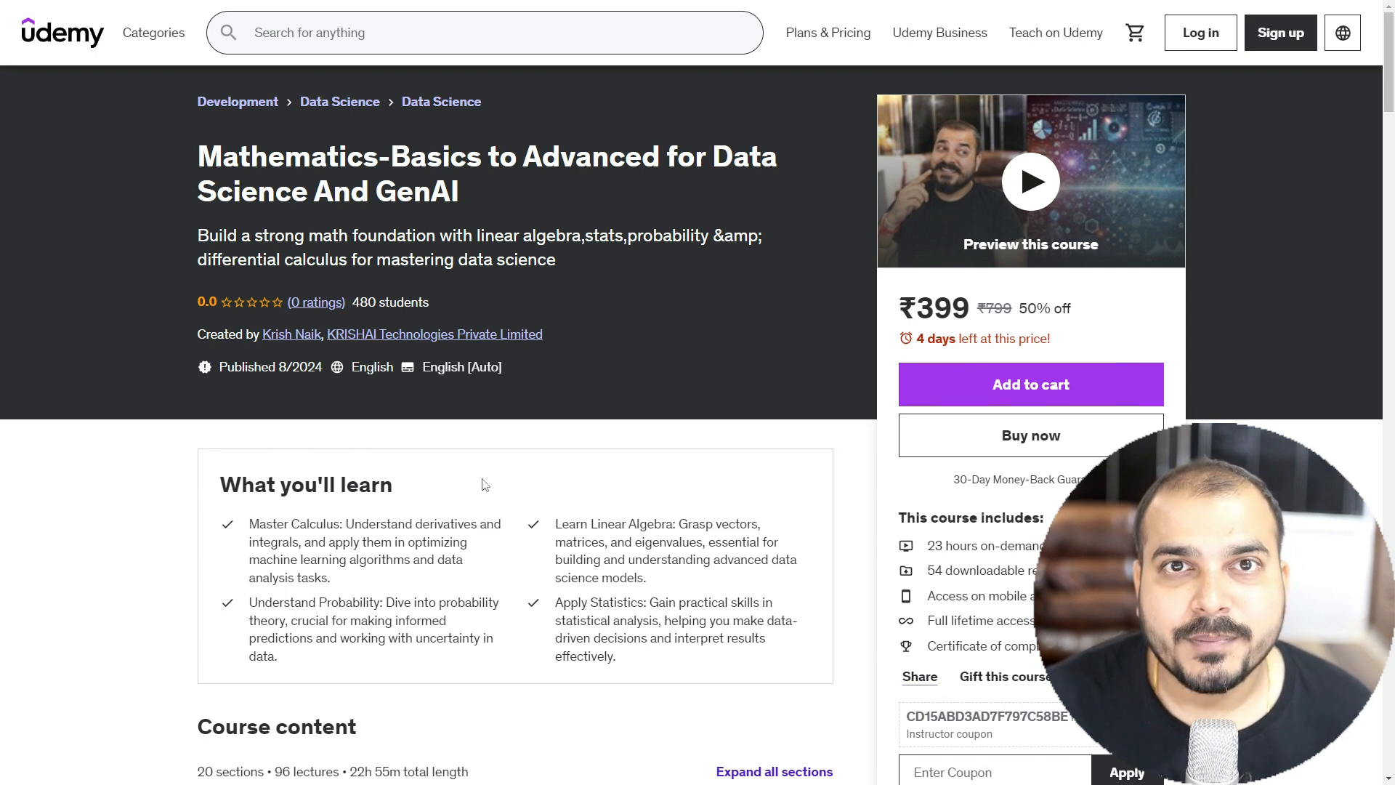
scroll("down", 3)
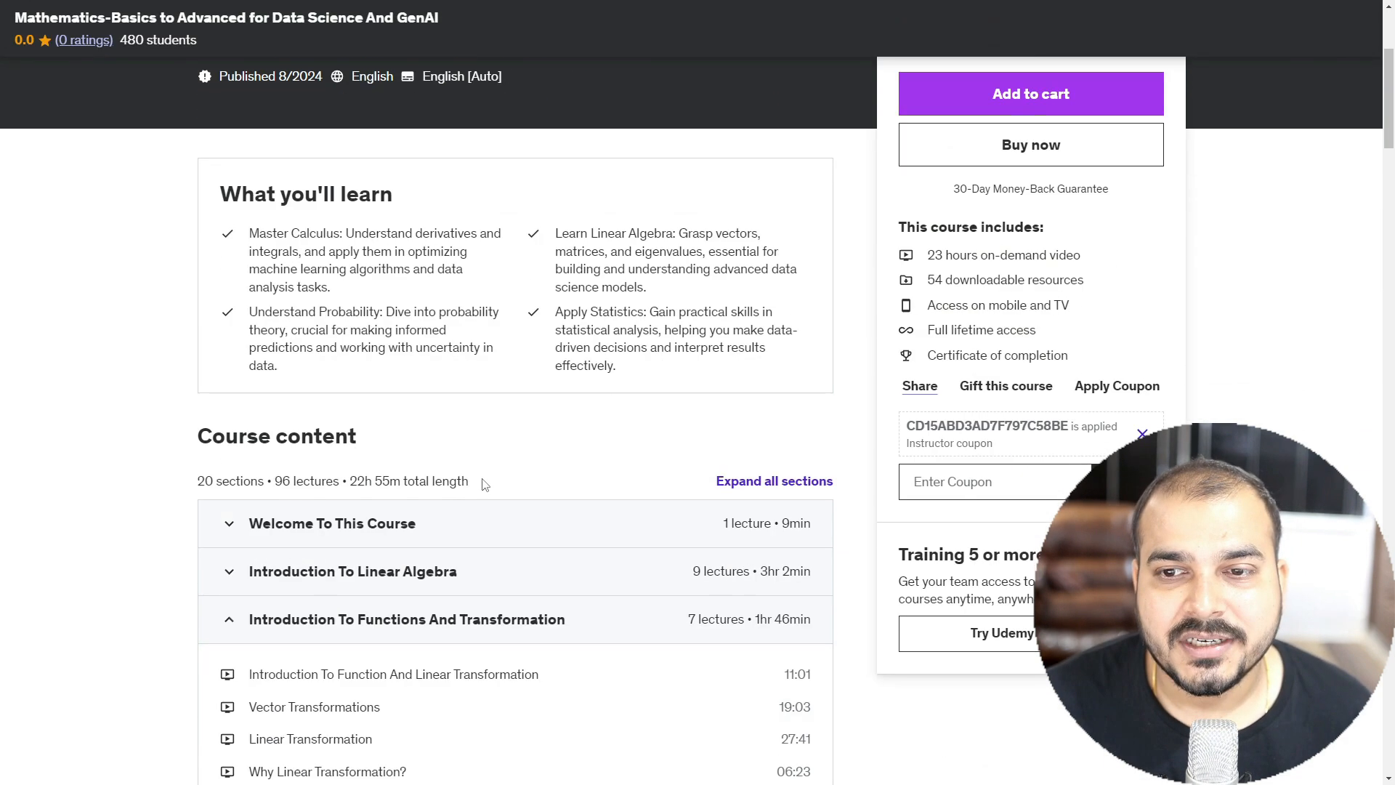
scroll("down", 3)
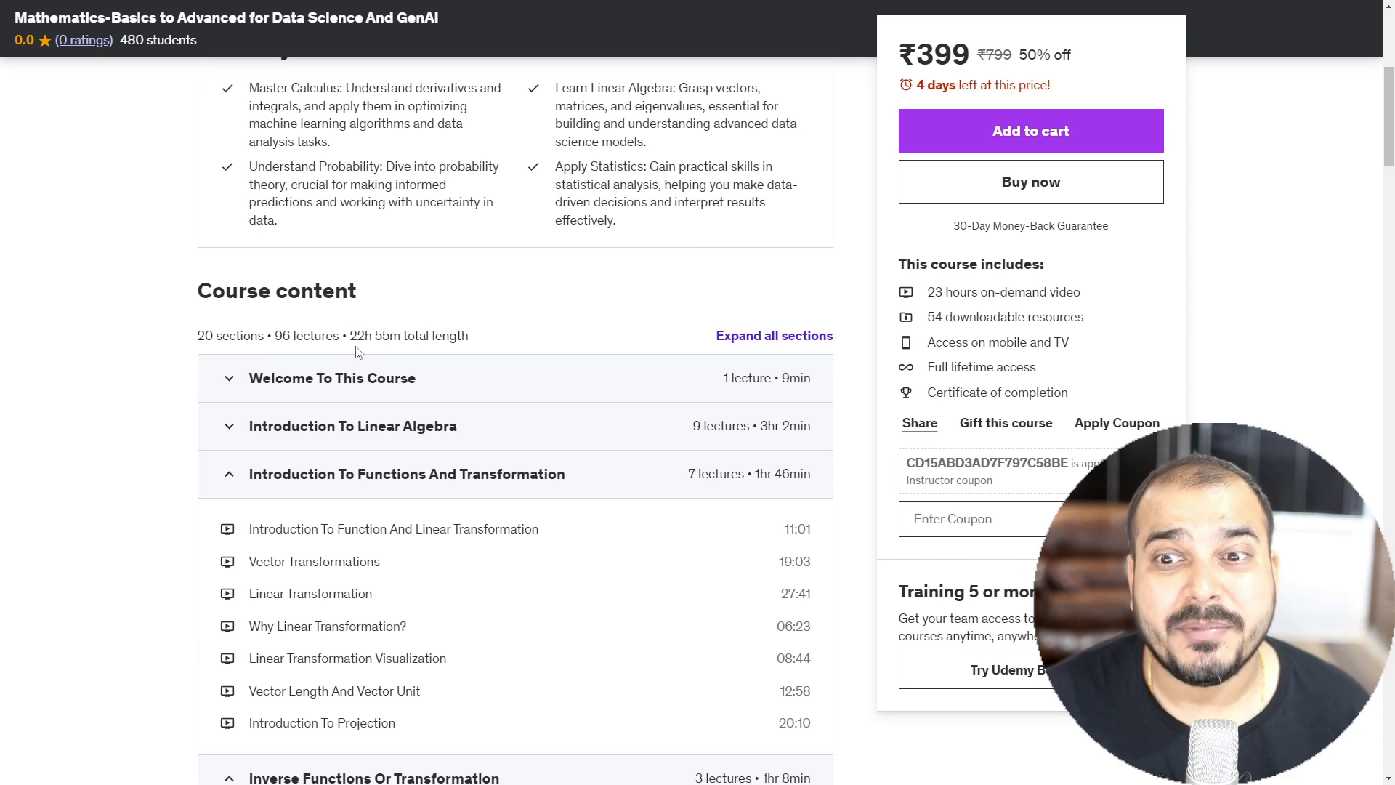
mouse_move(352, 338)
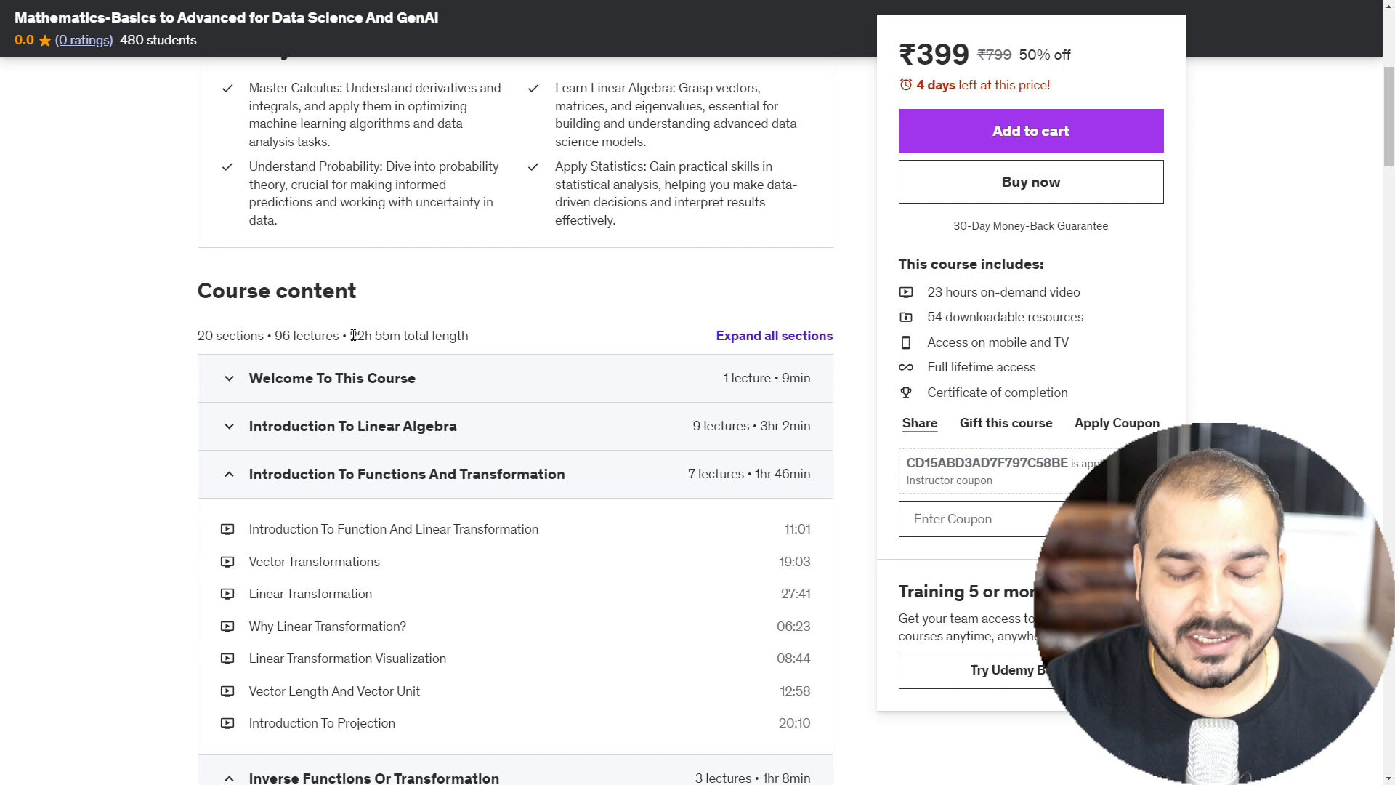
mouse_move(416, 317)
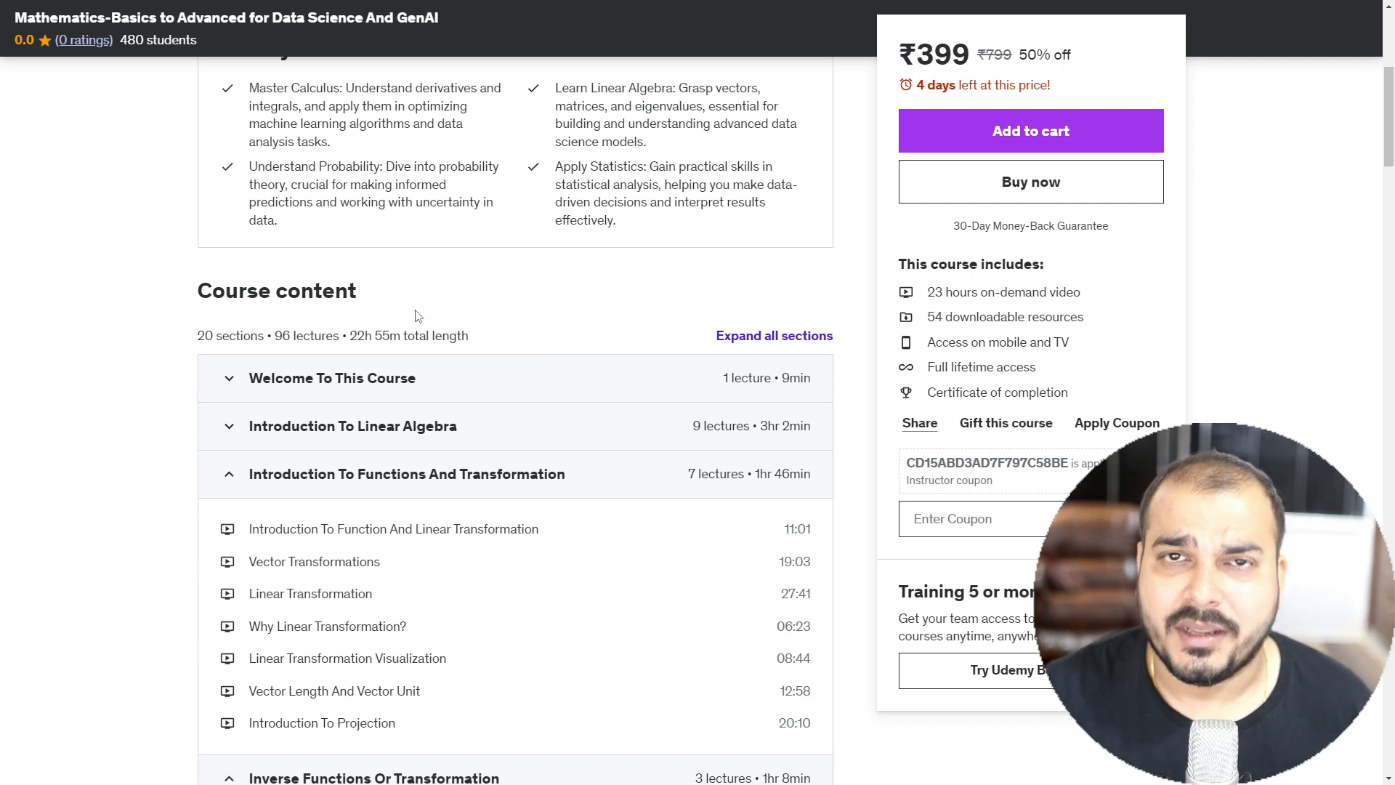
scroll("down", 3)
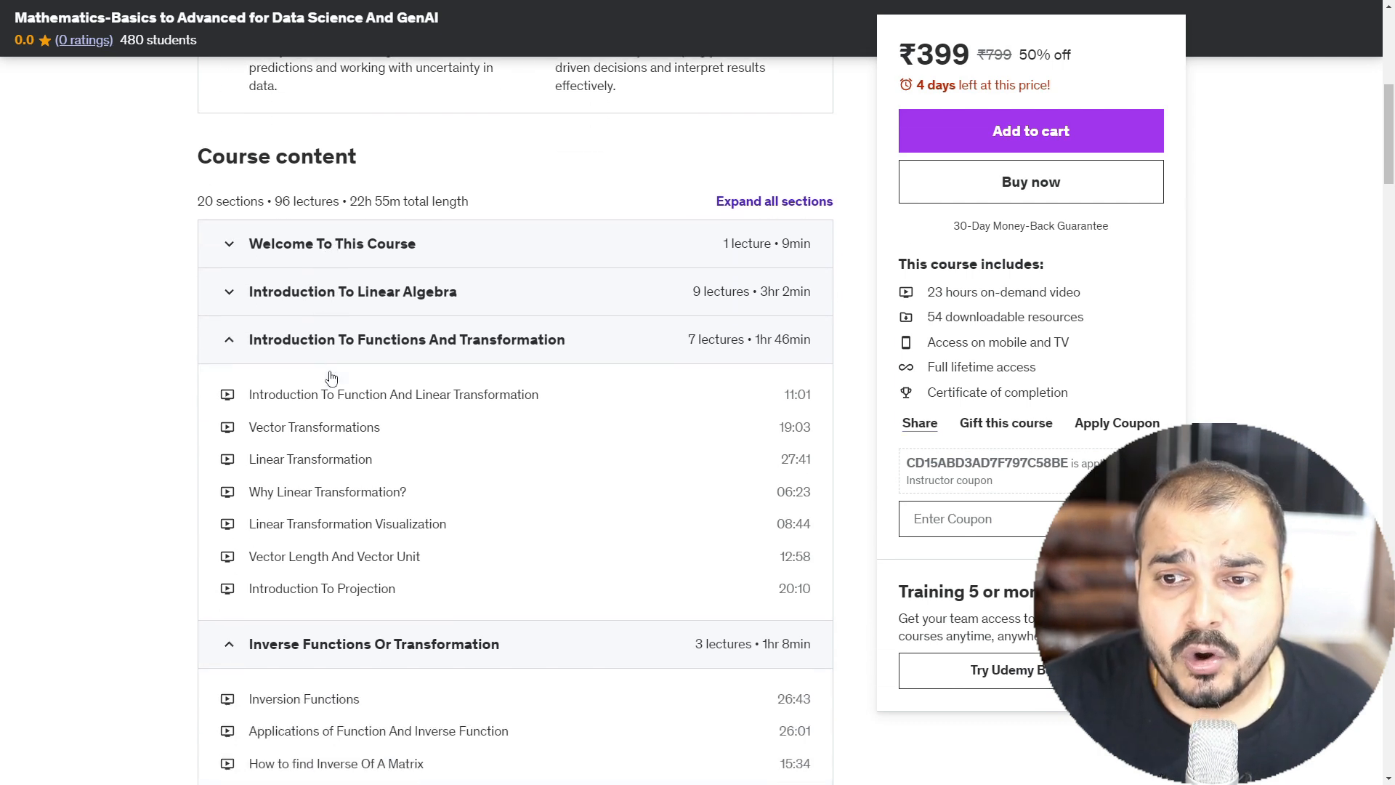
left_click(353, 290)
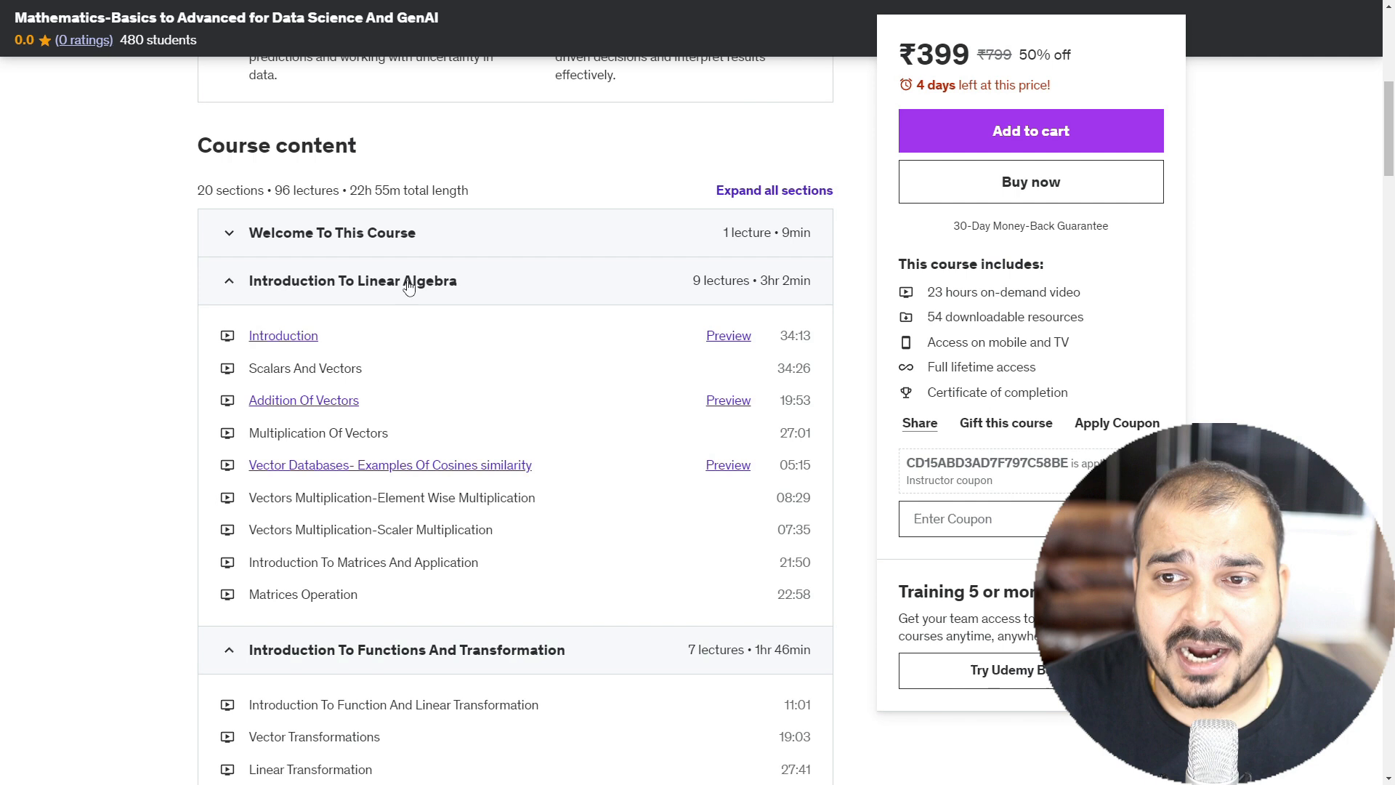
scroll("down", 3)
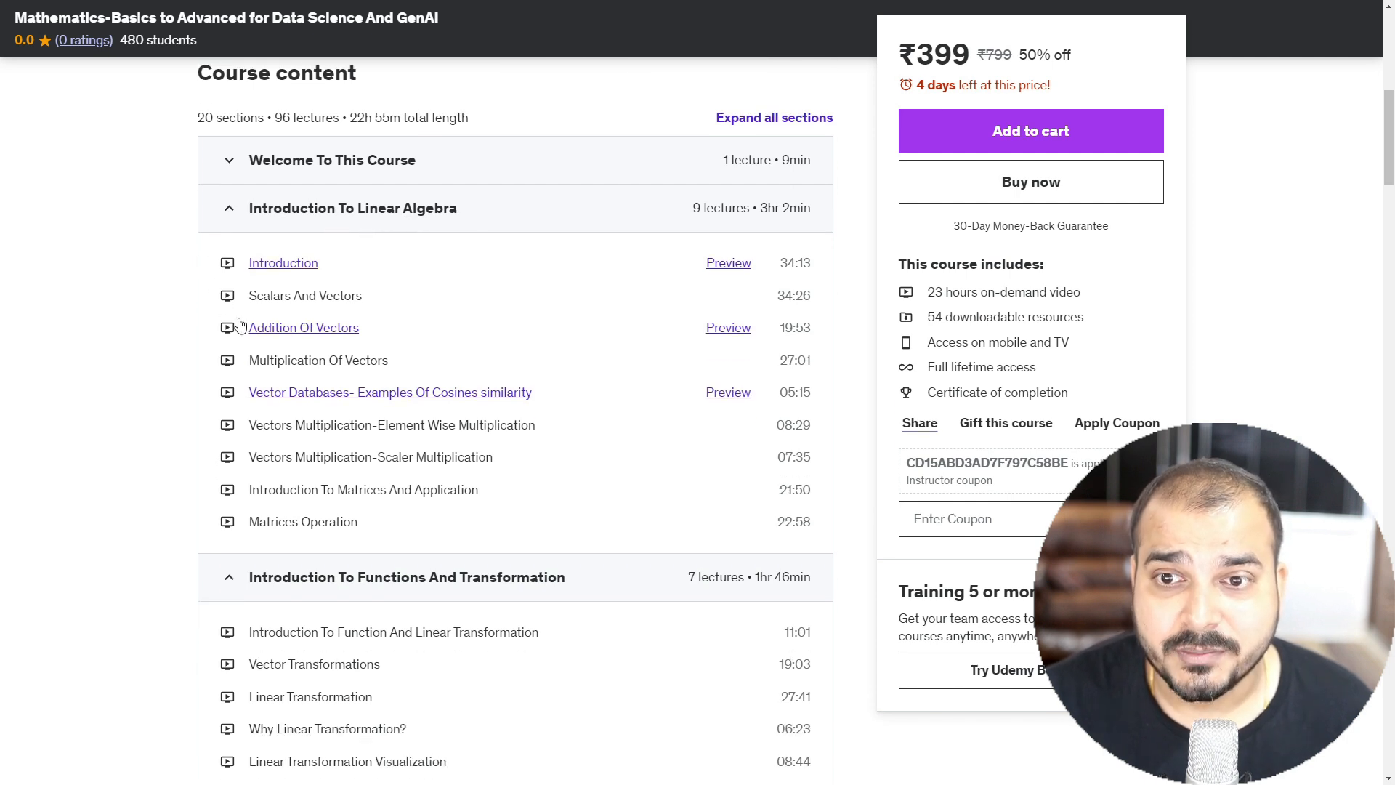
mouse_move(461, 364)
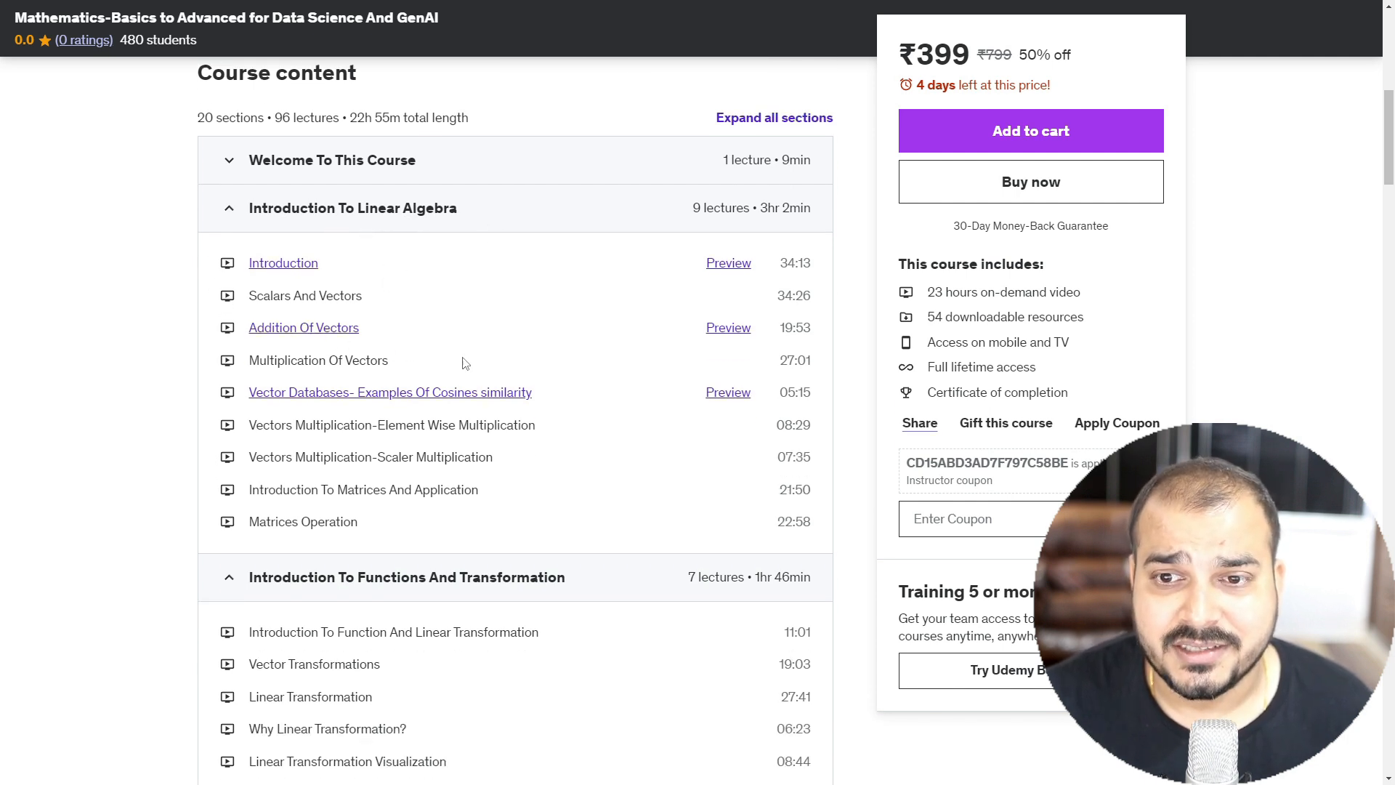
mouse_move(510, 398)
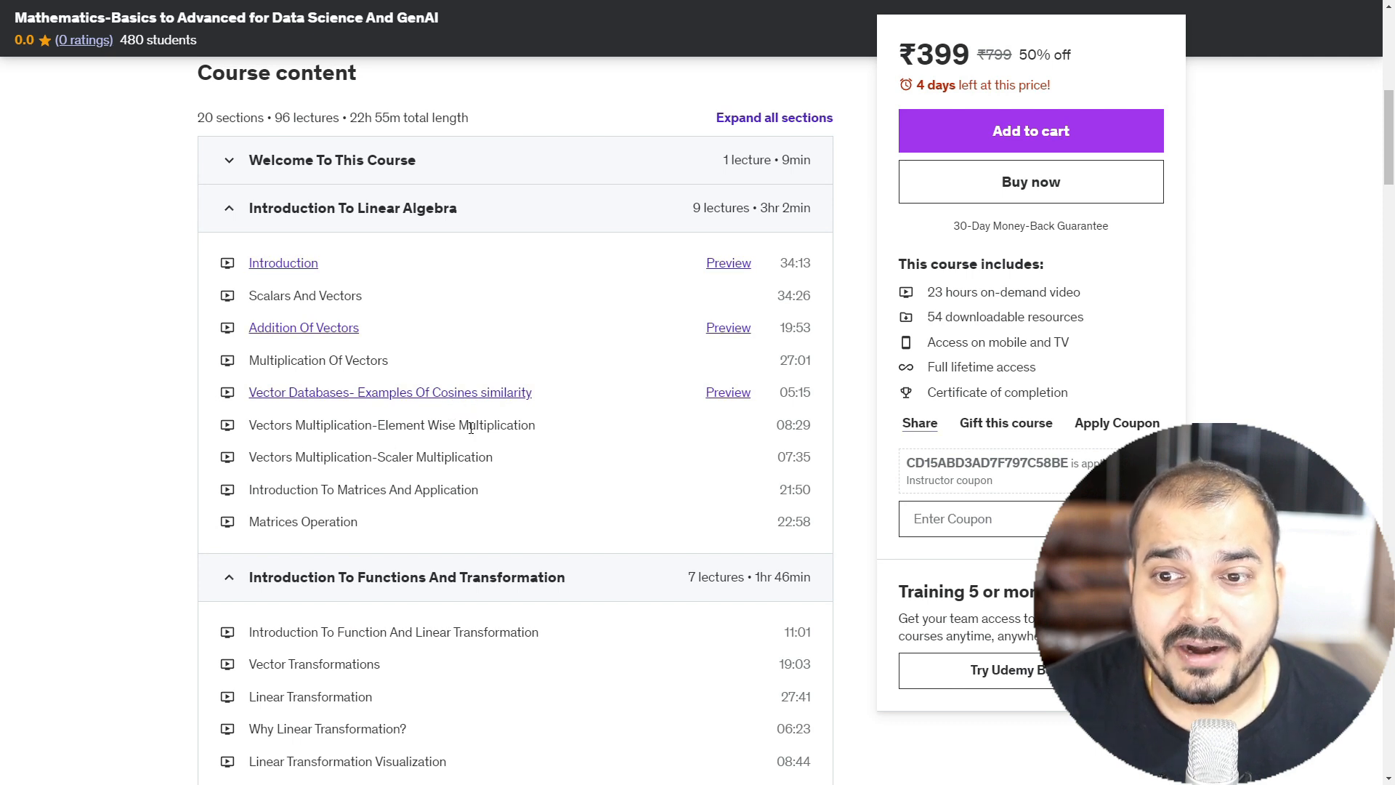
mouse_move(337, 407)
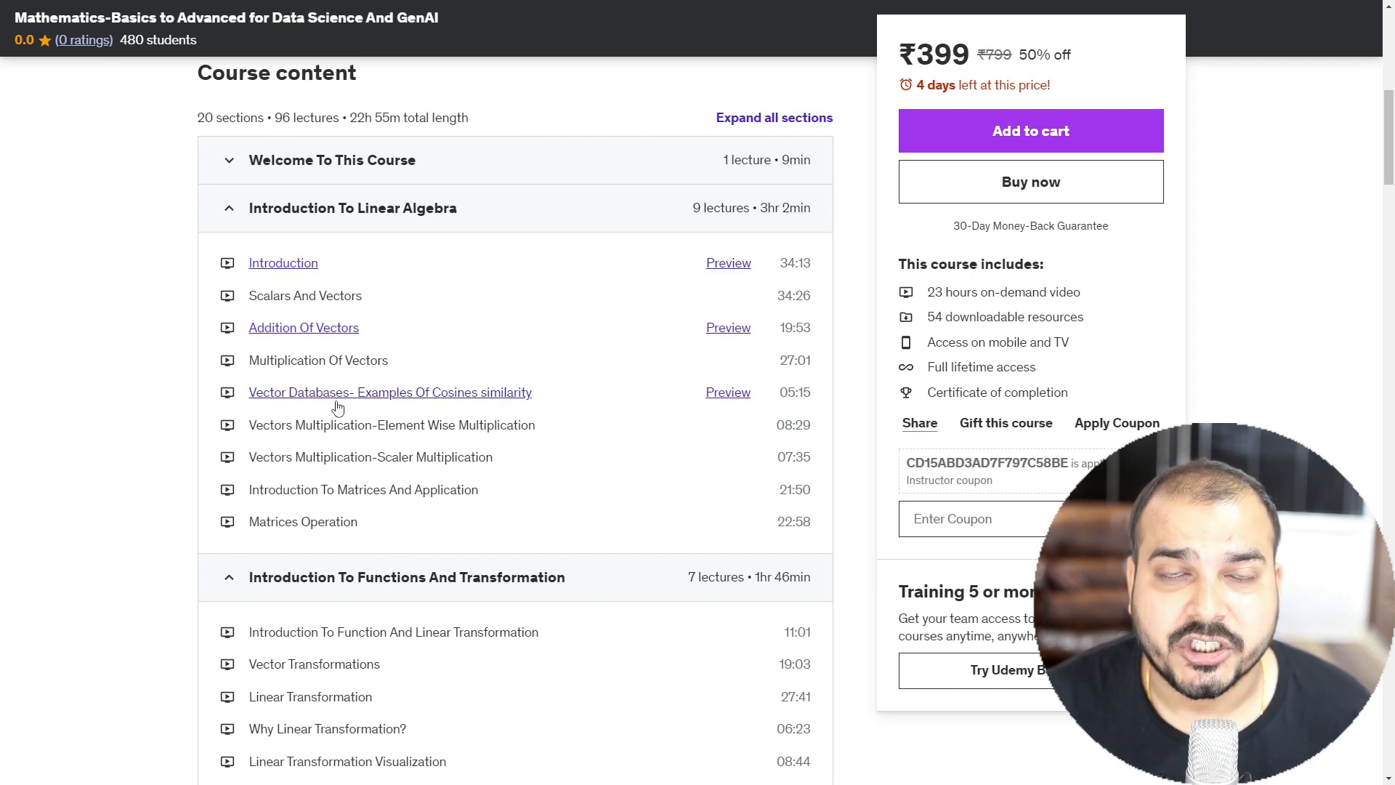
mouse_move(460, 504)
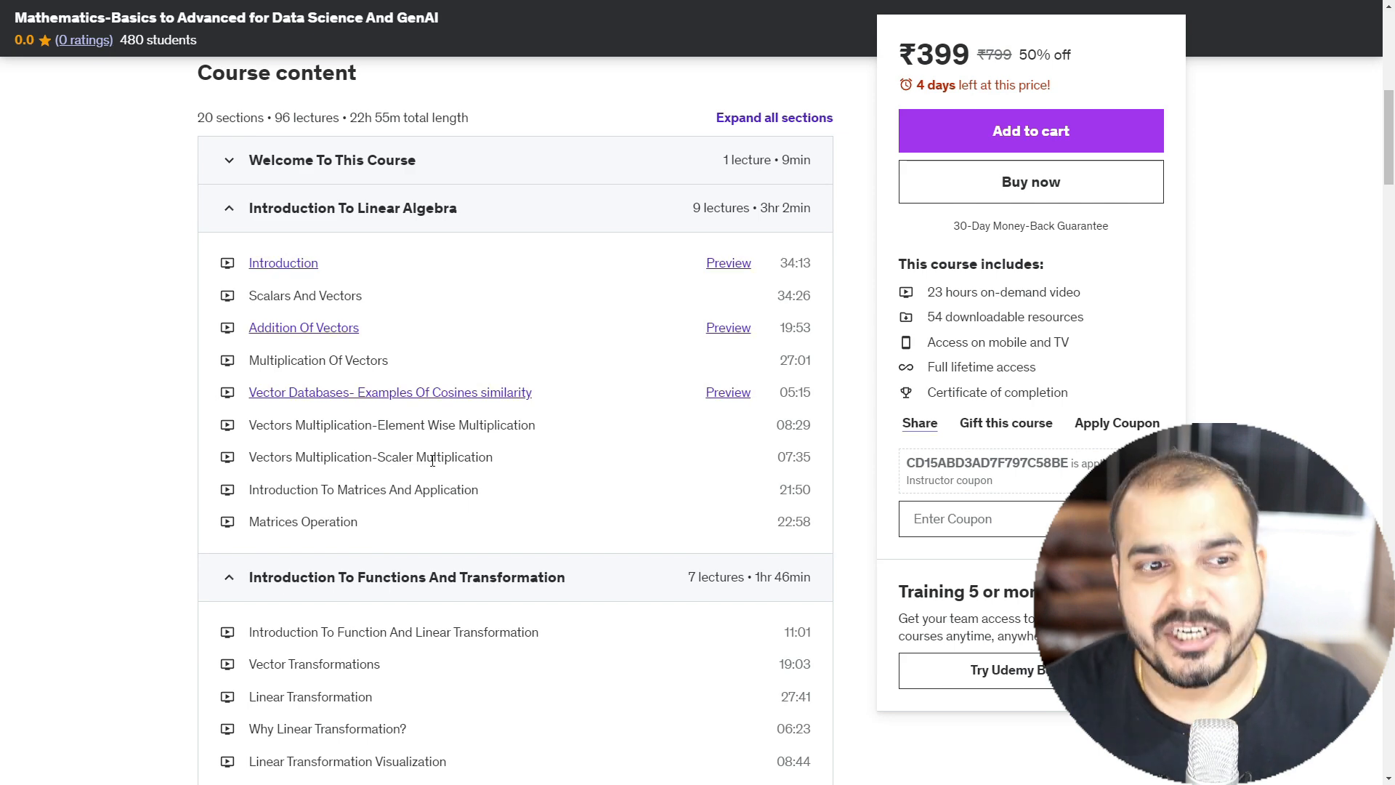
mouse_move(318, 326)
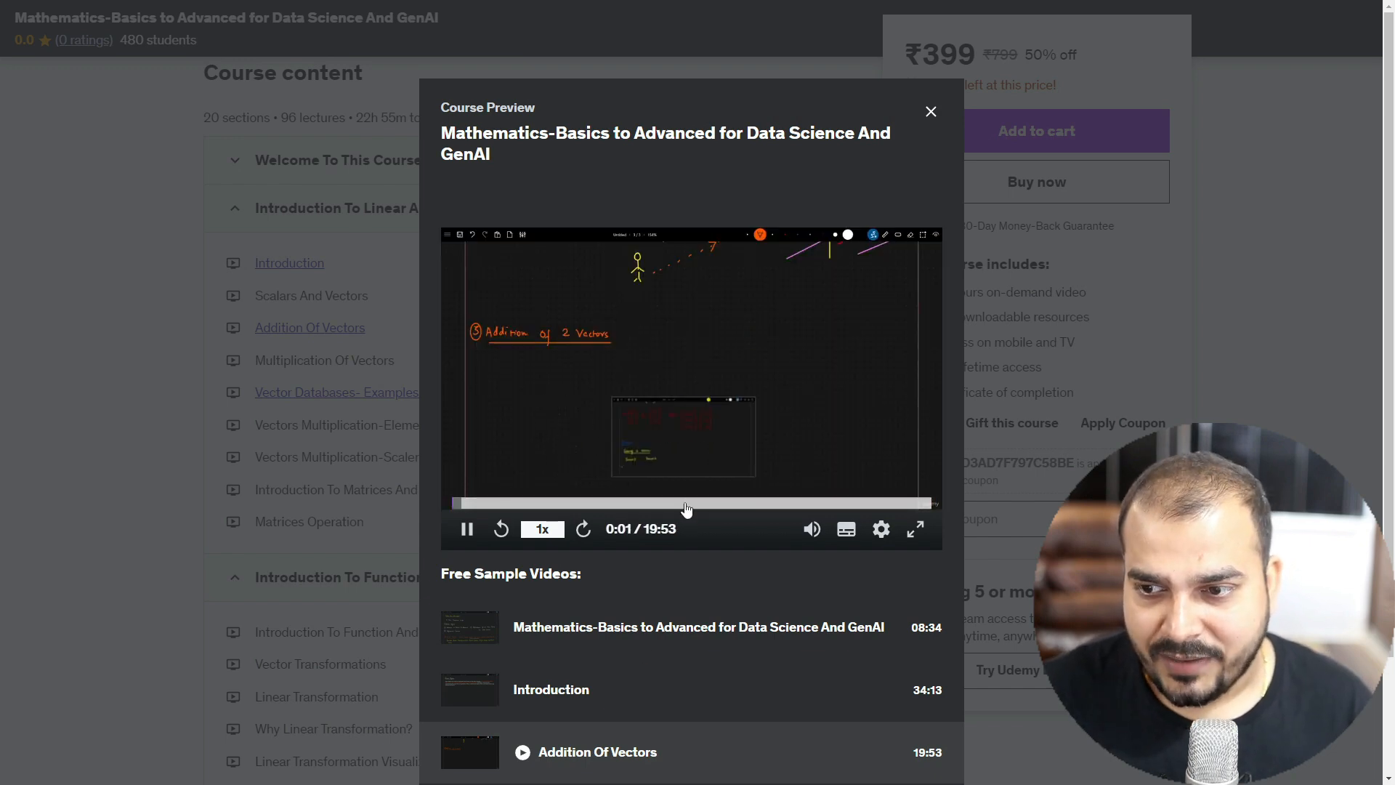
- Skim the Addition Of Vectors preview in full screen, reaching about 16:54 of 19:53
left_click(686, 503)
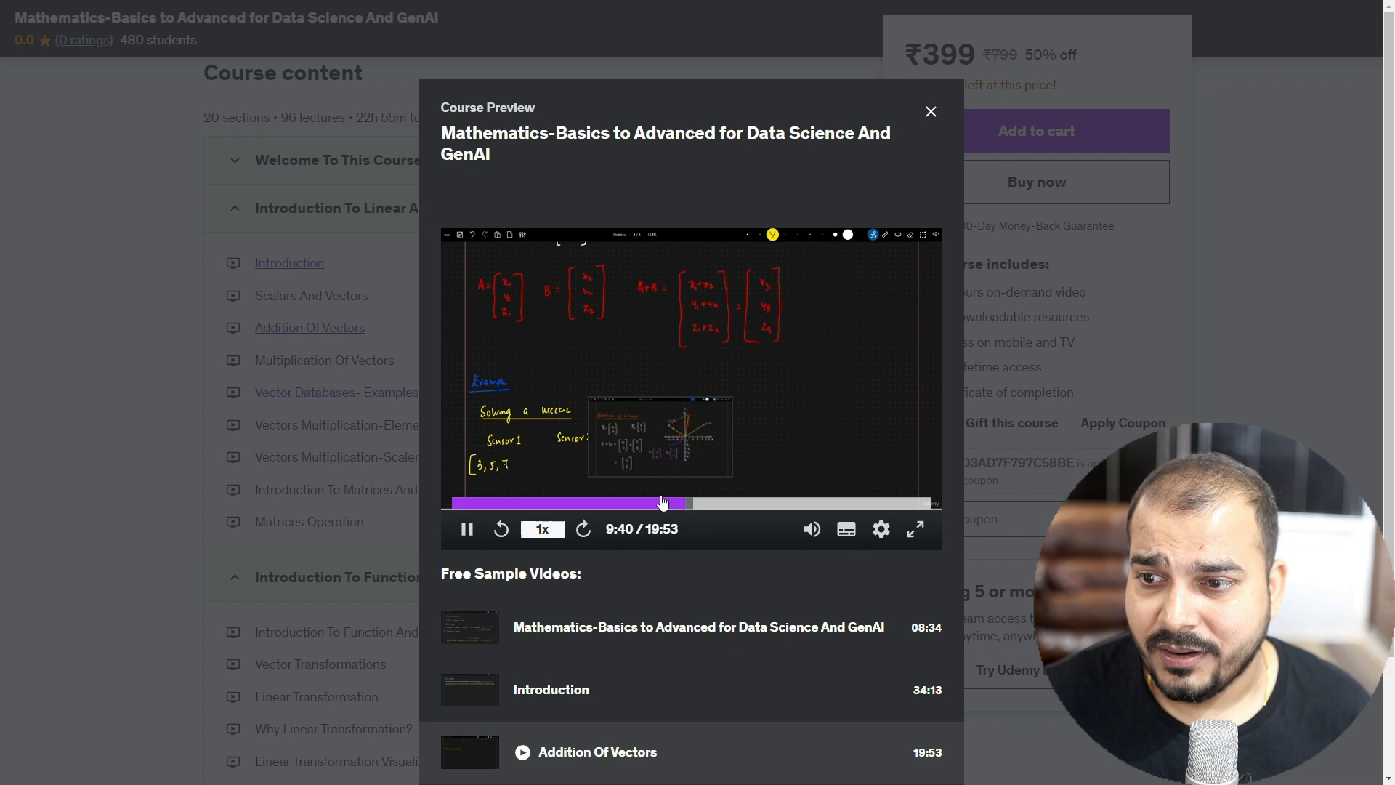
left_click(666, 503)
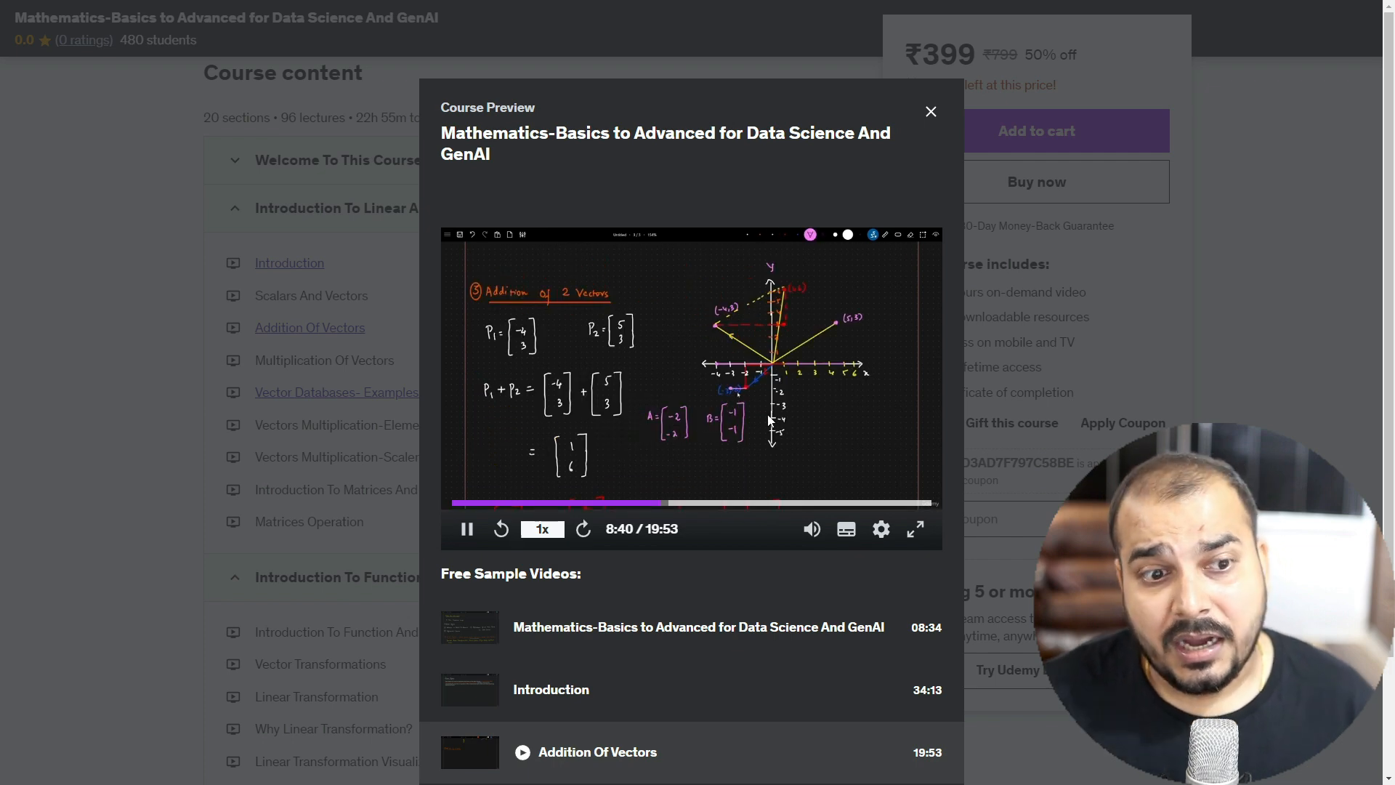
left_click(916, 528)
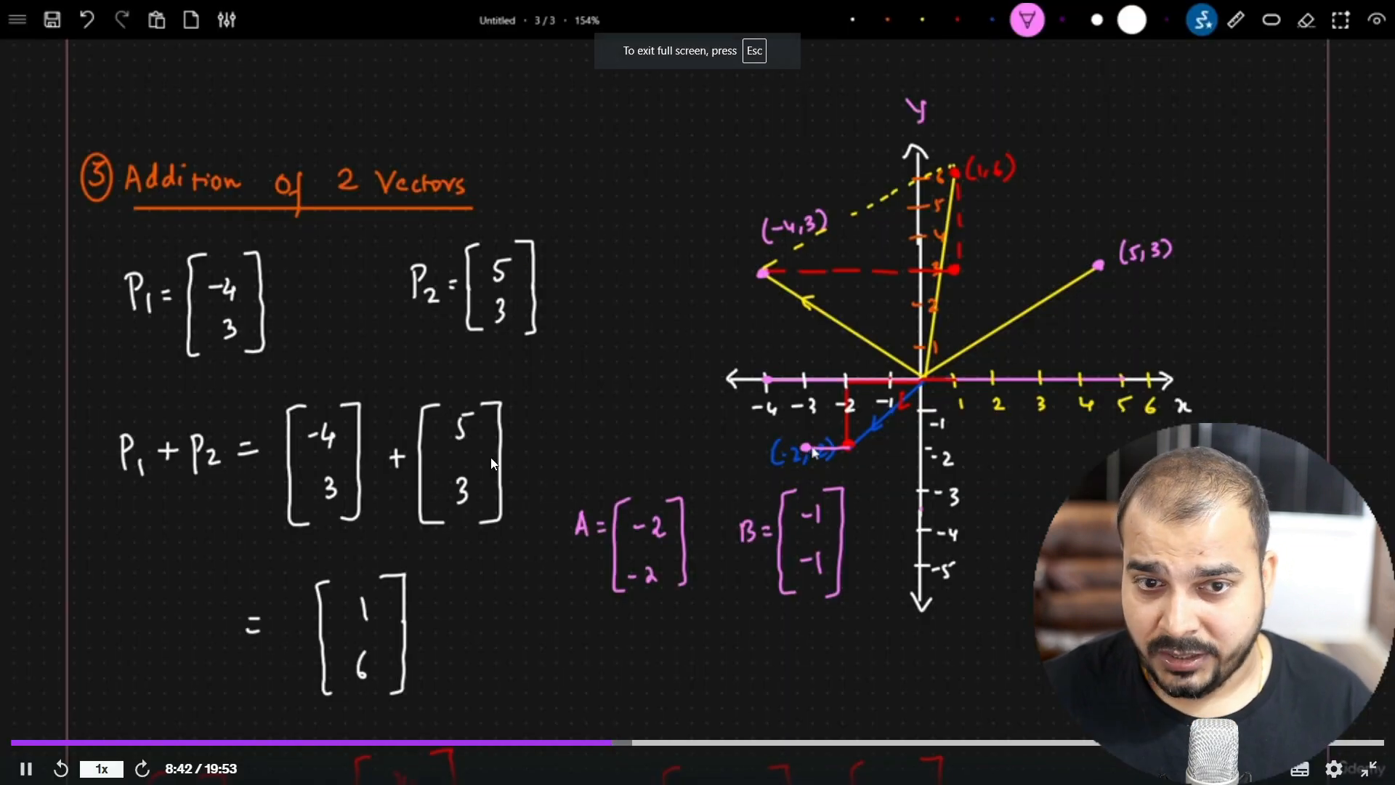
left_click(836, 742)
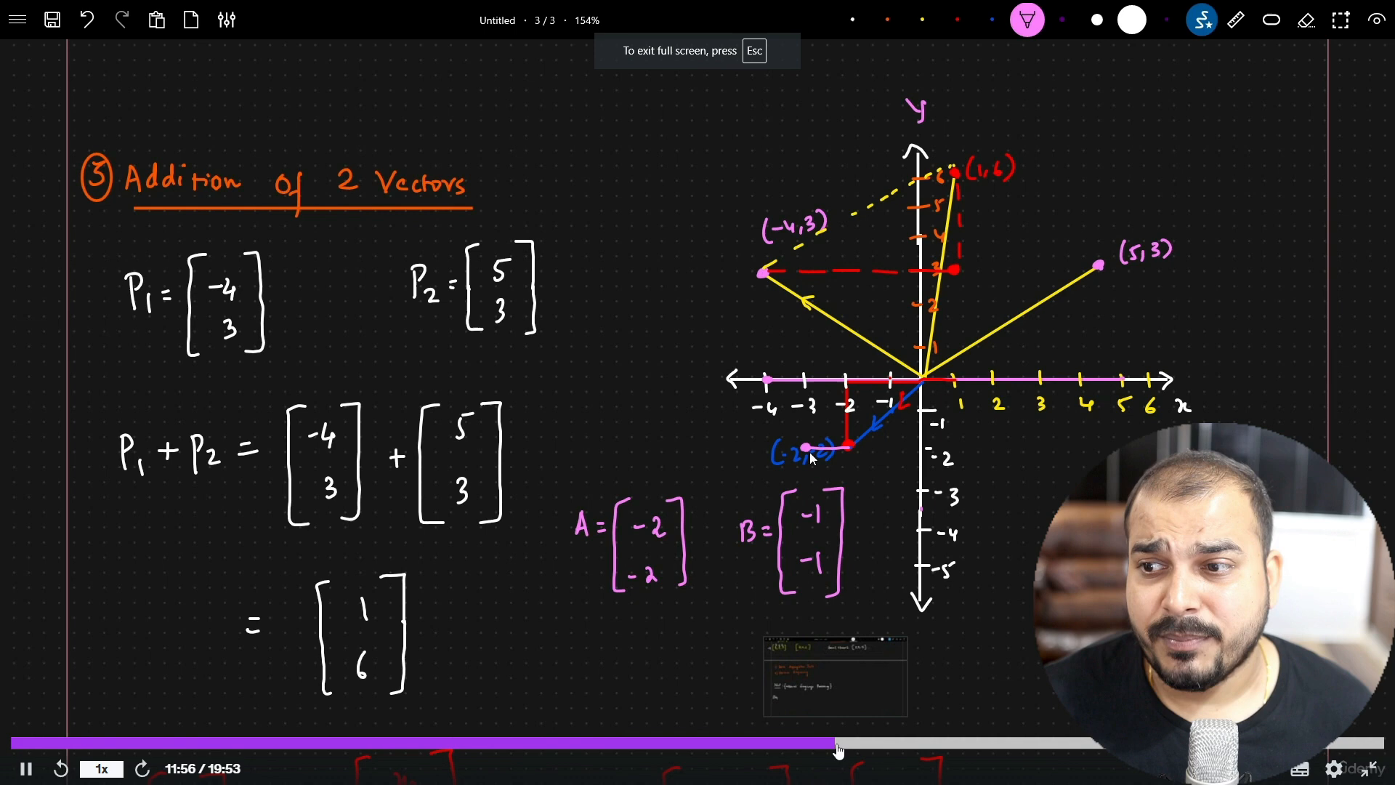
left_click(837, 742)
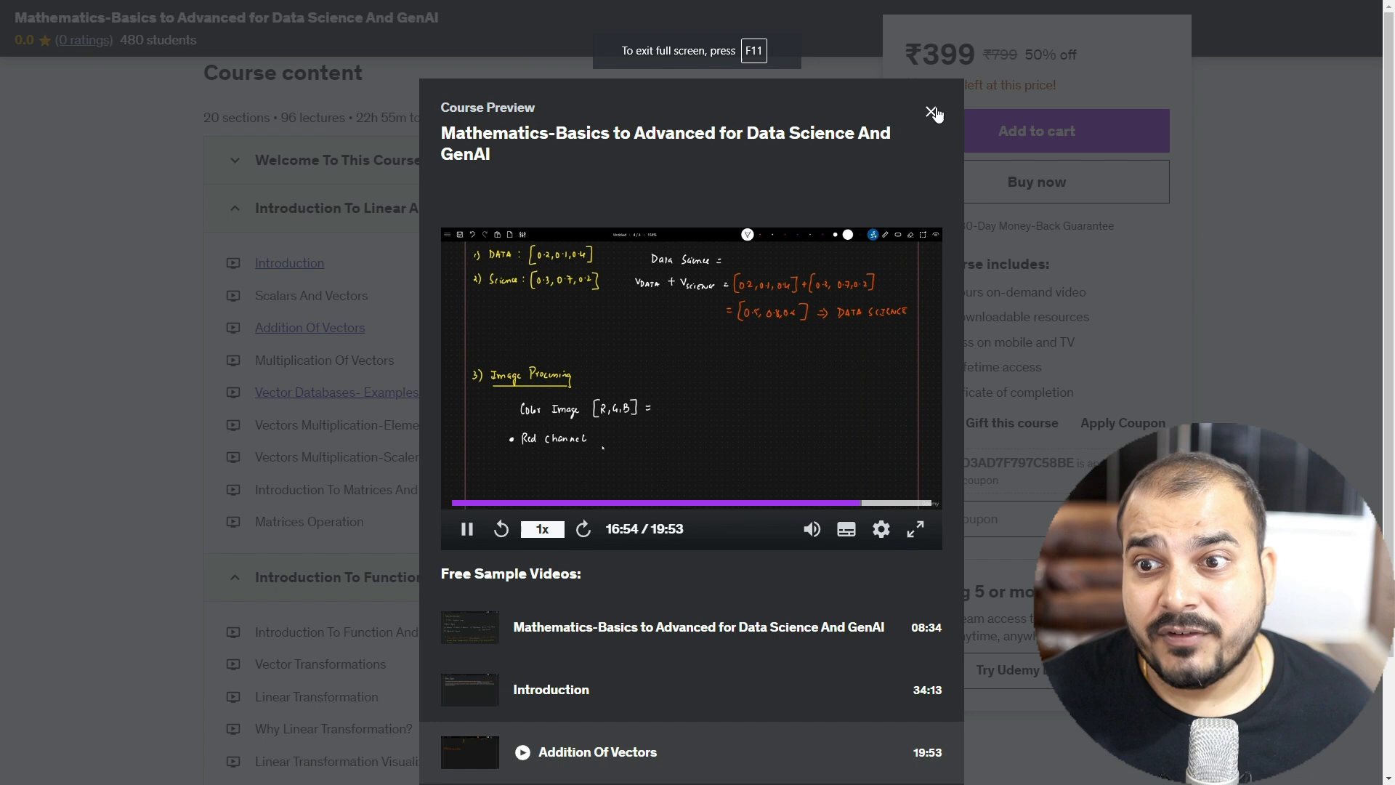
- Close the Addition Of Vectors course preview dialog
left_click(933, 115)
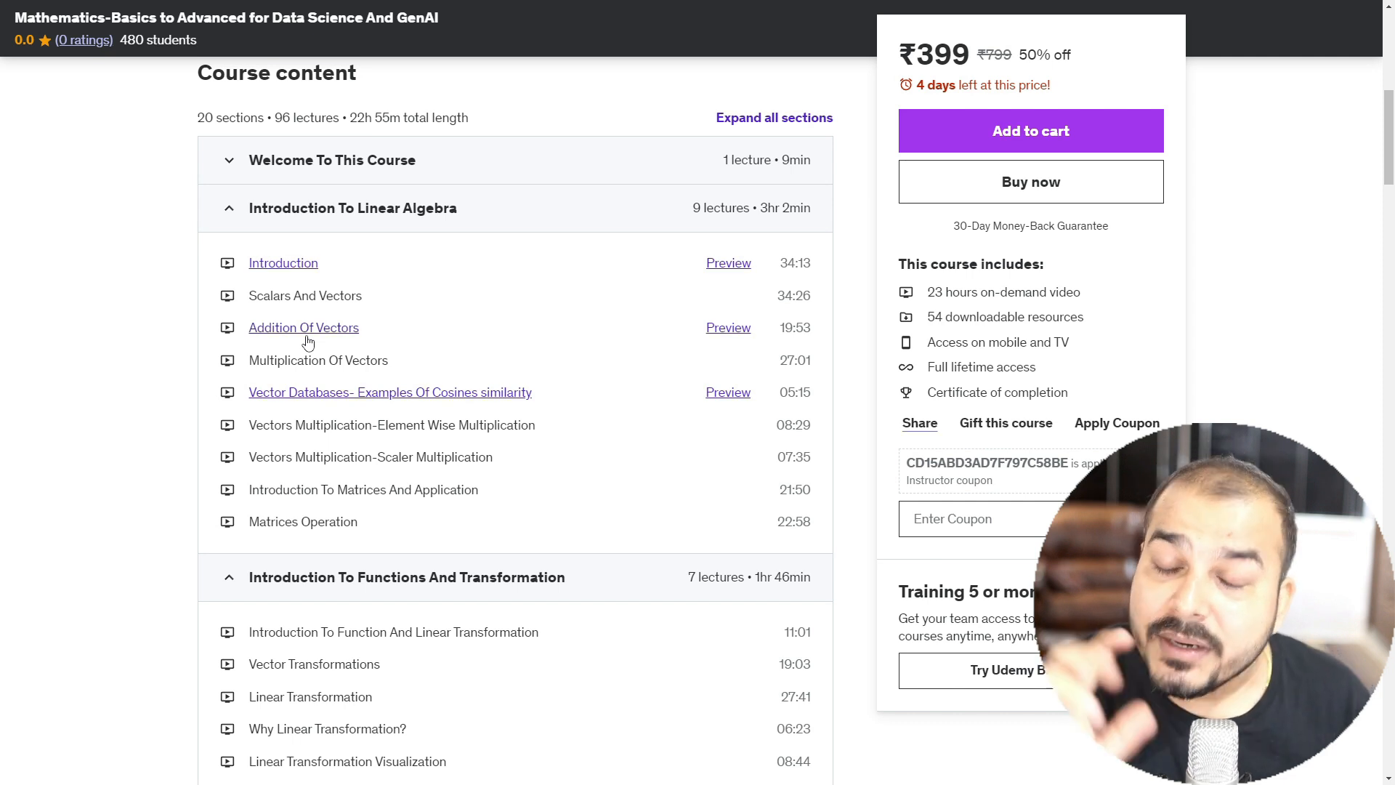
mouse_move(211, 234)
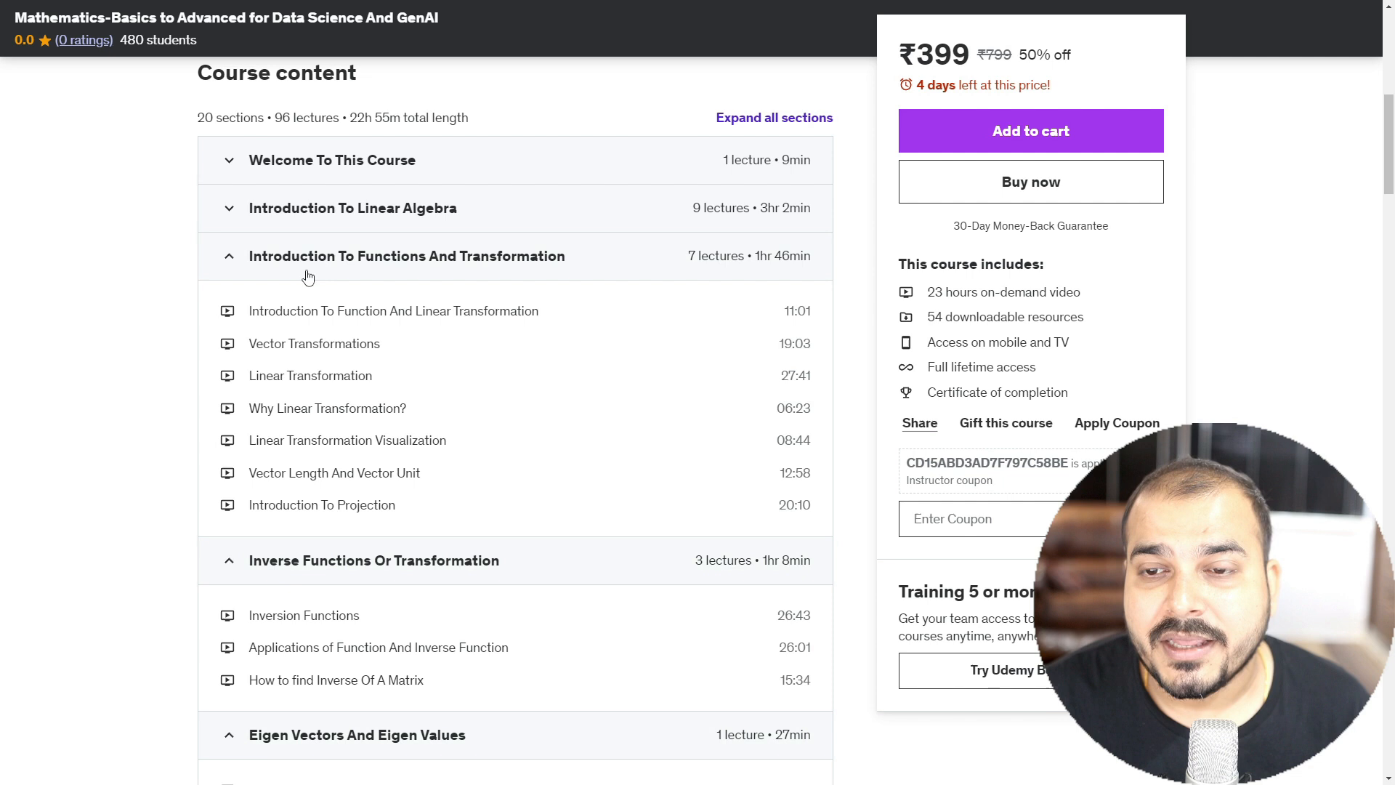
mouse_move(311, 402)
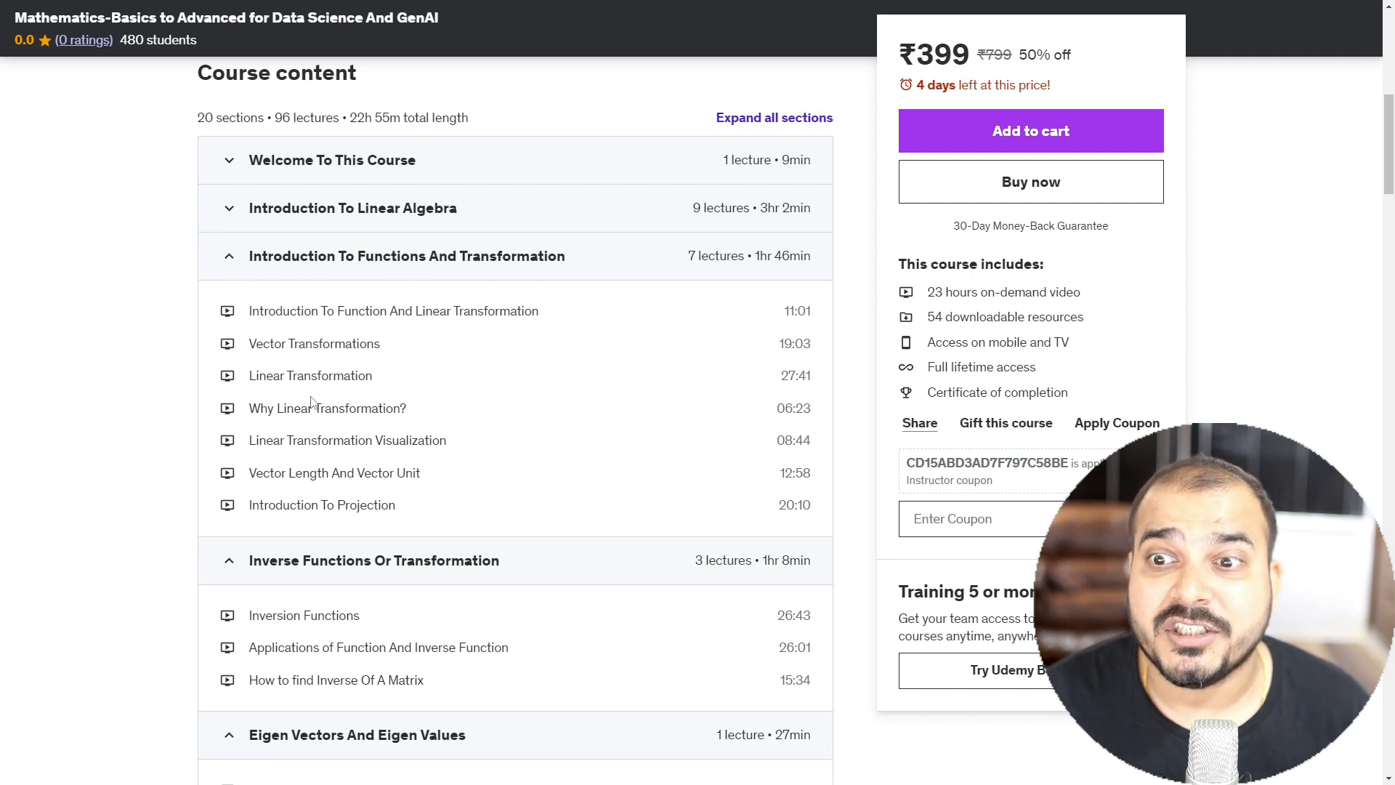
mouse_move(407, 511)
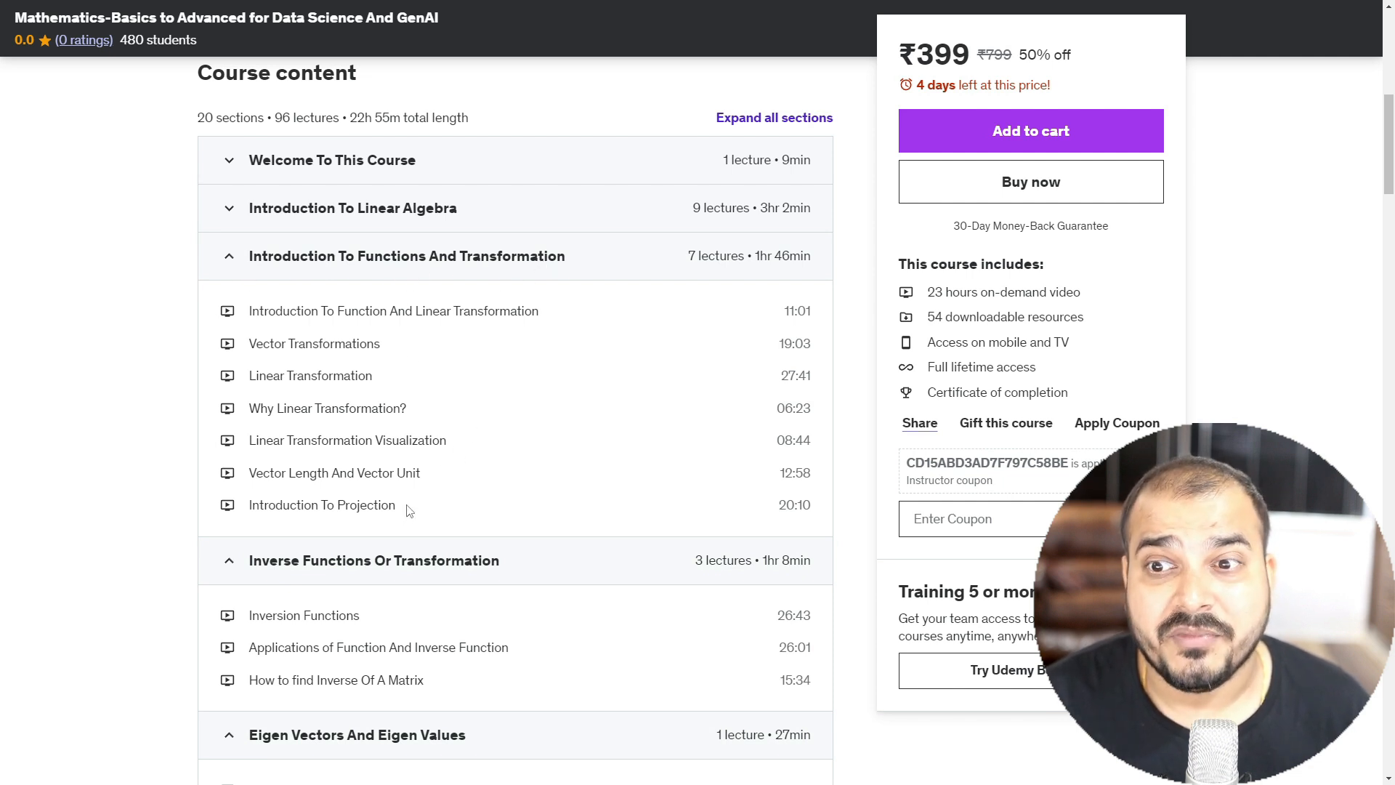
mouse_move(502, 306)
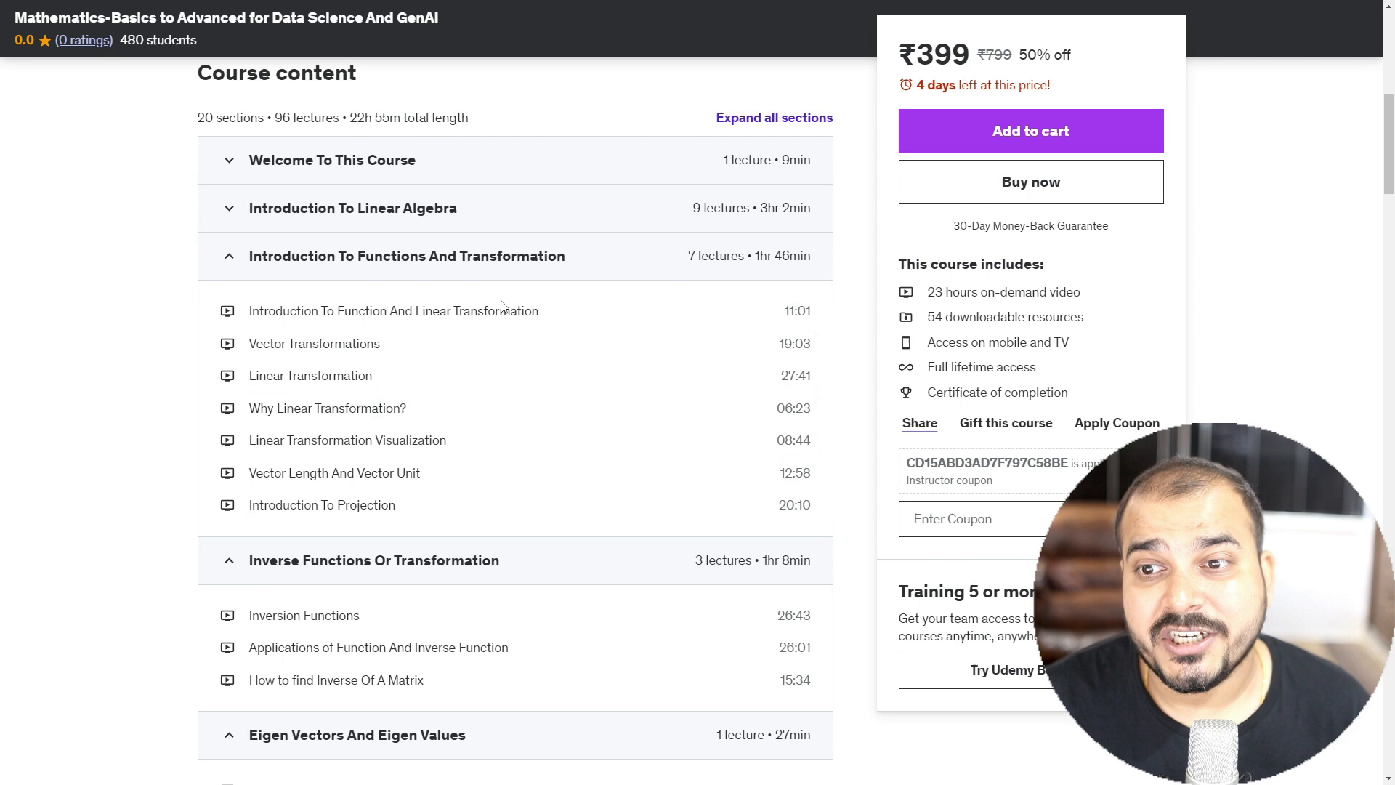
double_click(496, 310)
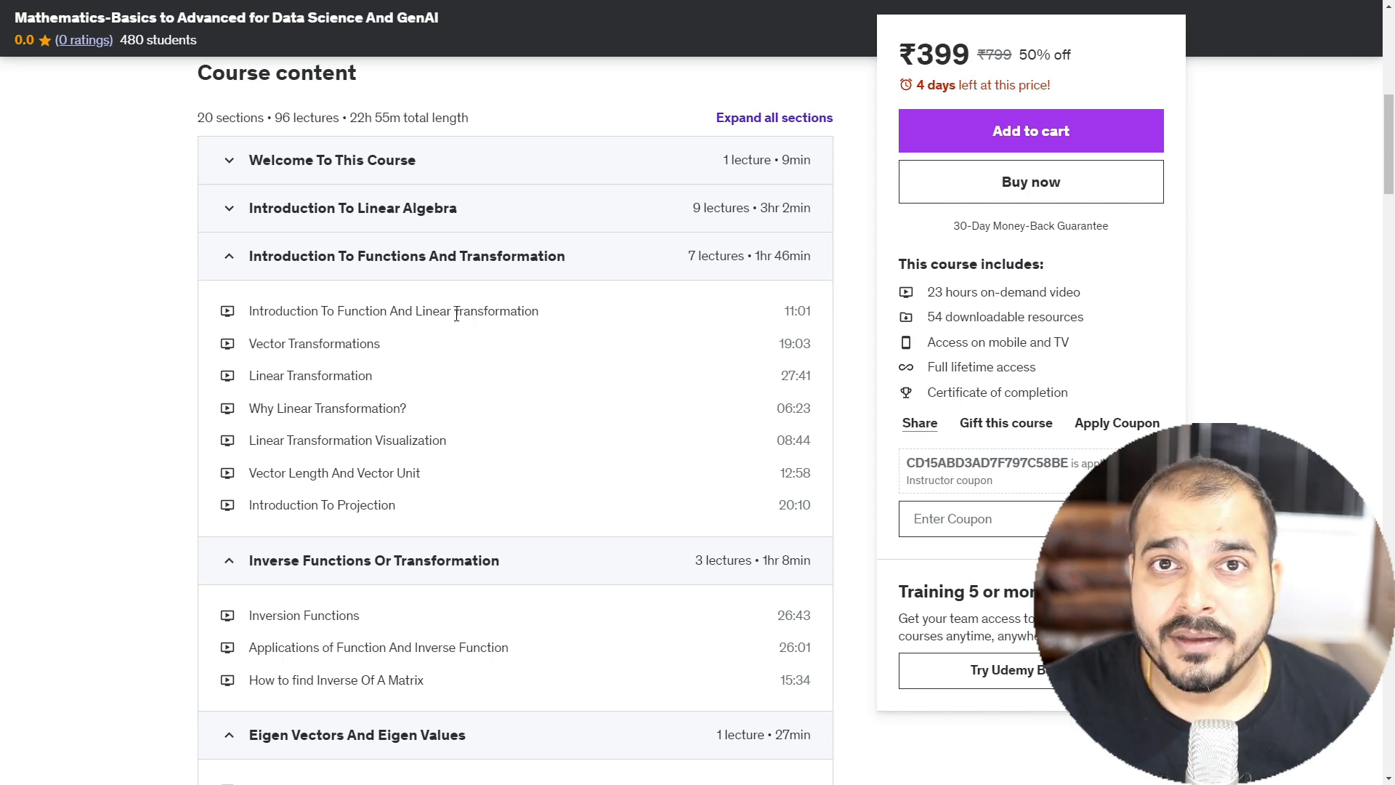
mouse_move(467, 329)
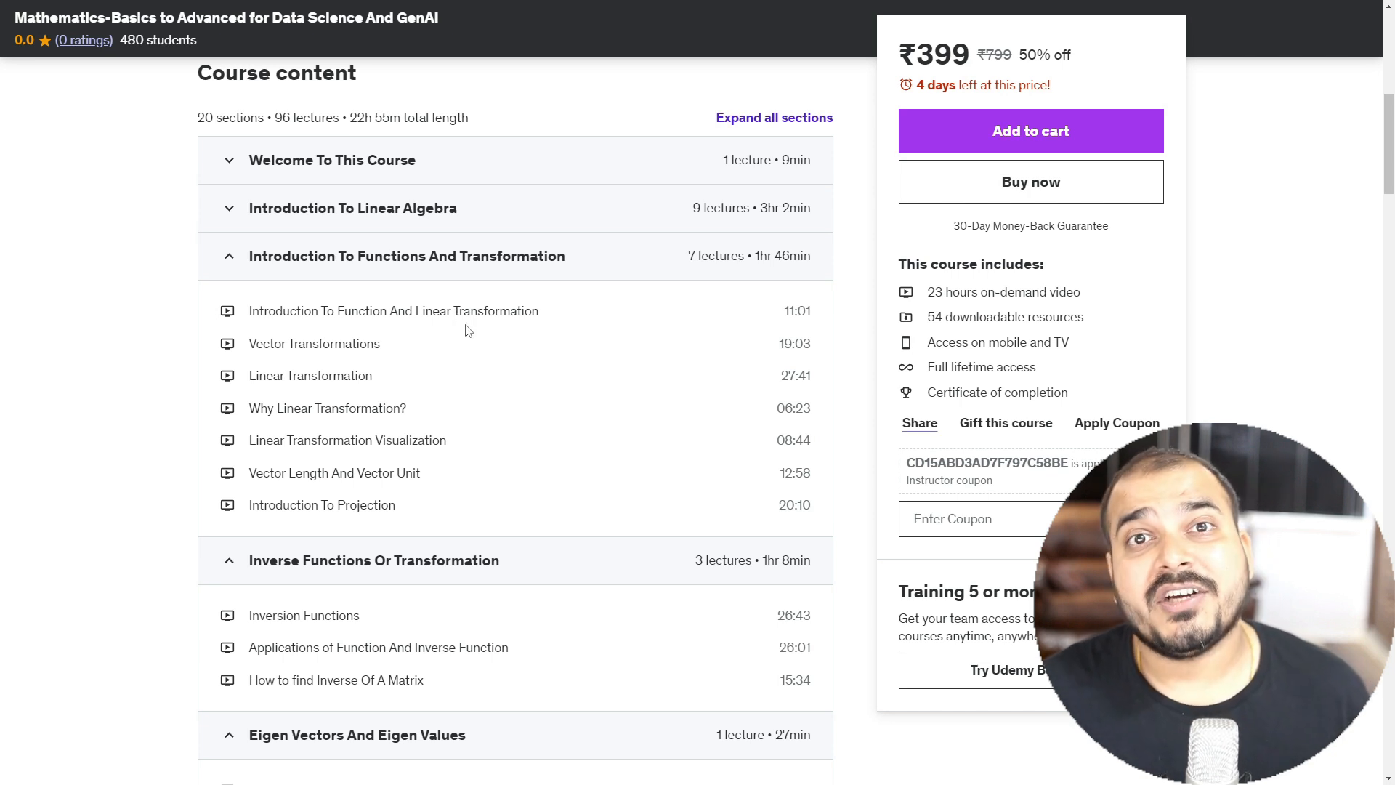
mouse_move(361, 382)
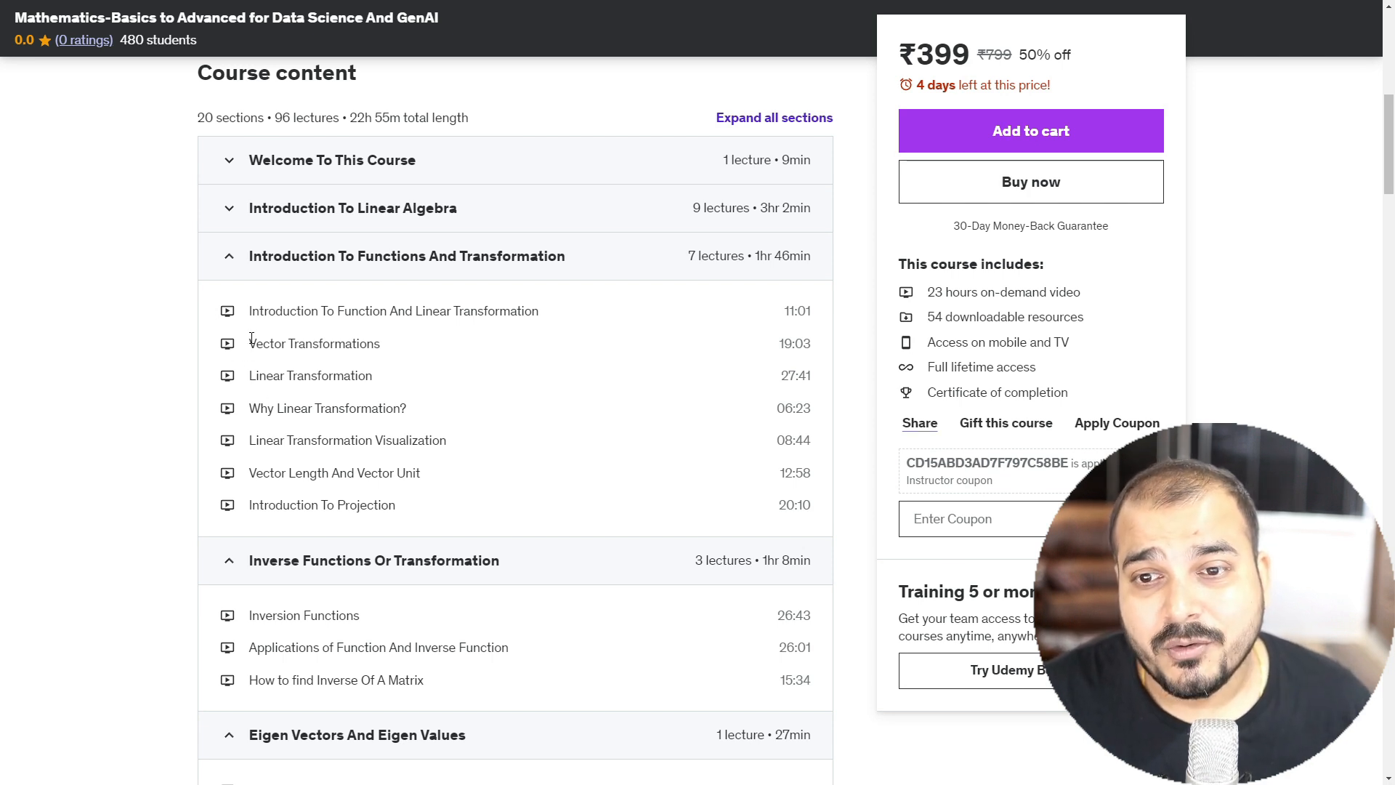
double_click(314, 344)
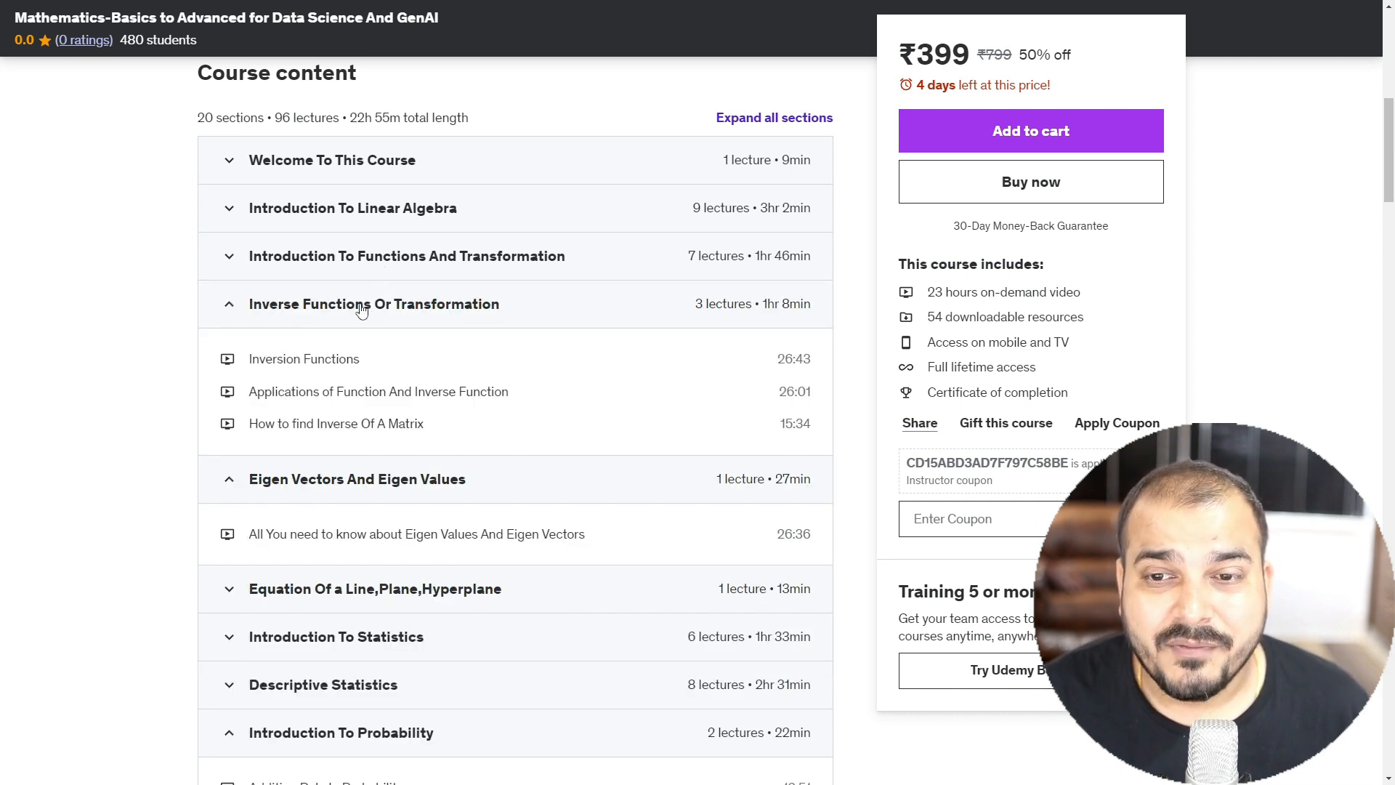
mouse_move(328, 322)
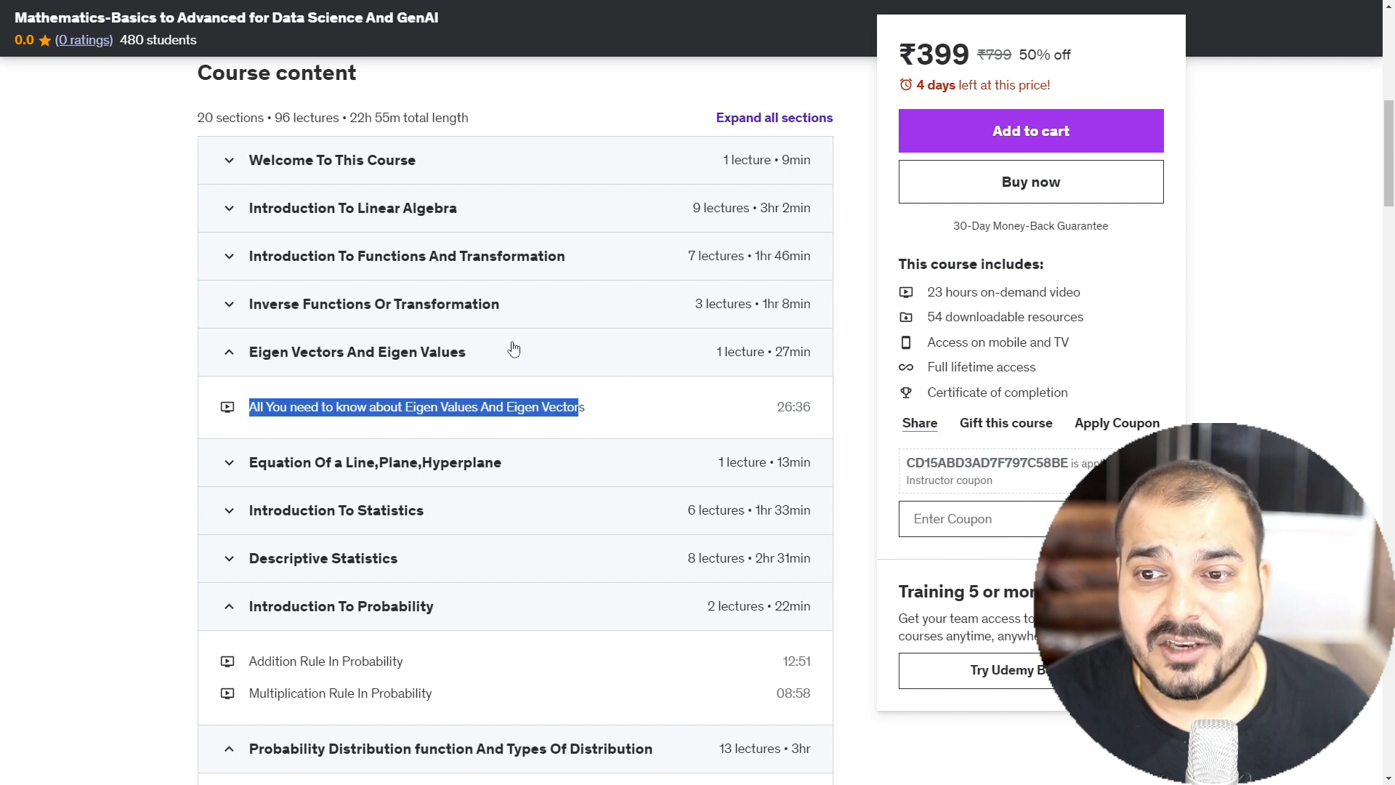
mouse_move(499, 385)
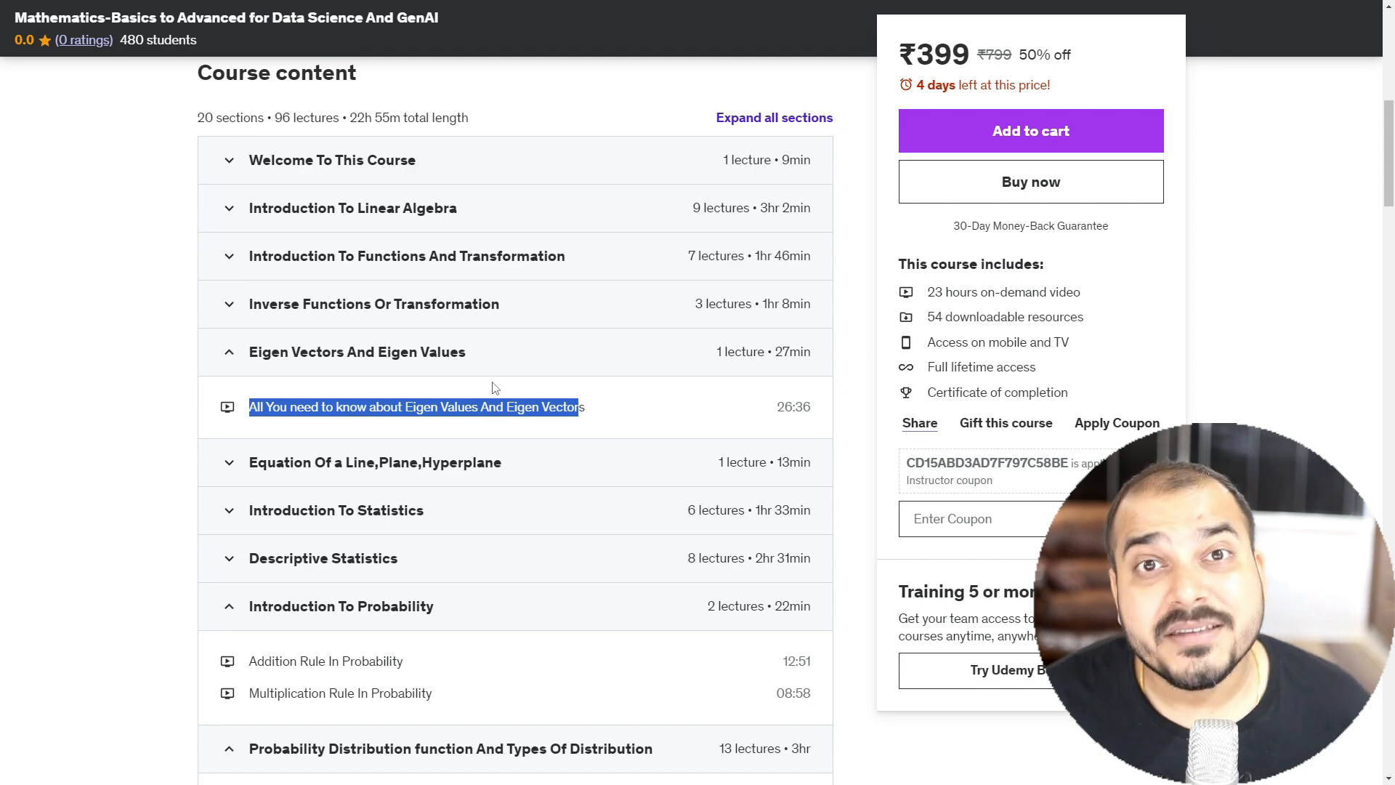
mouse_move(368, 361)
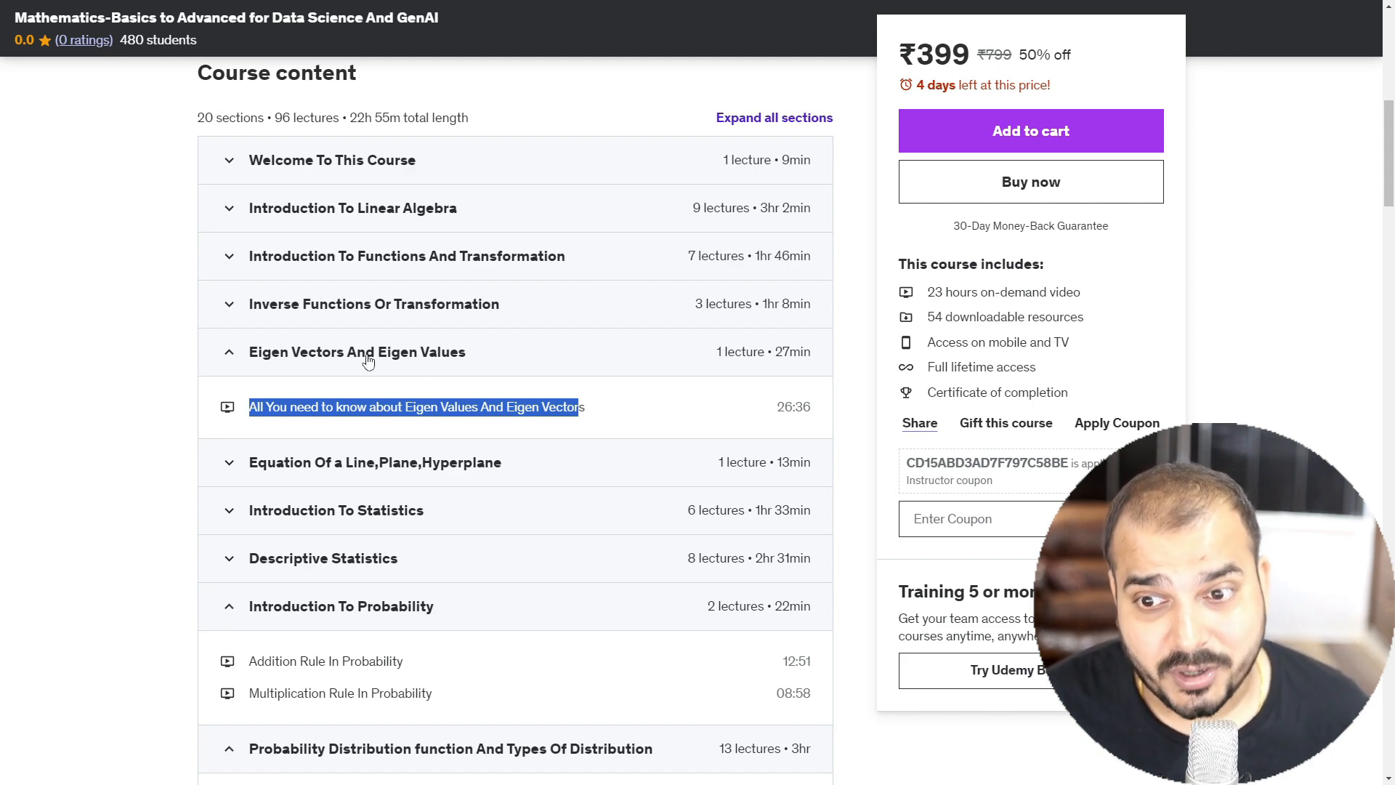
- Scroll down the course content toward later sections like Chi Square Test
scroll("down", 3)
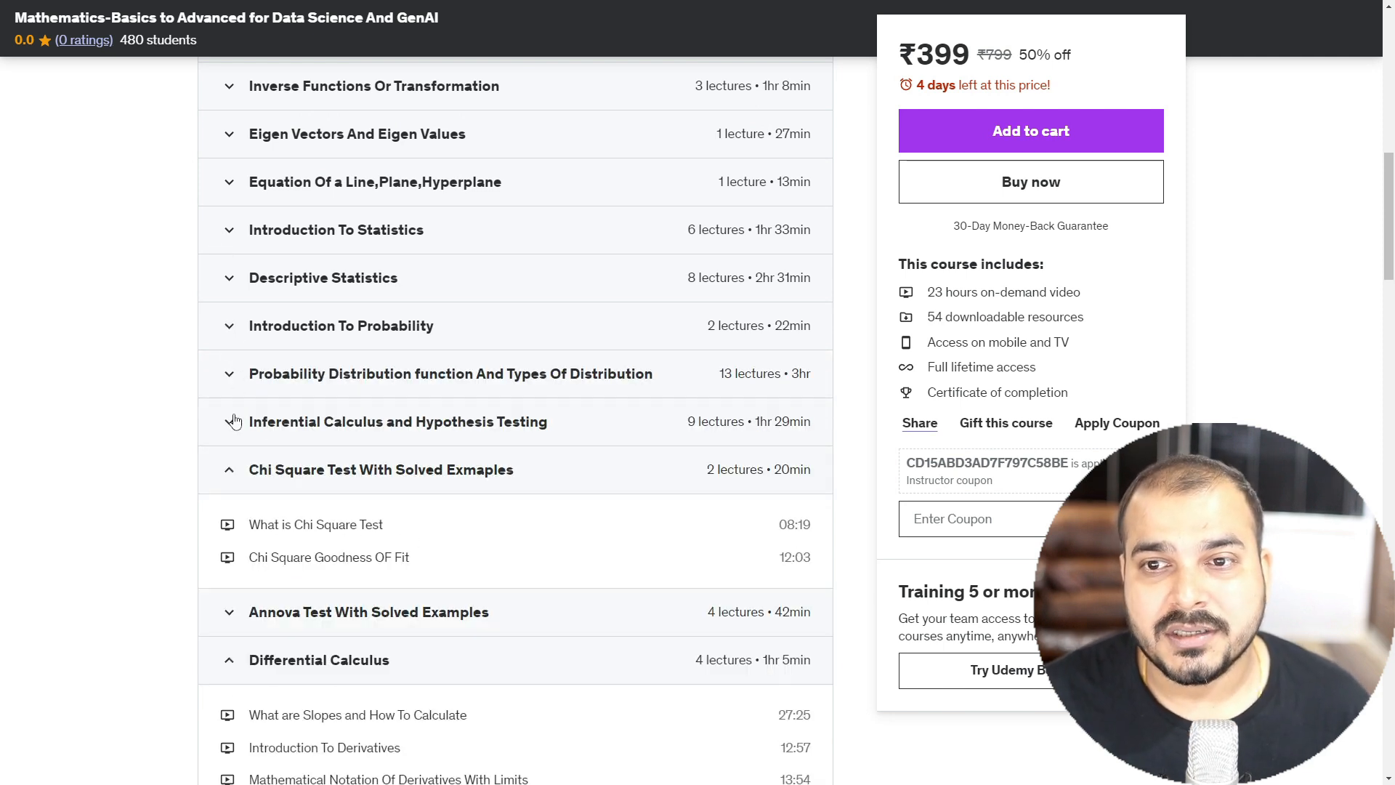
mouse_move(369, 289)
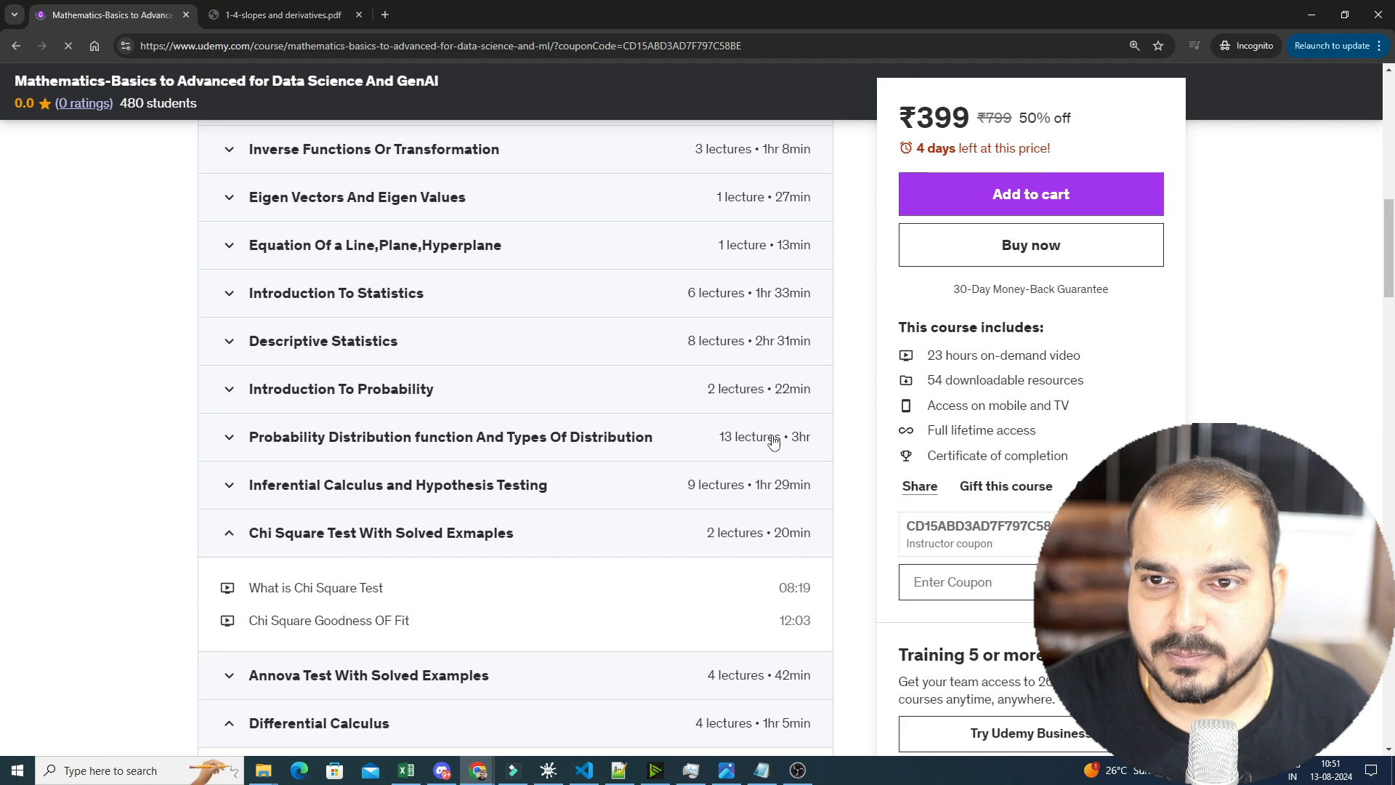
- Reveal the remaining ten course sections in Course content
scroll("up", 3)
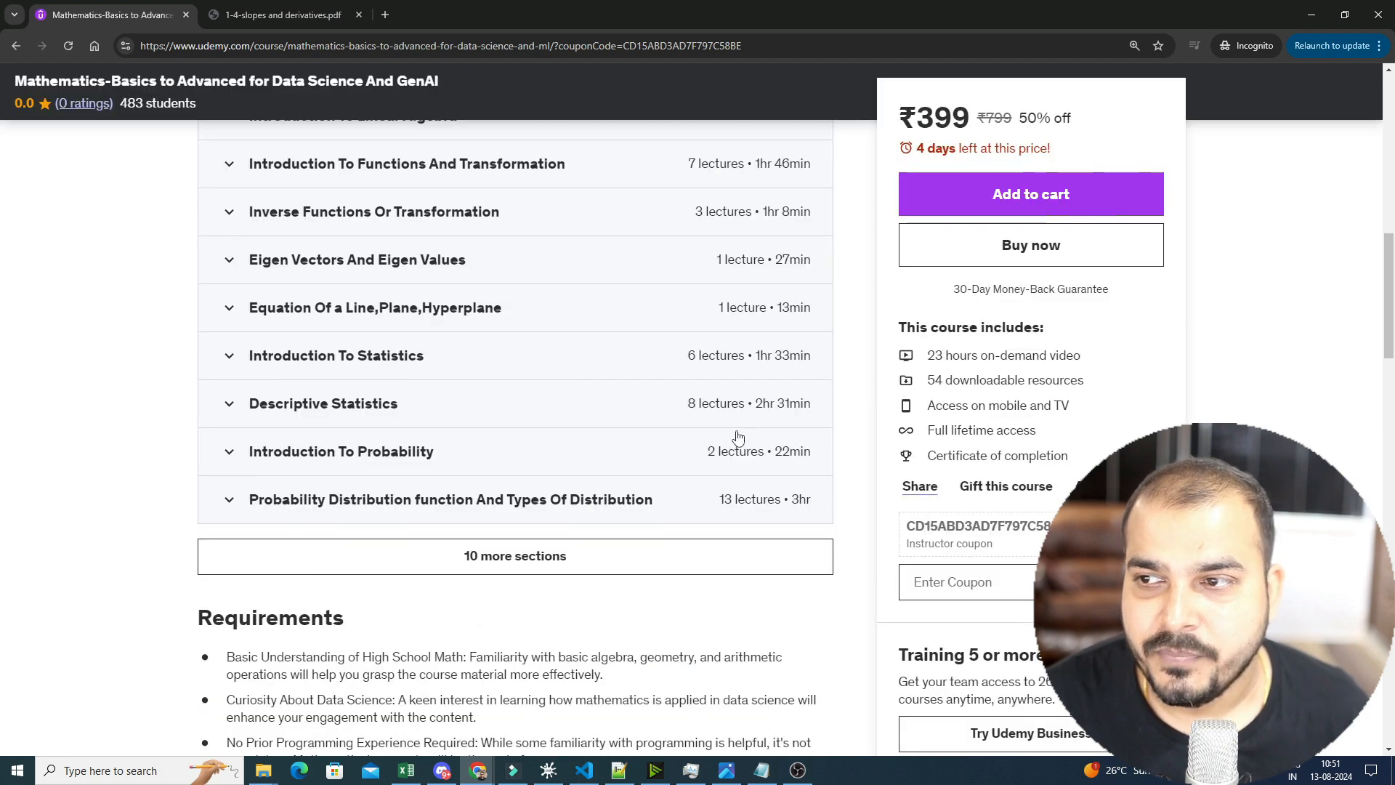
scroll("up", 3)
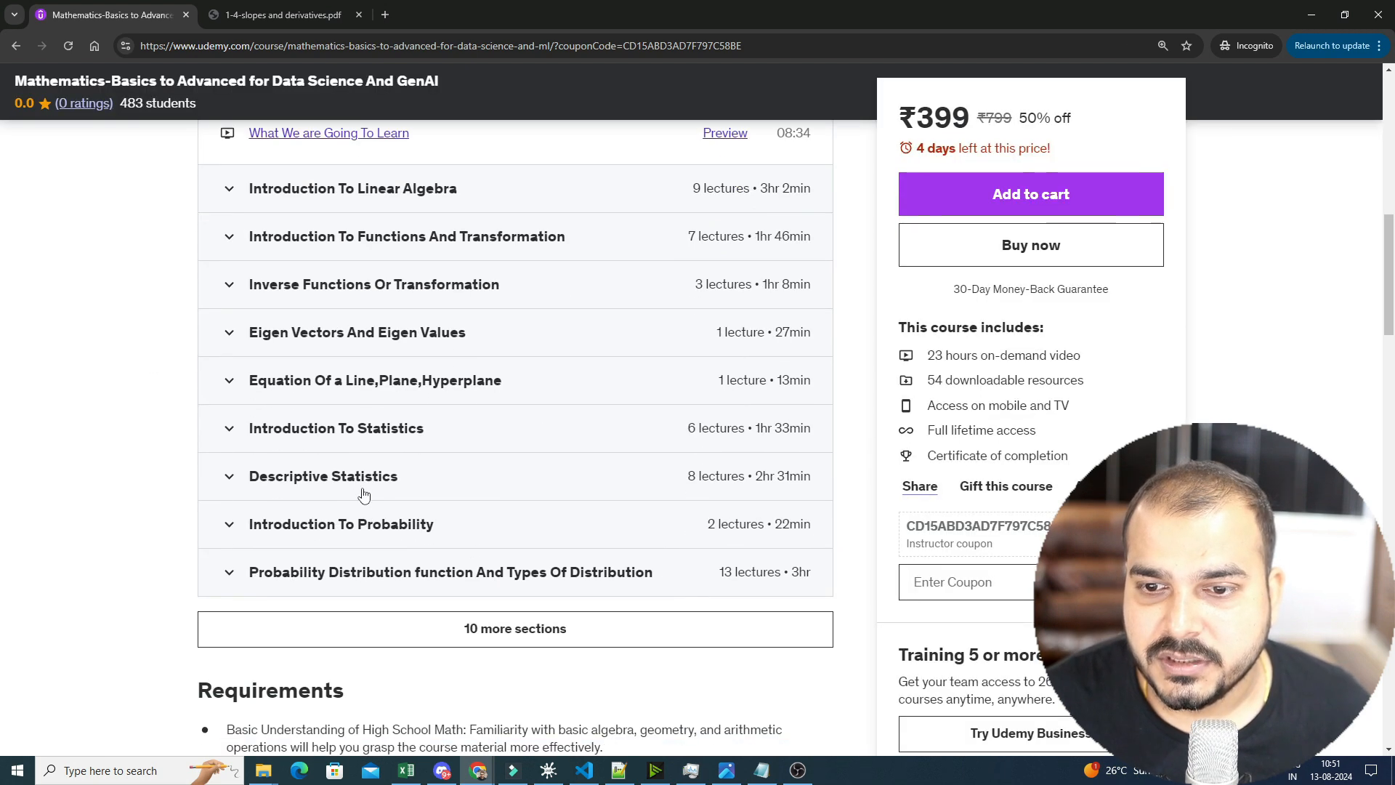
scroll("up", 3)
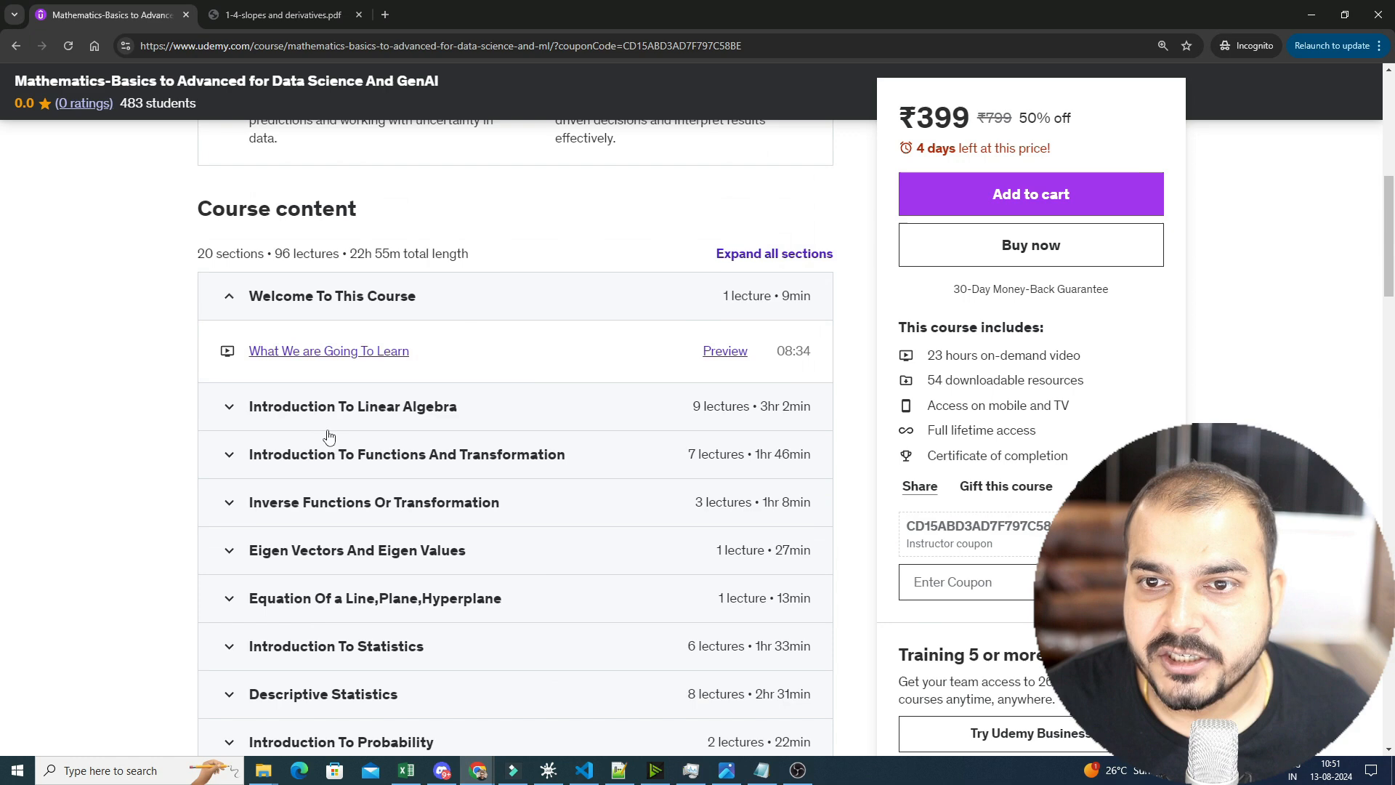
scroll("down", 3)
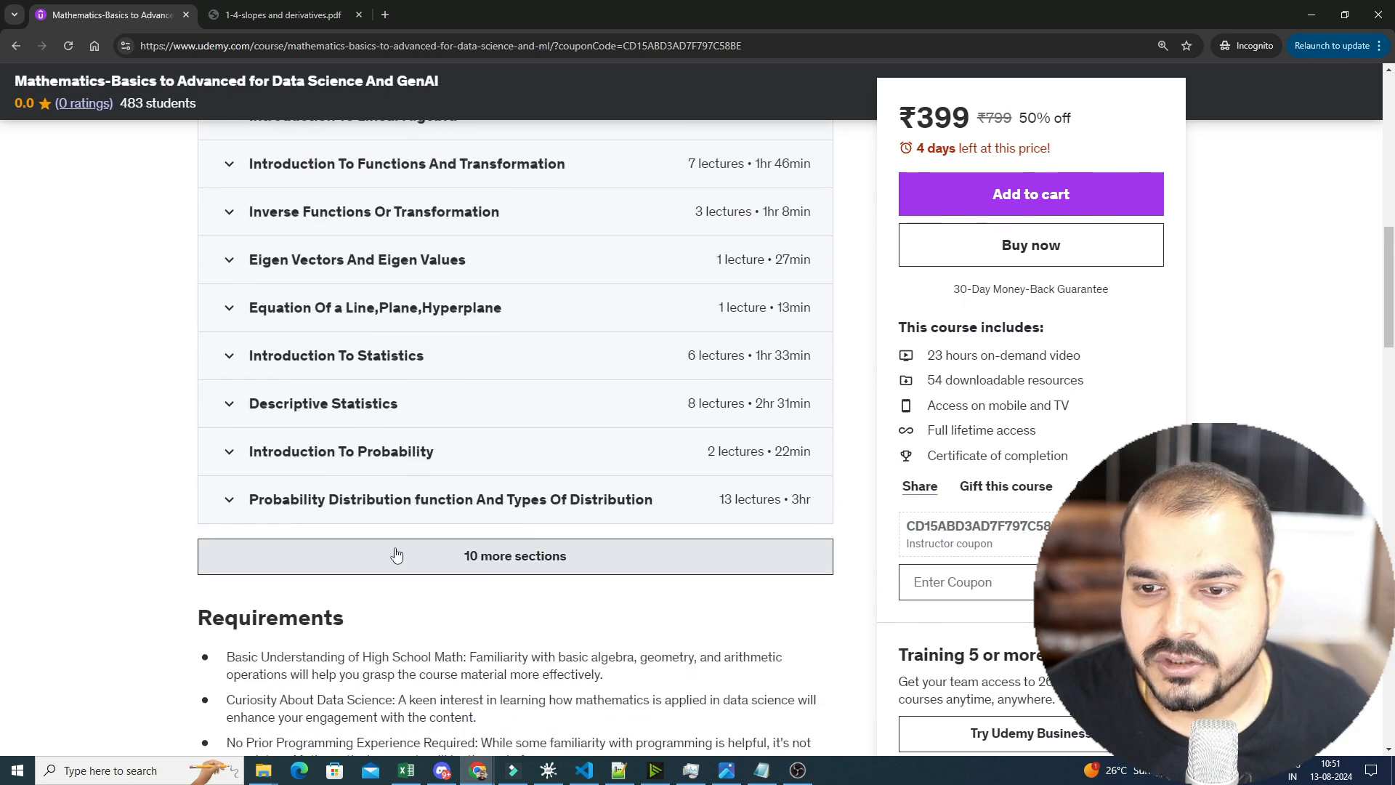
left_click(515, 555)
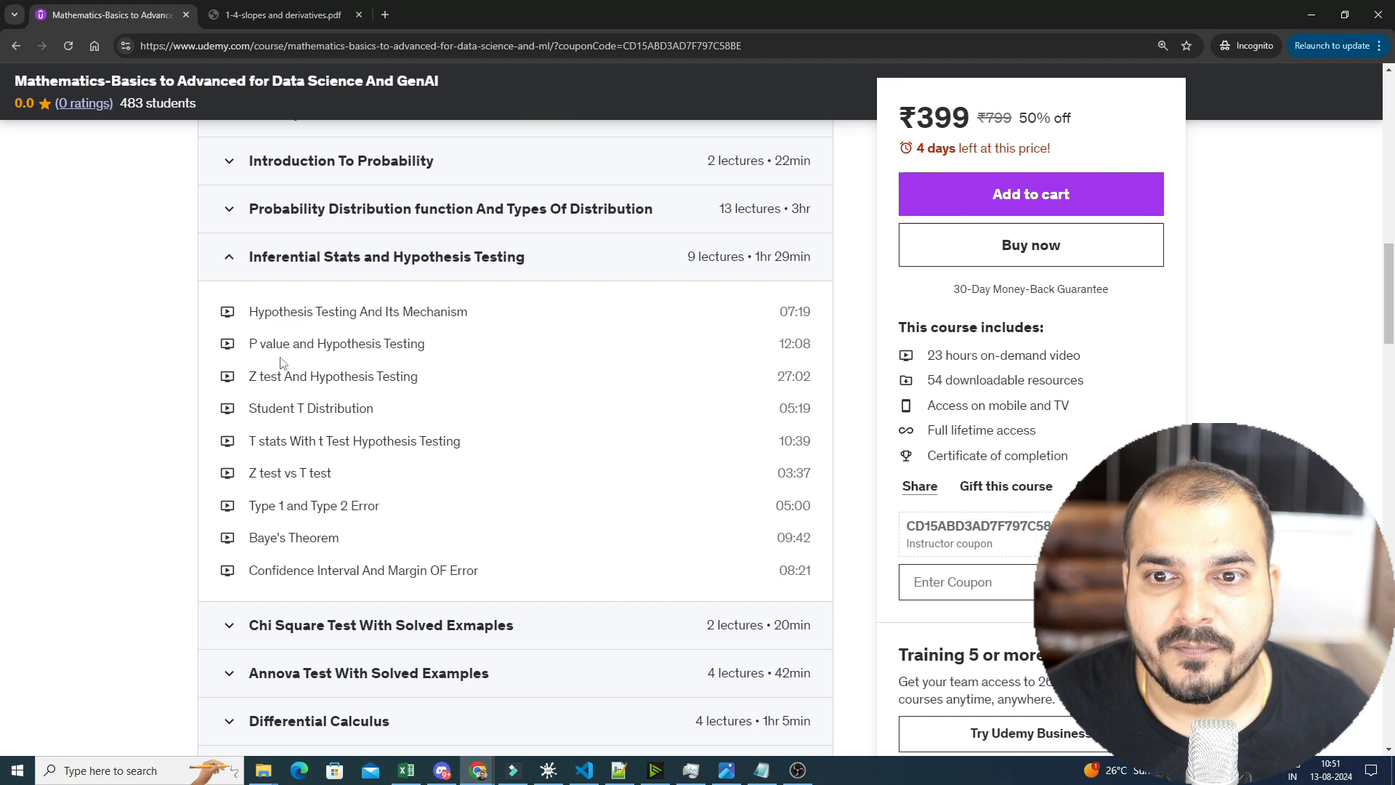
mouse_move(266, 428)
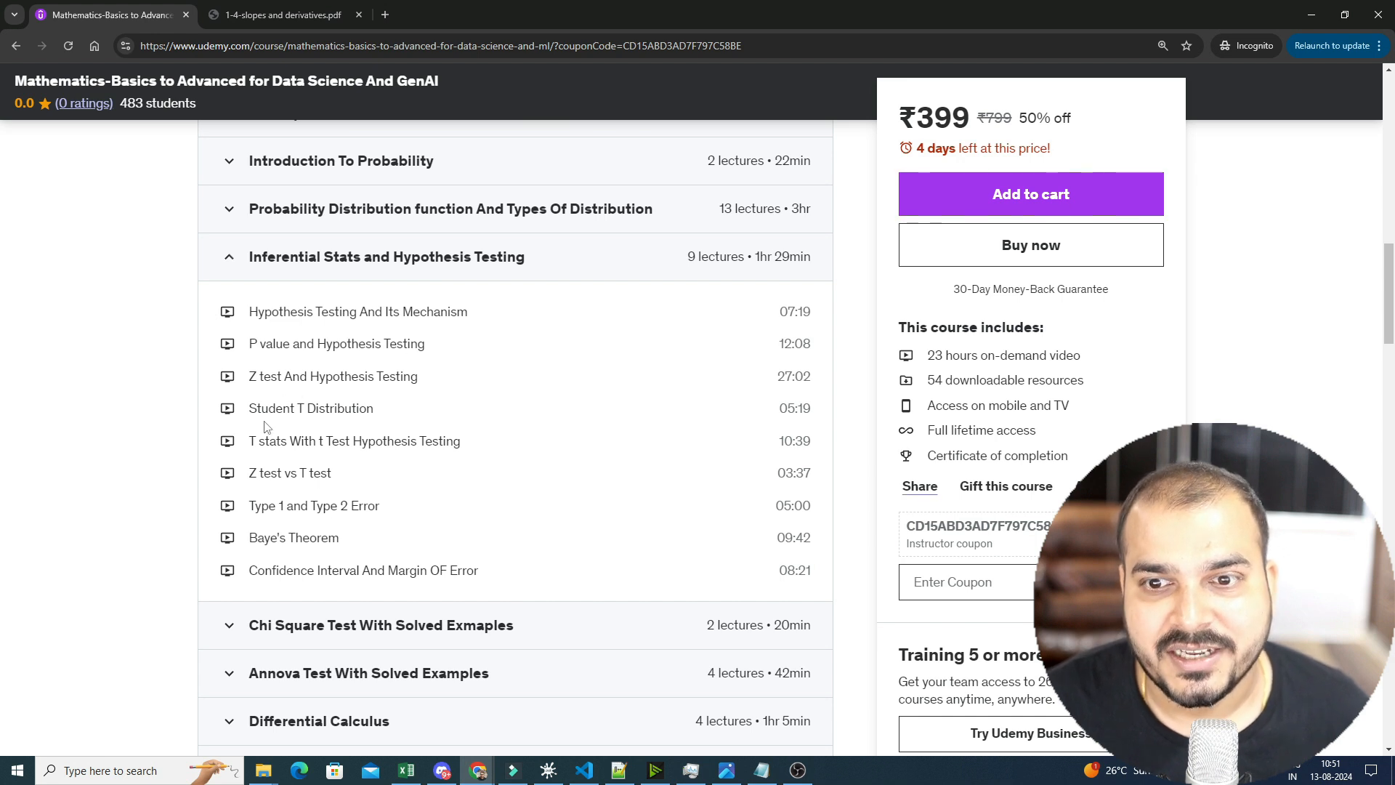
- Expand the Chi Square Test With Solved Exmaples section to list its lectures
scroll("down", 3)
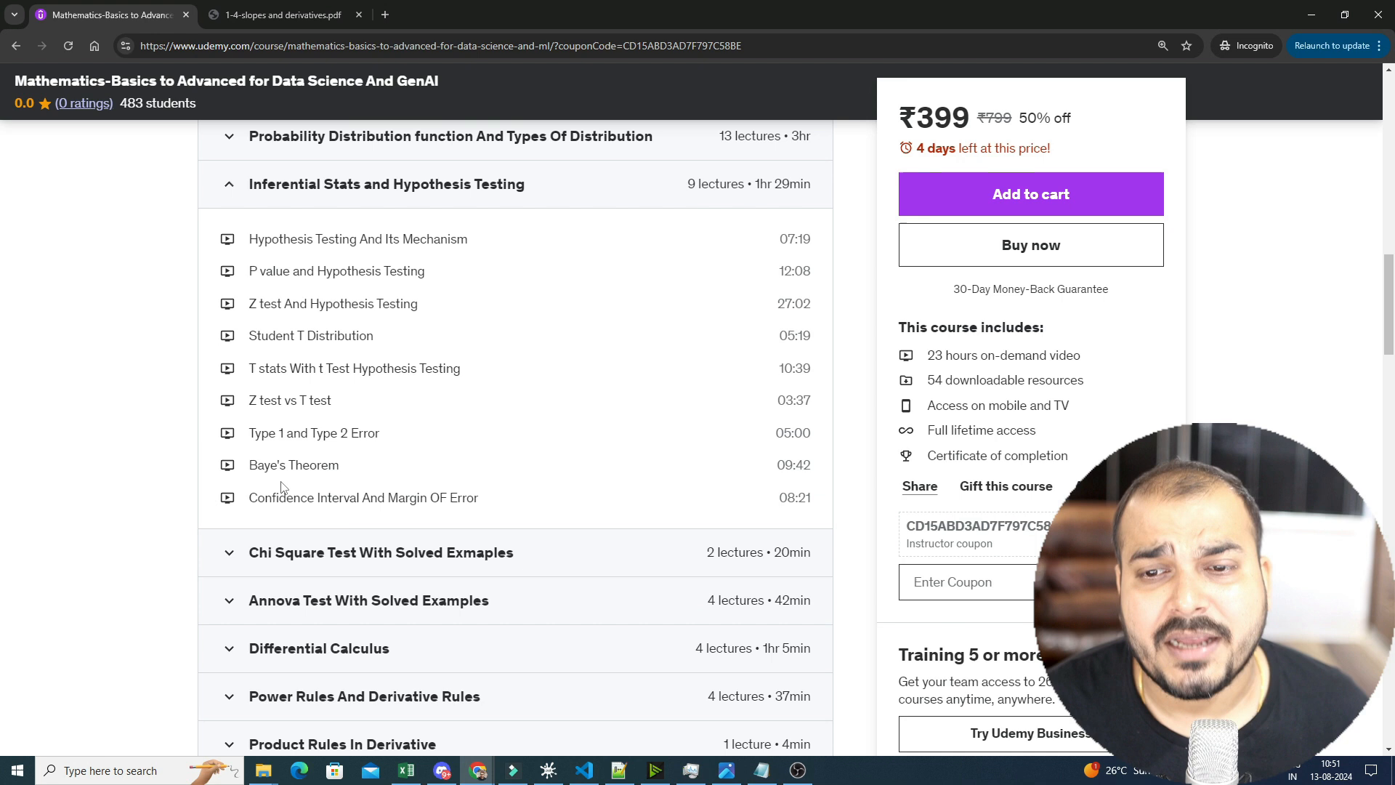
scroll("down", 3)
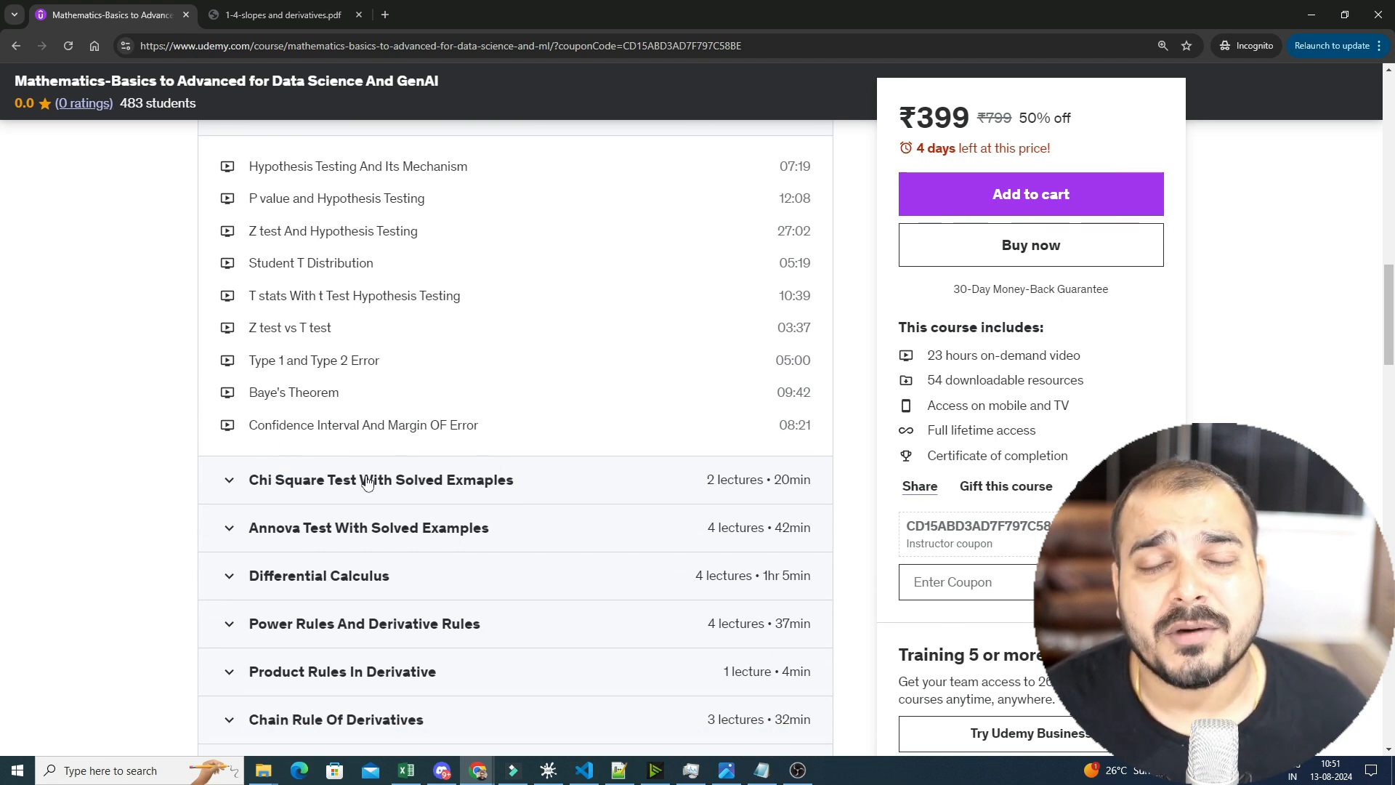
scroll("down", 3)
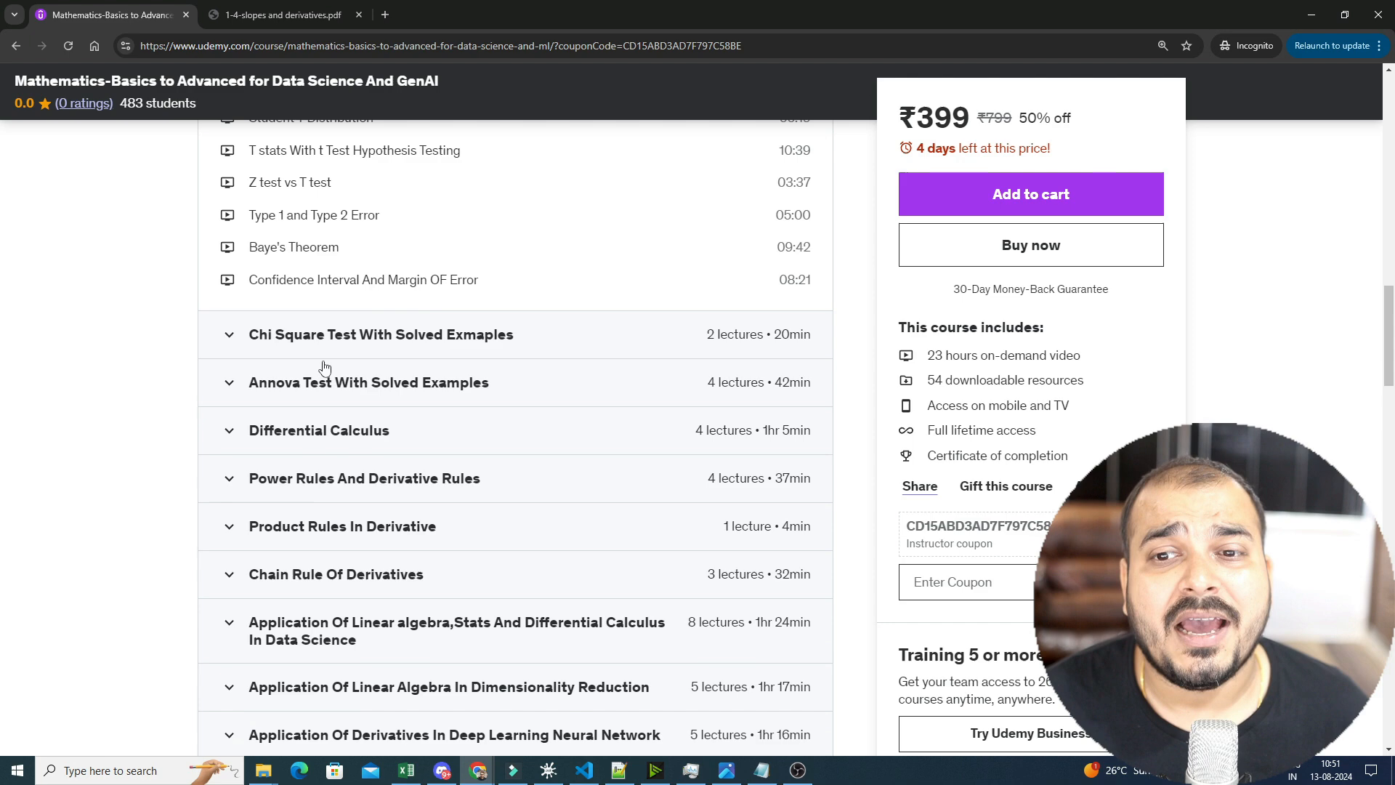
left_click(381, 334)
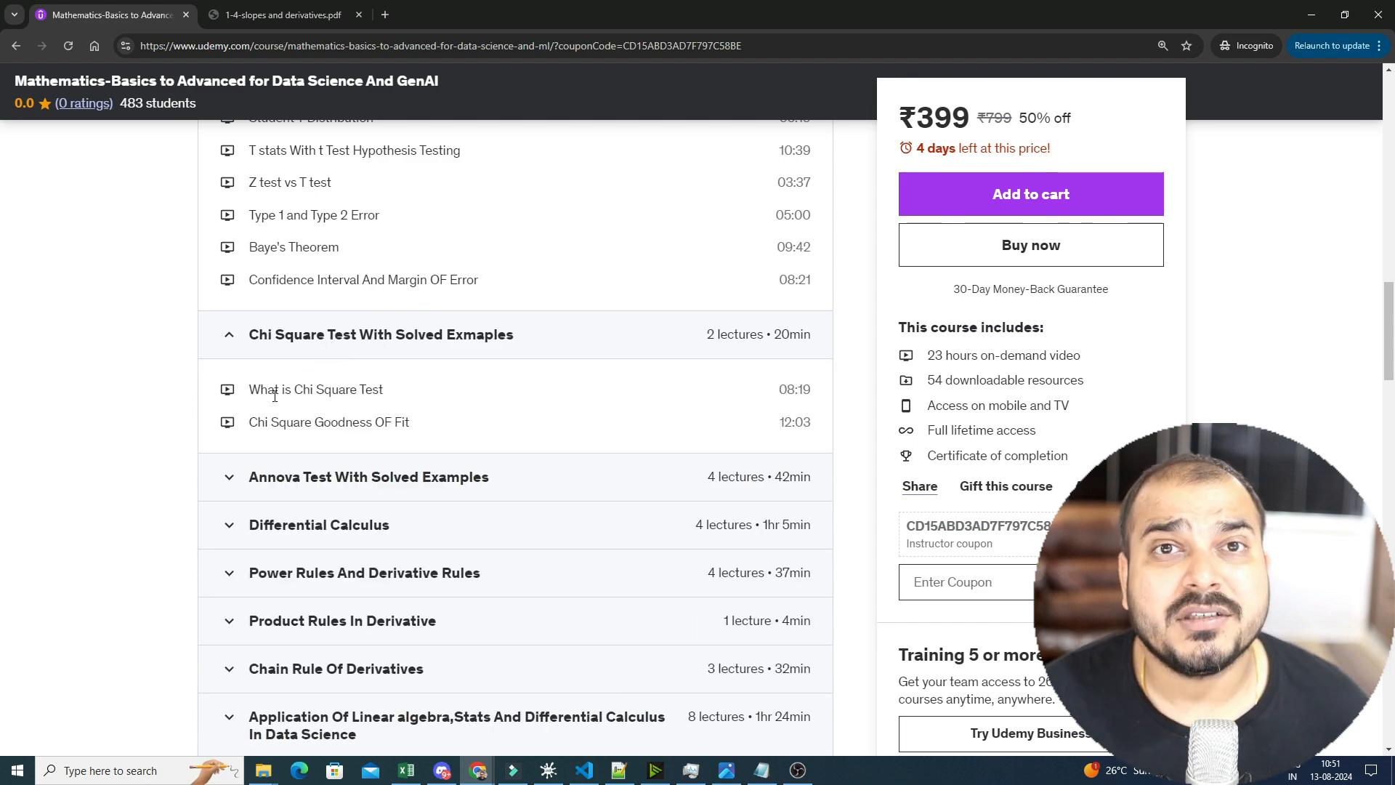
scroll("down", 3)
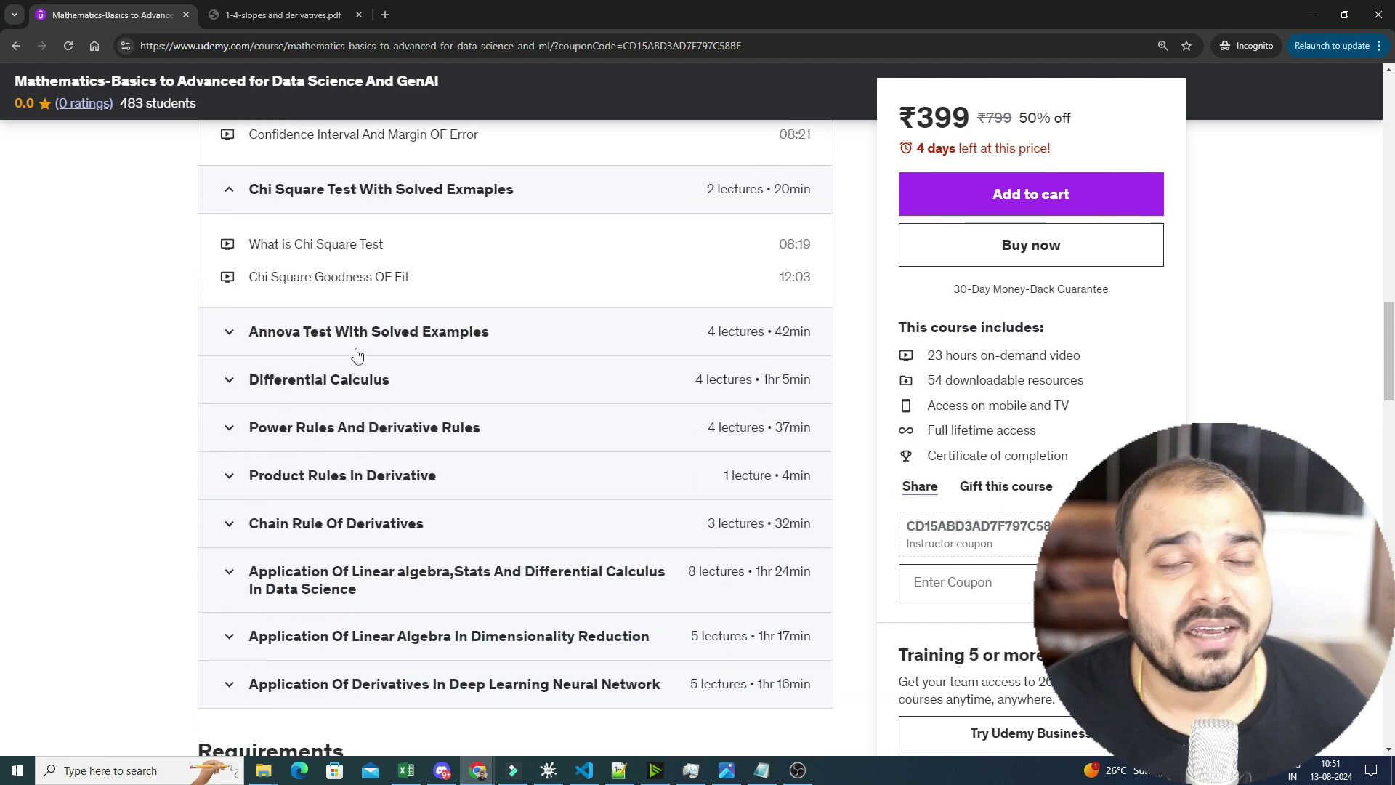
scroll("up", 3)
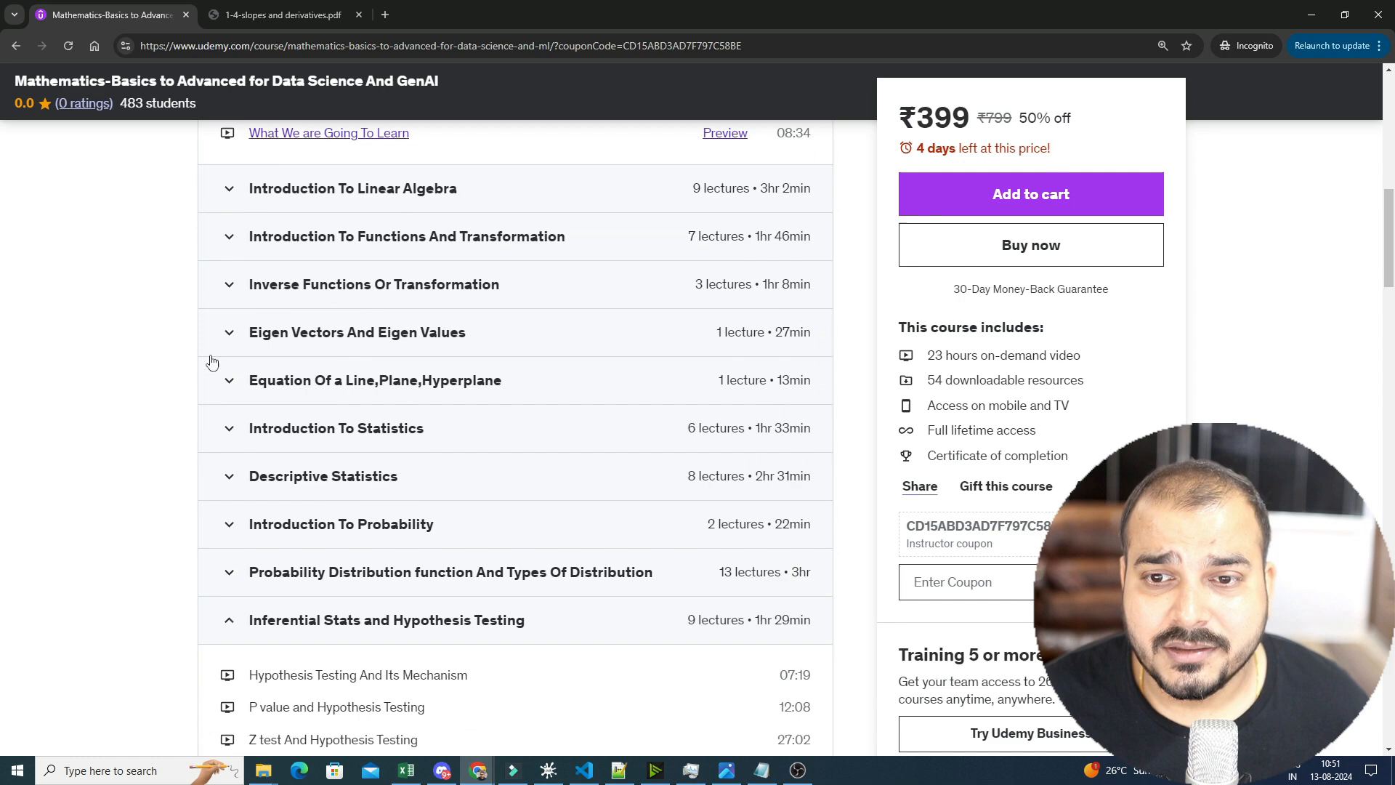
scroll("up", 3)
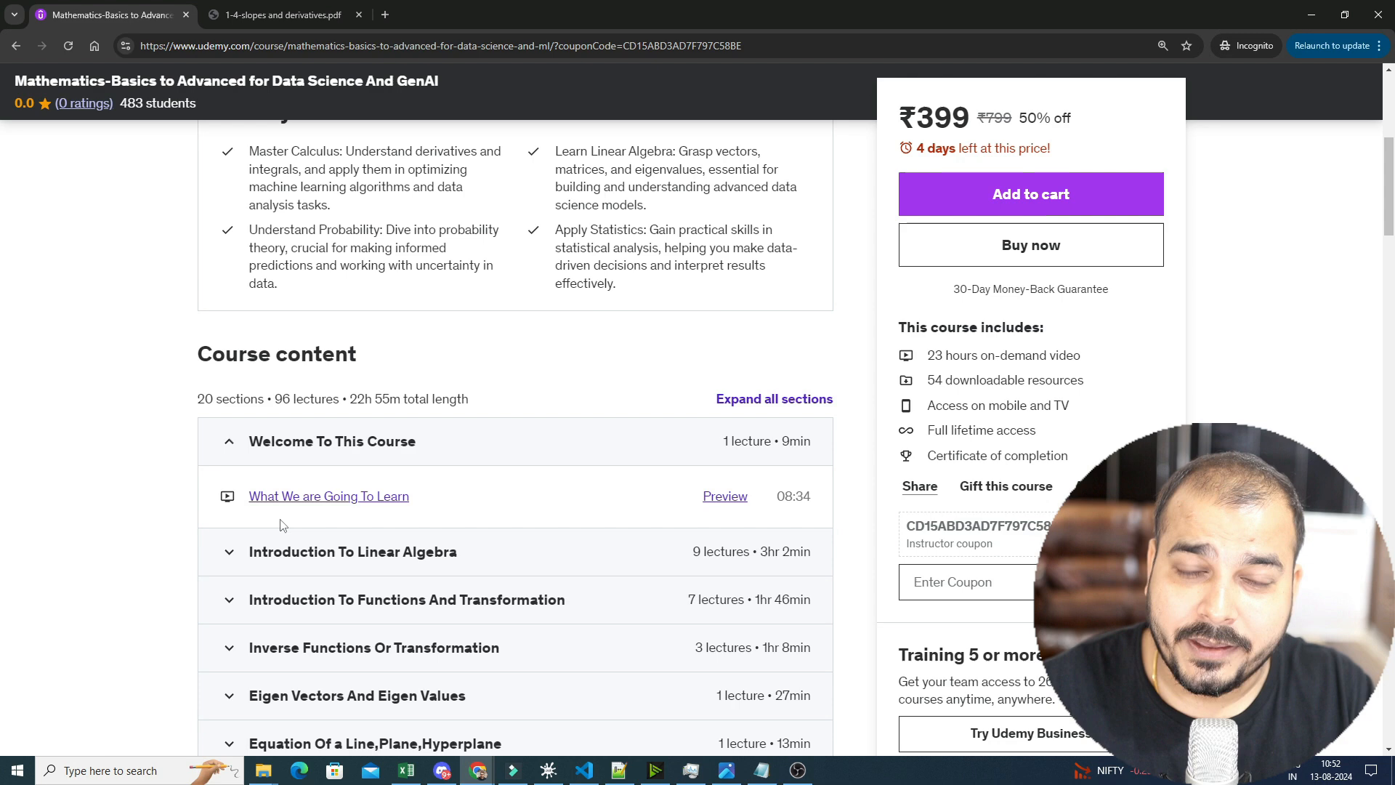
- Scroll down and expand the Differential Calculus section
scroll("down", 3)
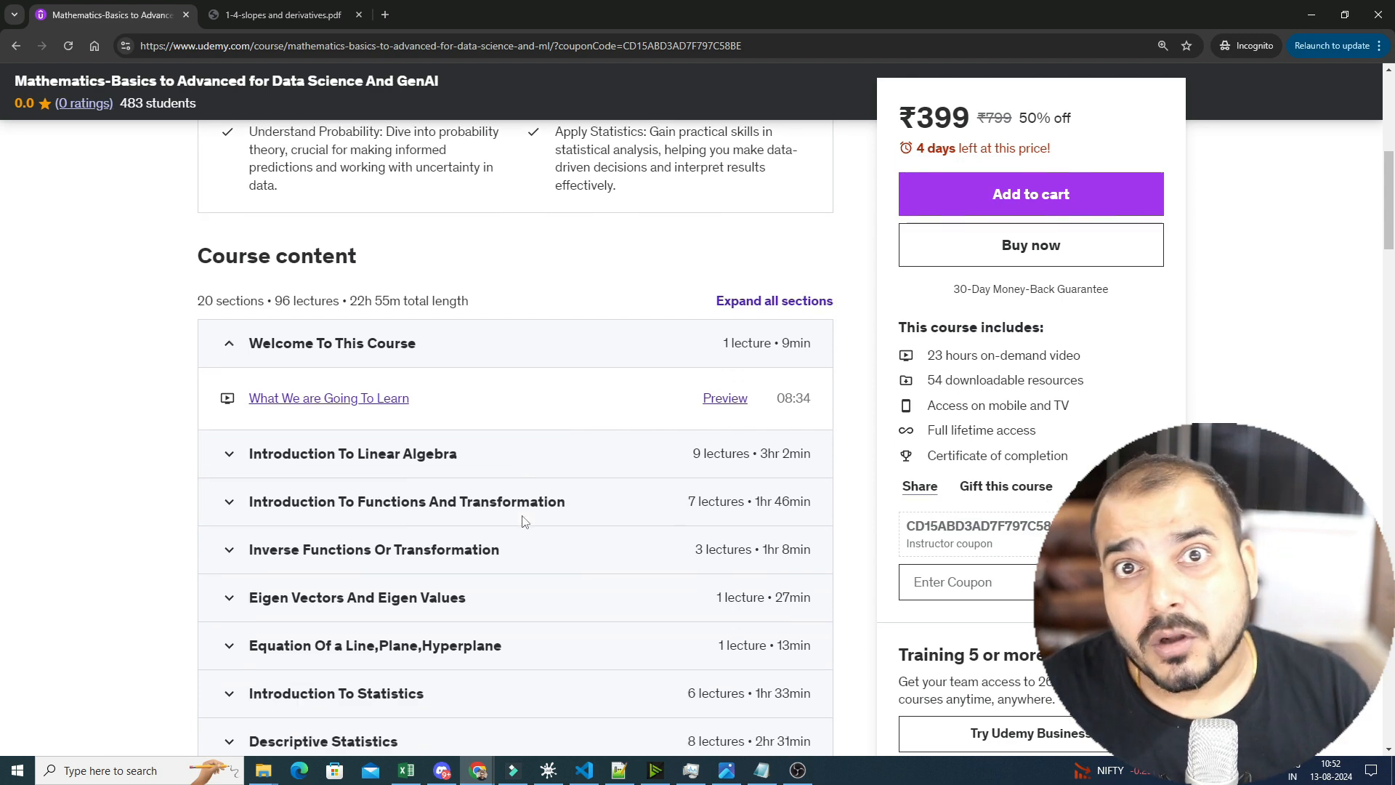
scroll("down", 3)
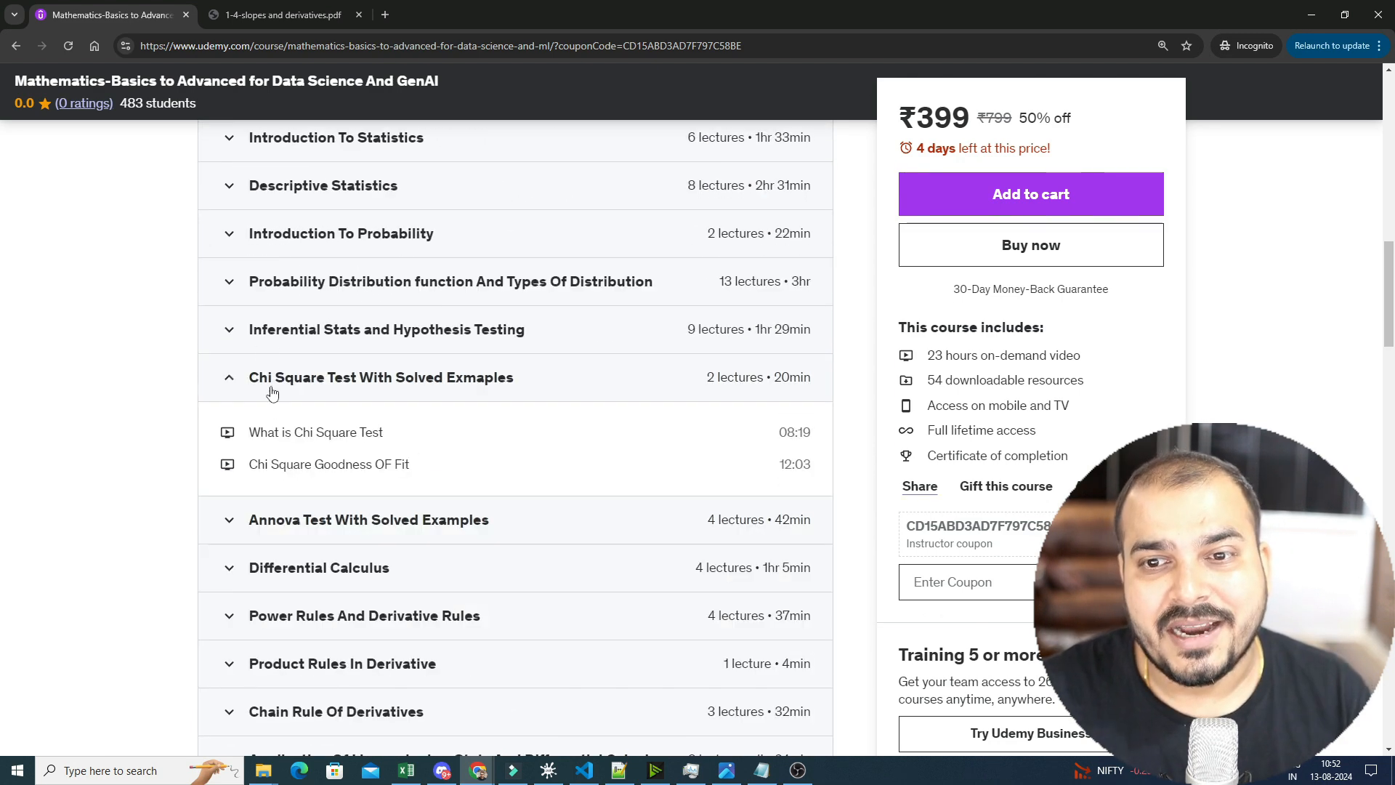
scroll("down", 3)
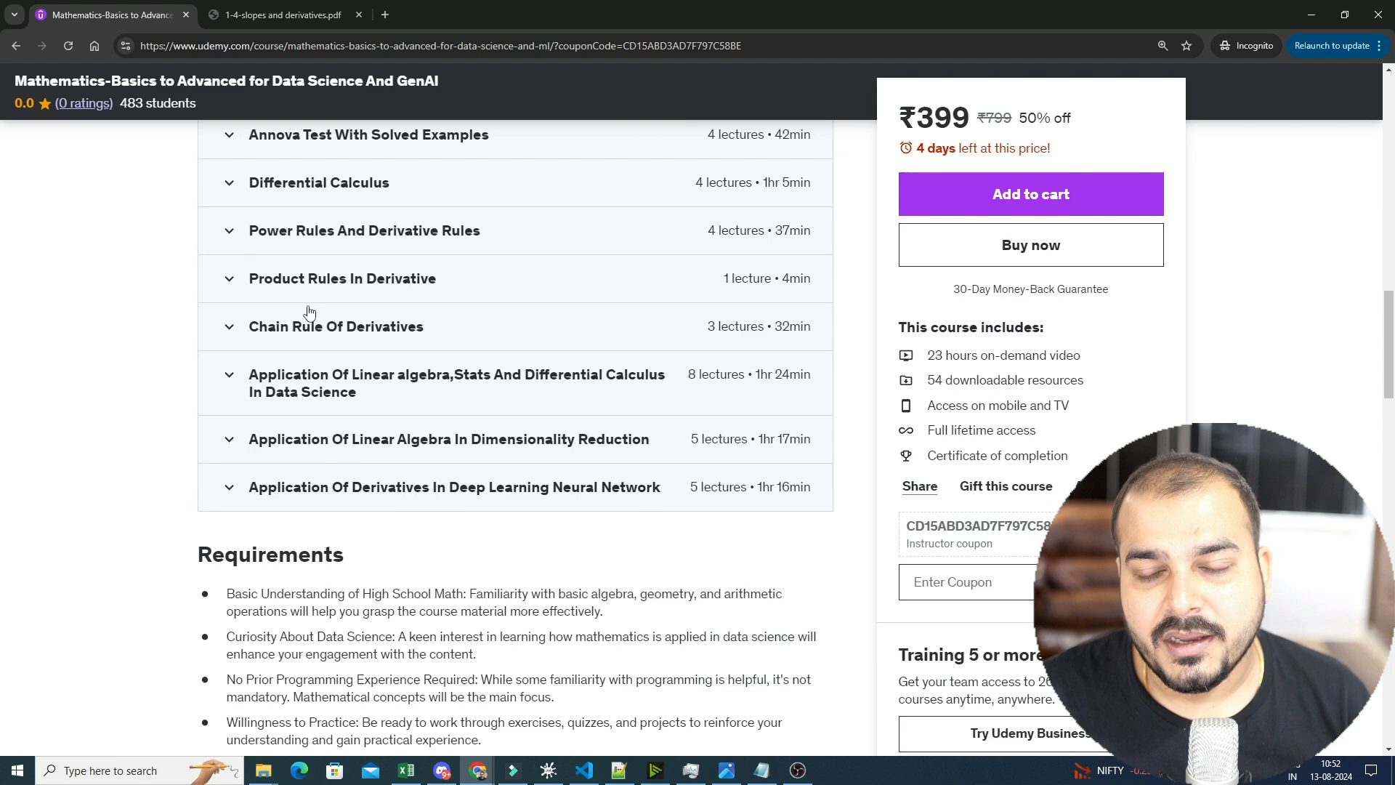
left_click(318, 183)
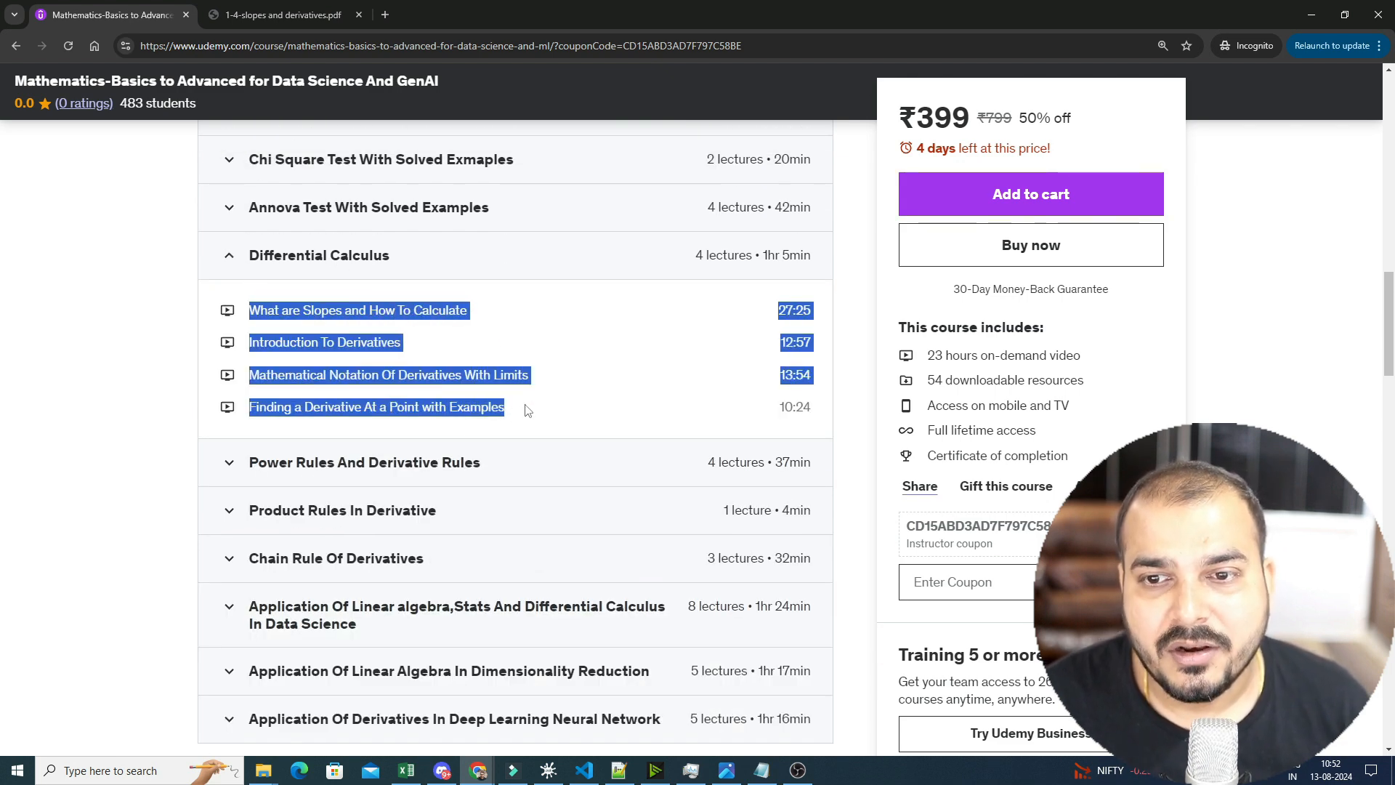
- Expand the Power Rules And Derivative Rules section to show its lectures
scroll("down", 3)
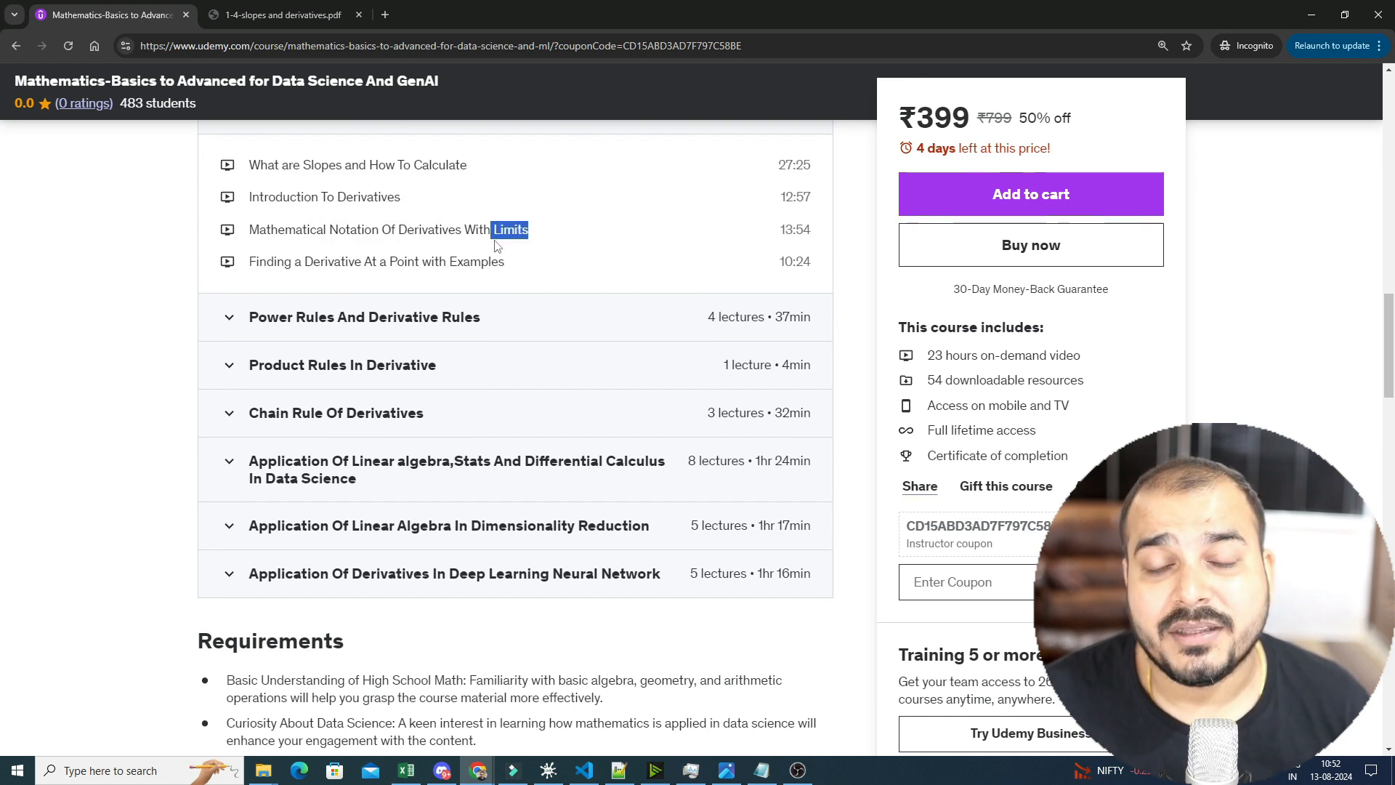
mouse_move(463, 282)
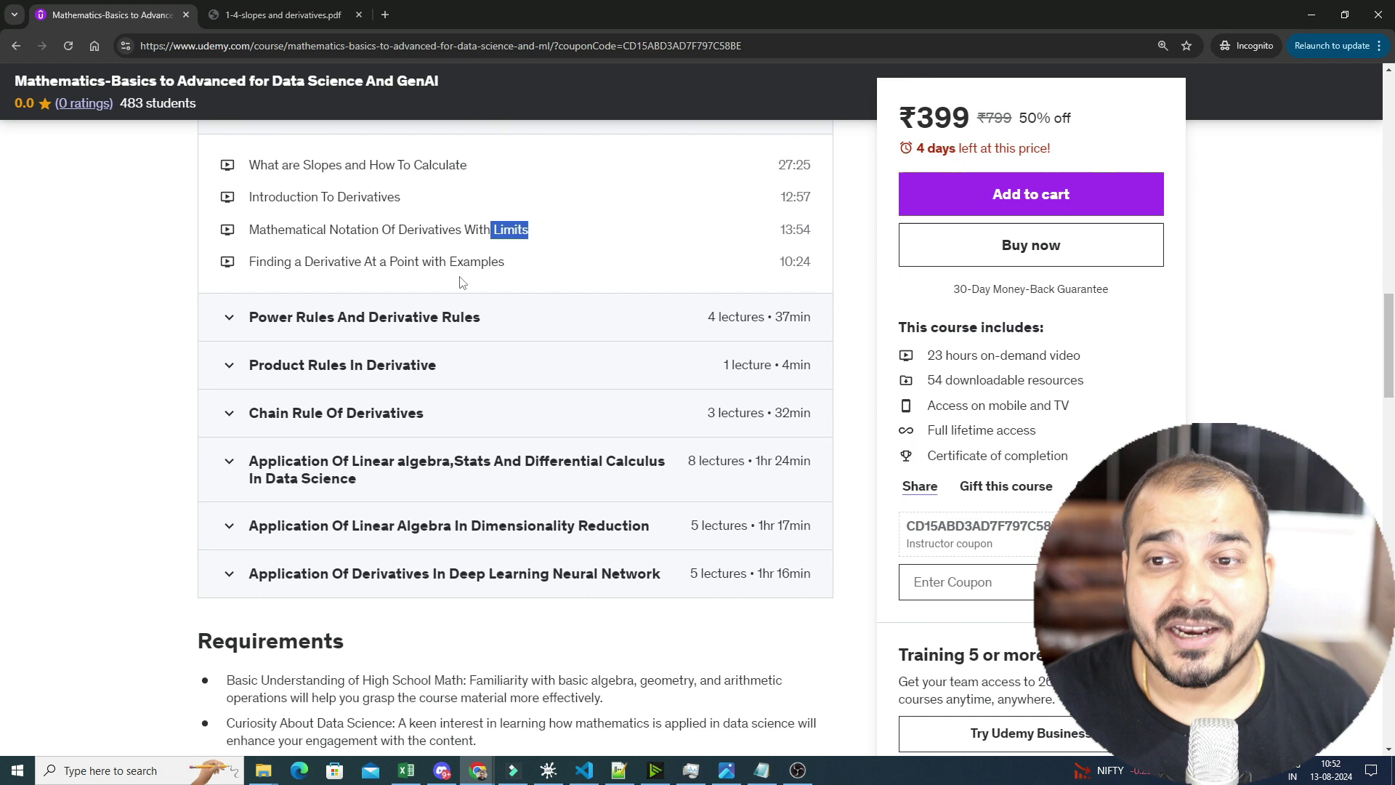
left_click(364, 317)
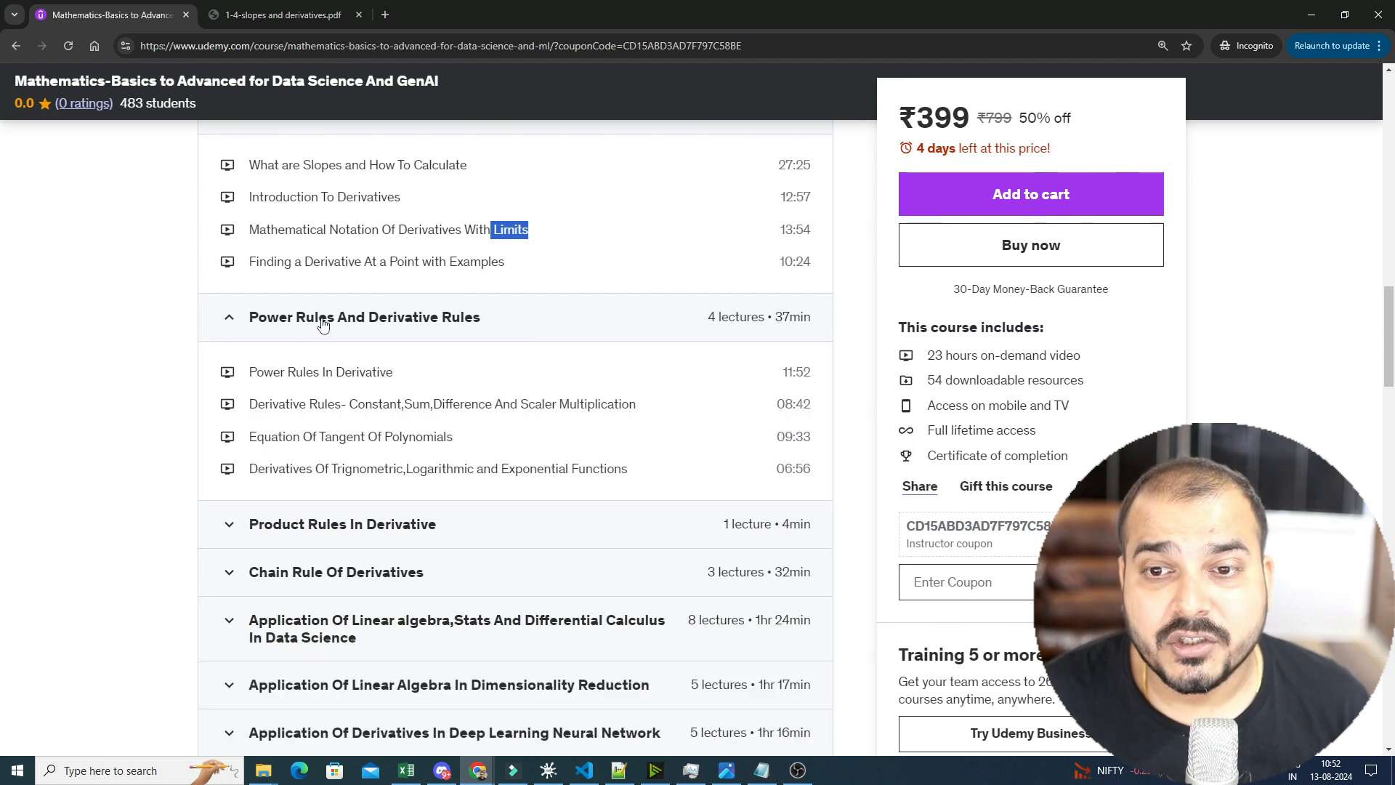
scroll("down", 3)
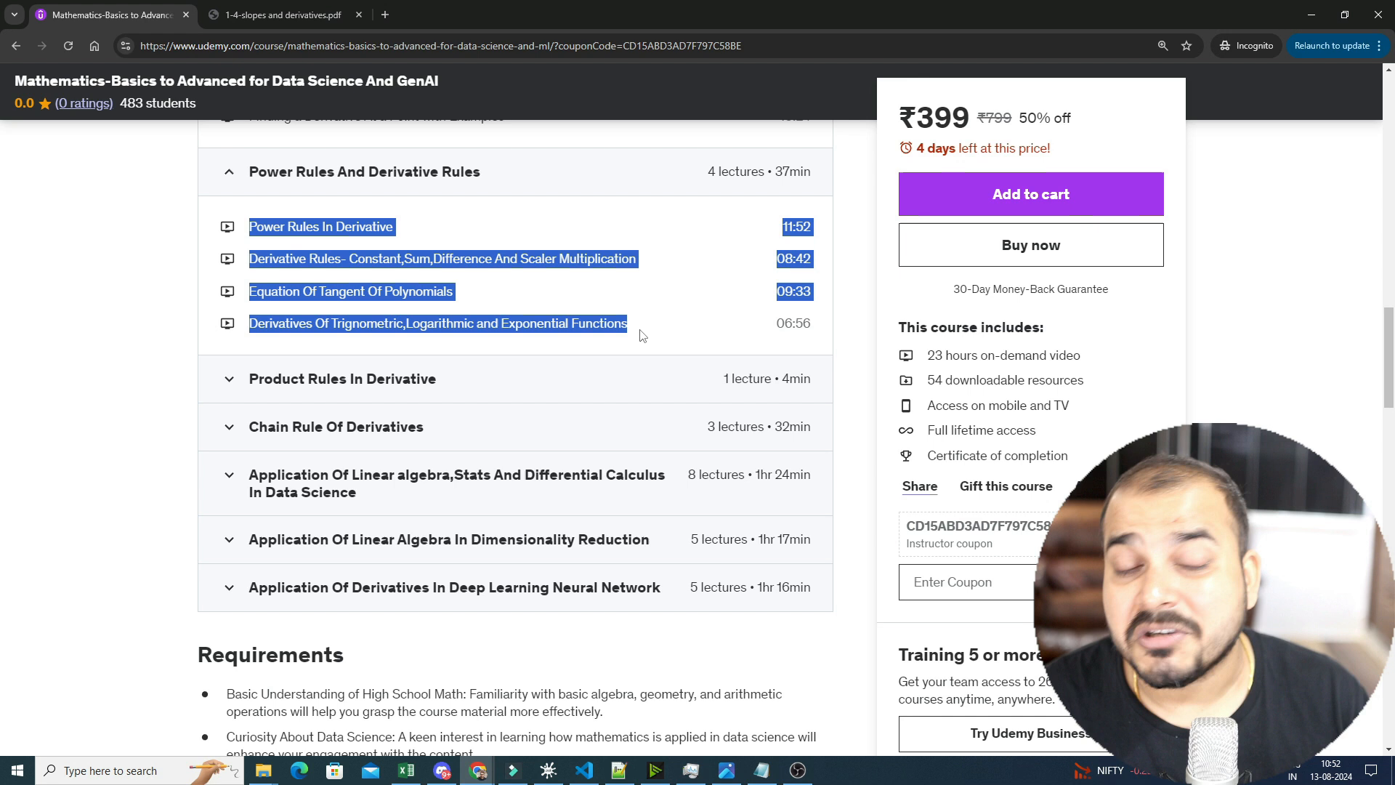
mouse_move(619, 277)
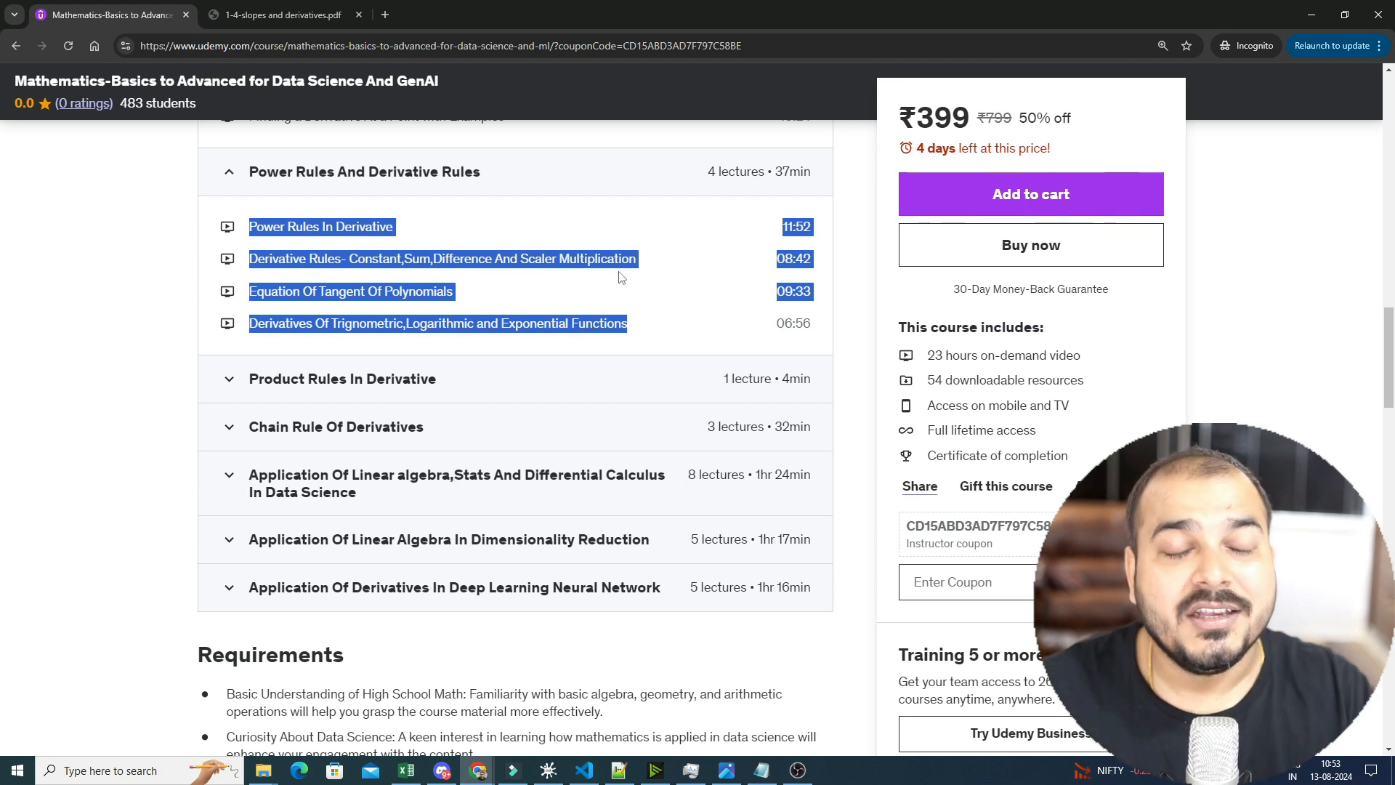
mouse_move(610, 310)
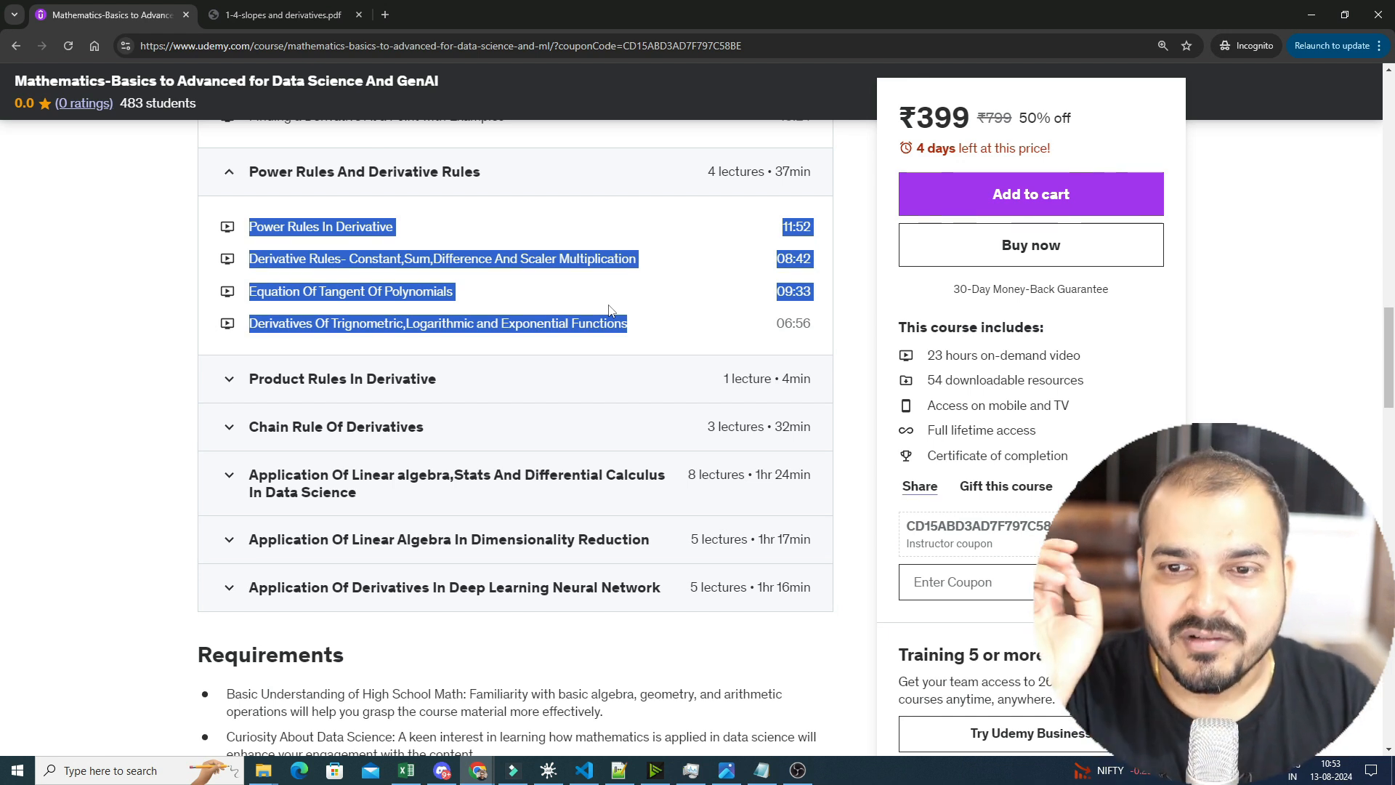
- Expand the Product Rules In Derivative section and scroll toward Chain Rule Of Derivatives
left_click(342, 378)
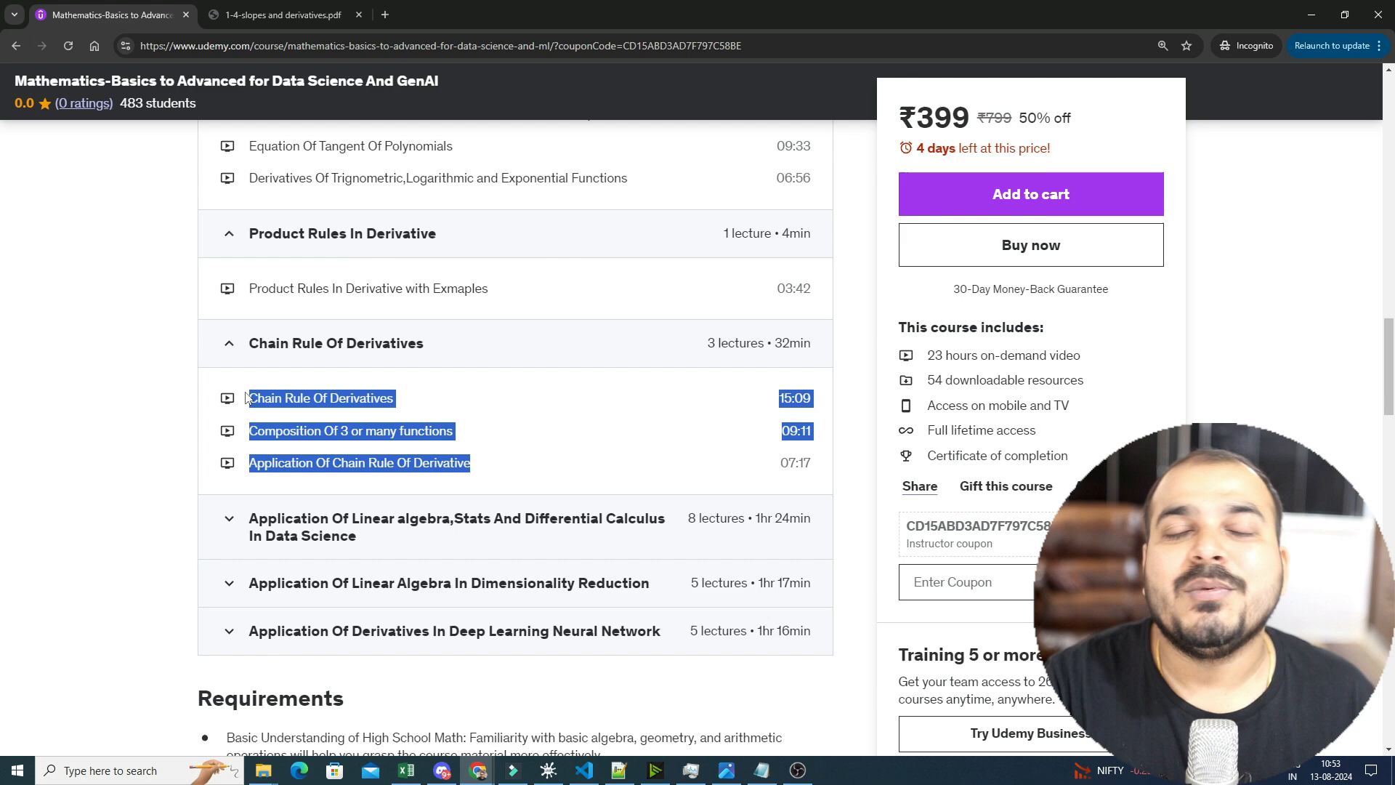
mouse_move(116, 336)
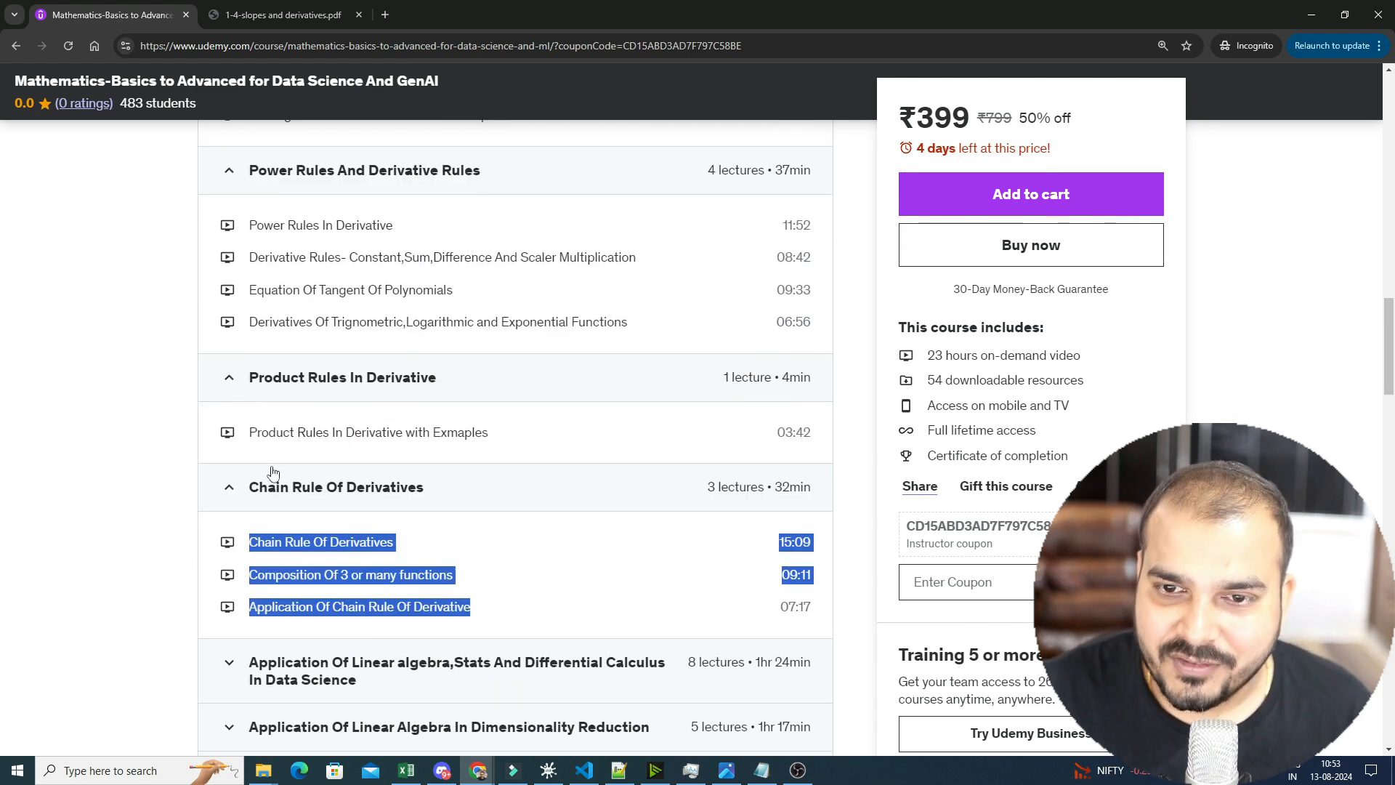
scroll("down", 3)
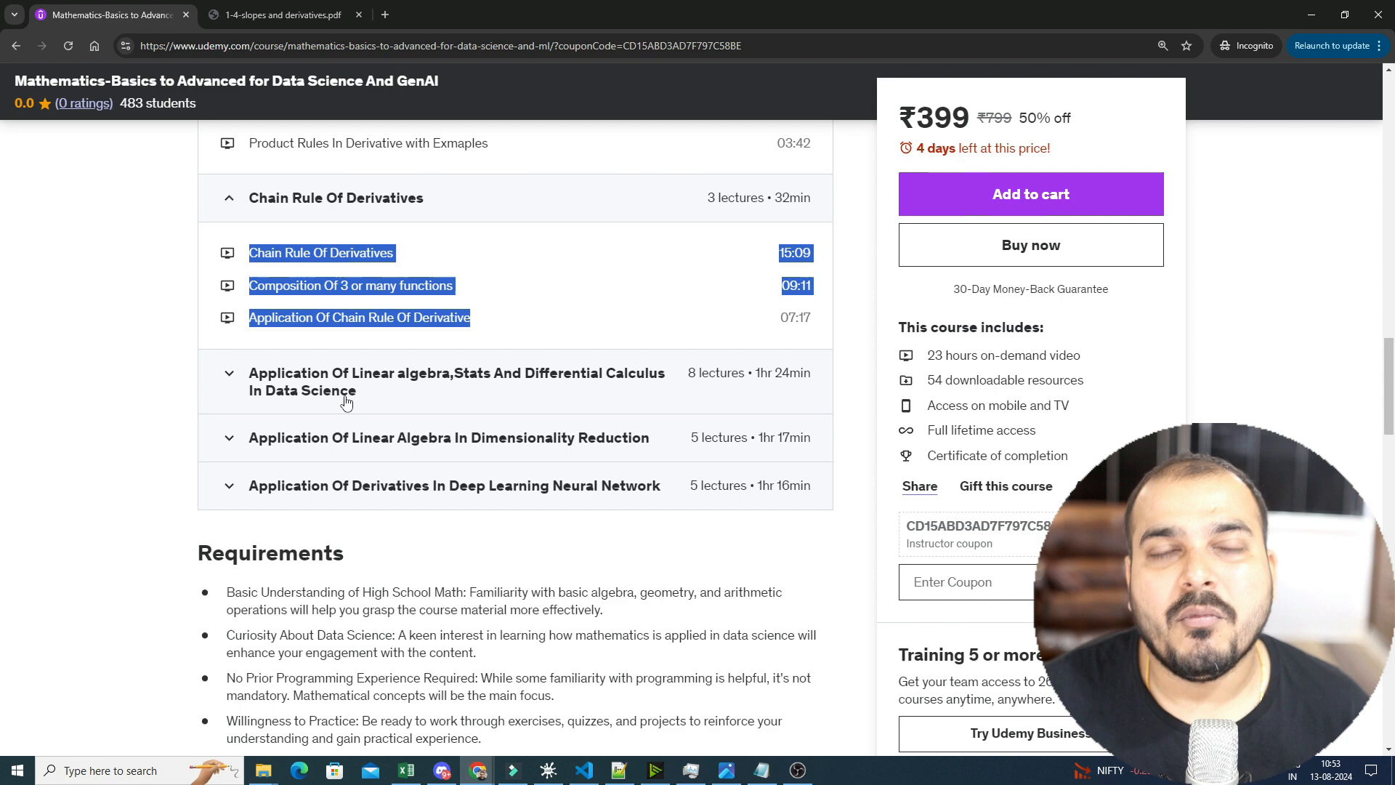
mouse_move(491, 391)
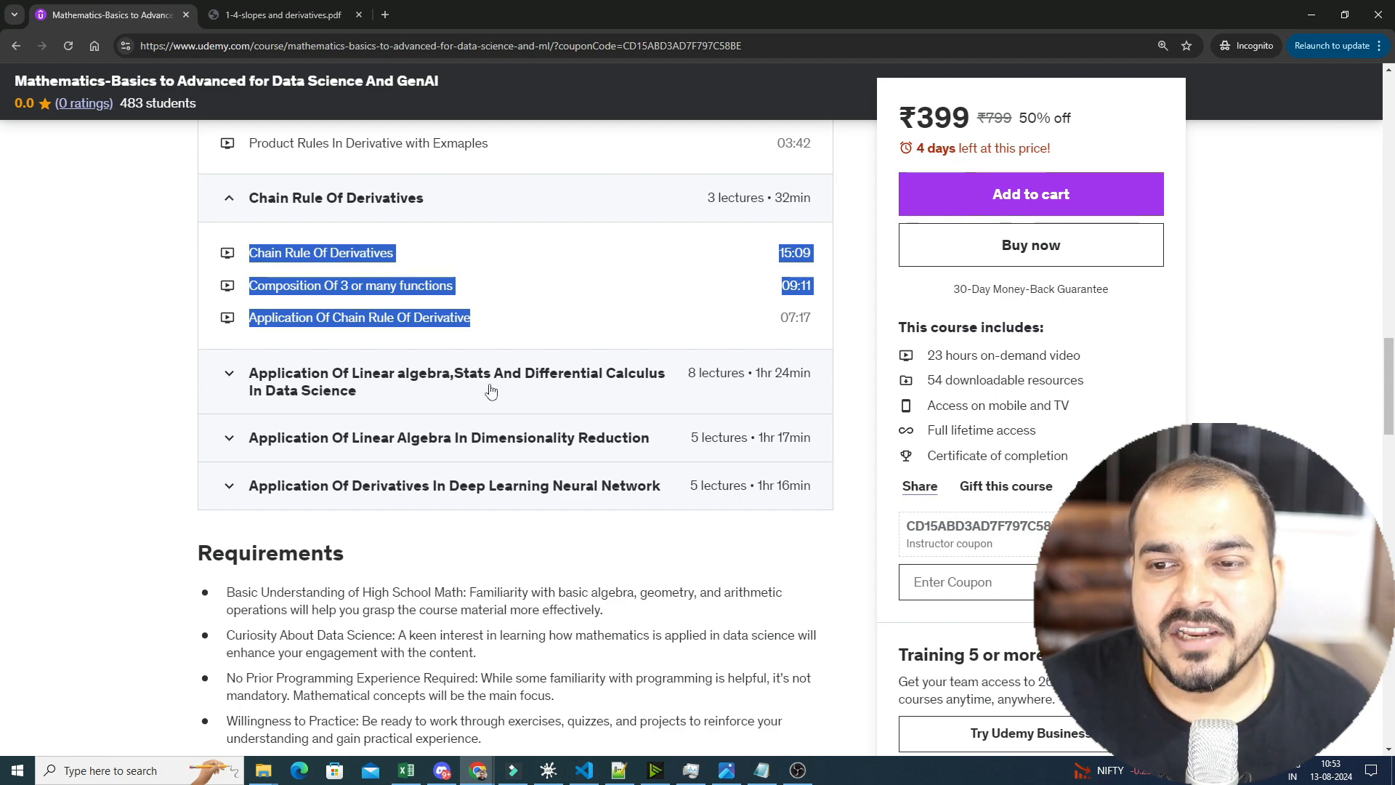
- Expand the linear algebra, stats and calculus applications section and browse its lectures
left_click(456, 381)
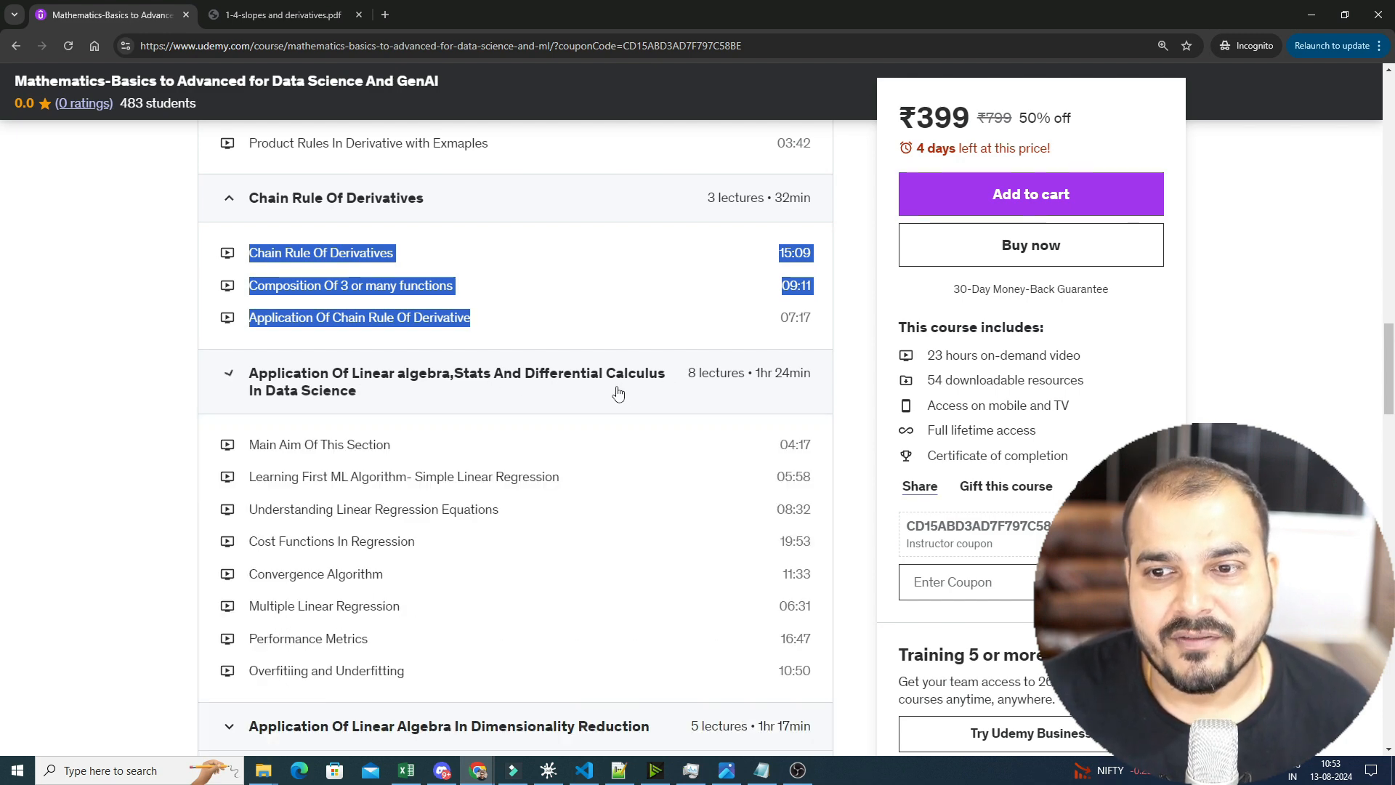
scroll("down", 3)
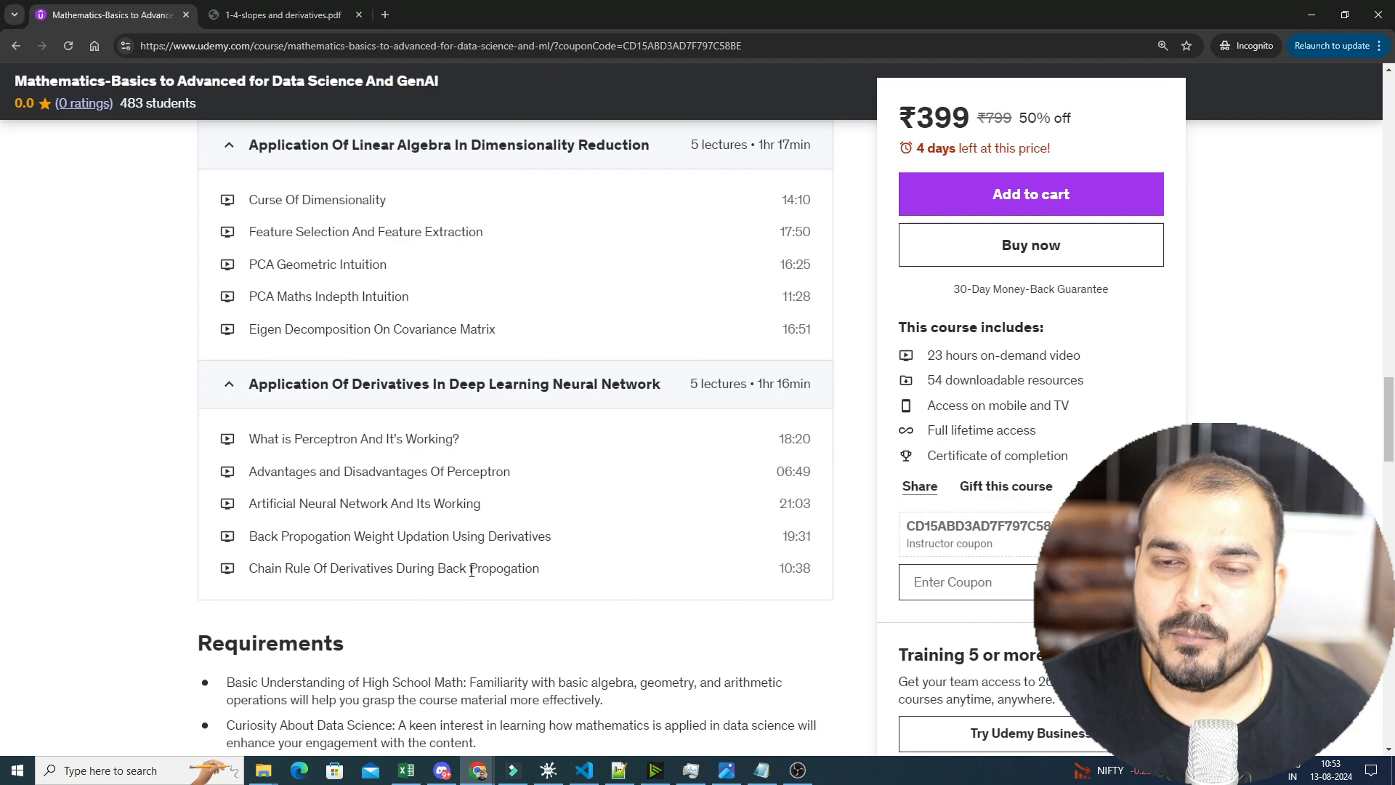
scroll("up", 3)
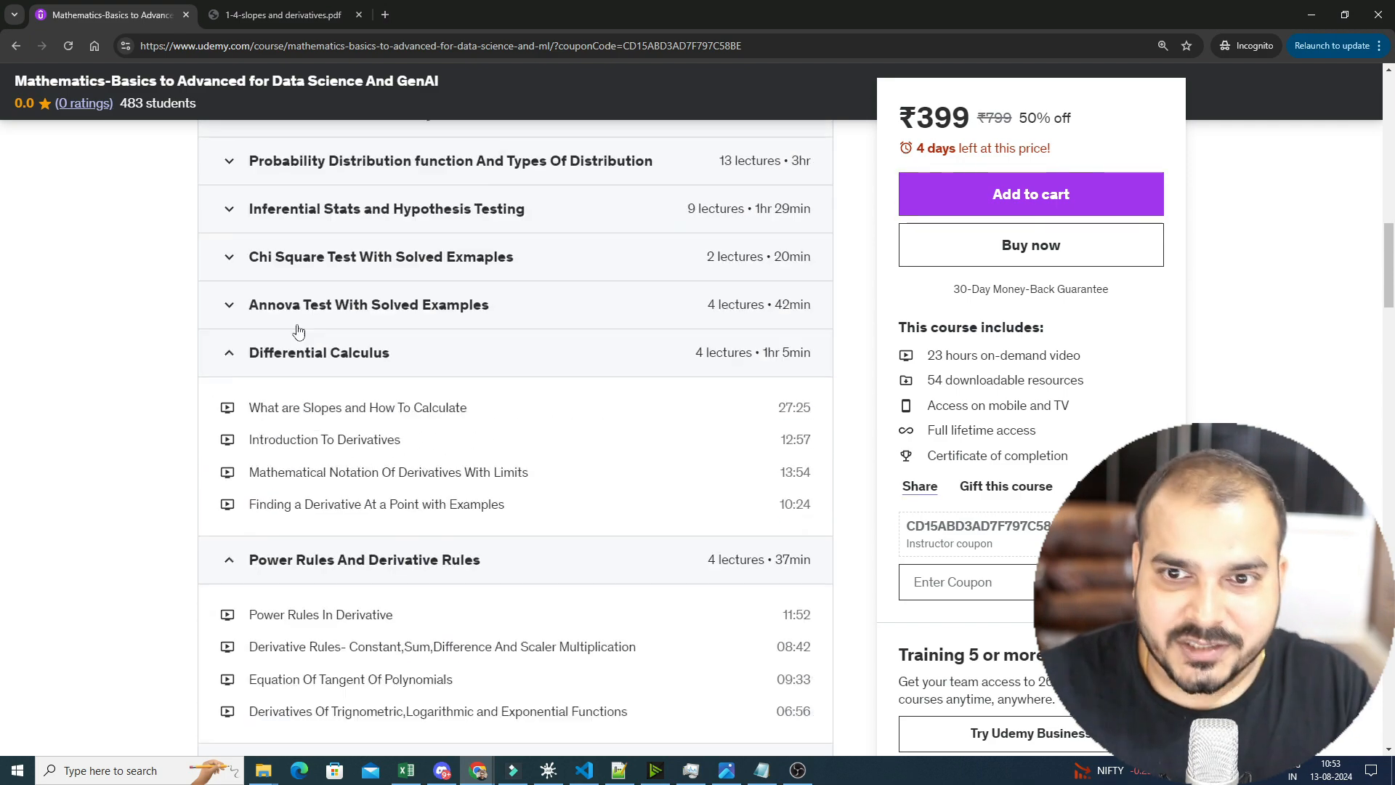
scroll("down", 3)
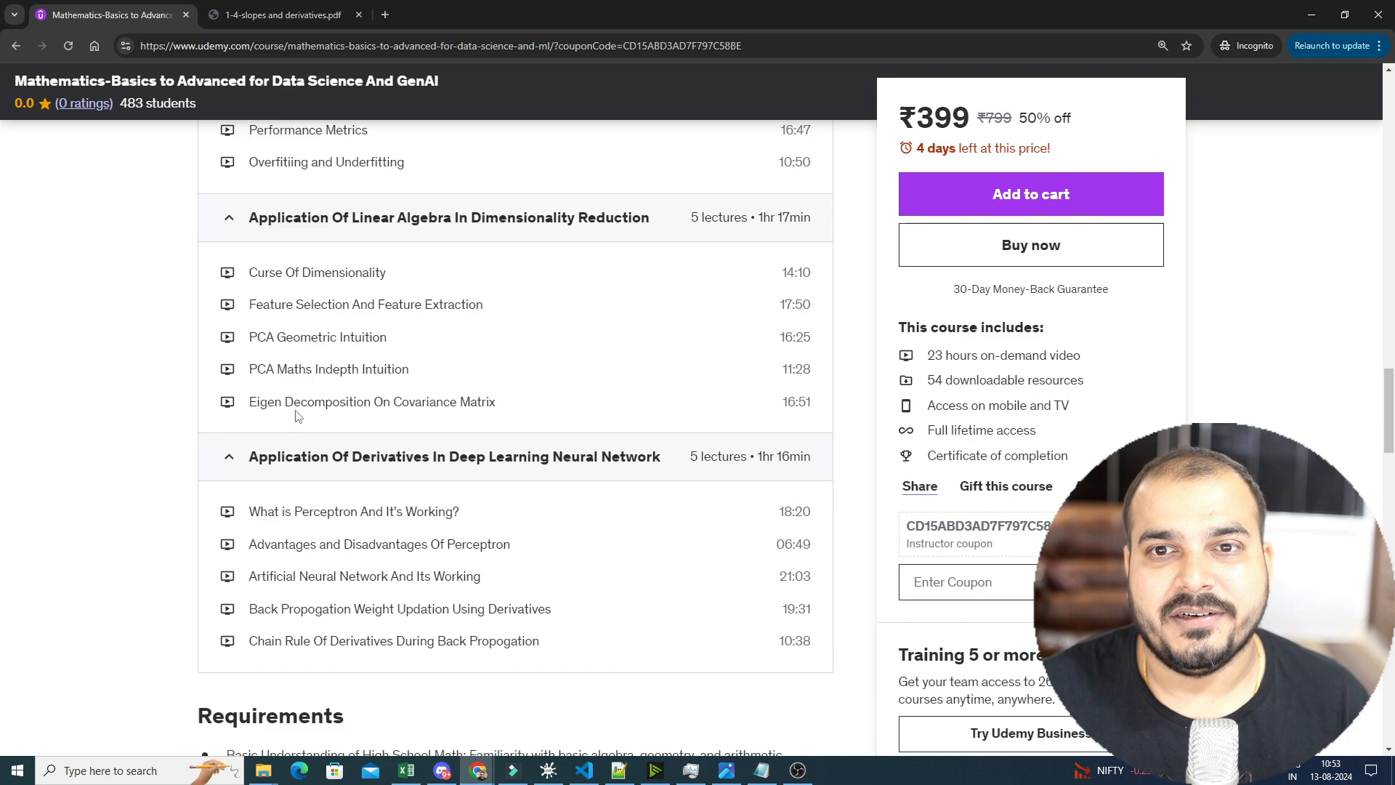
scroll("up", 3)
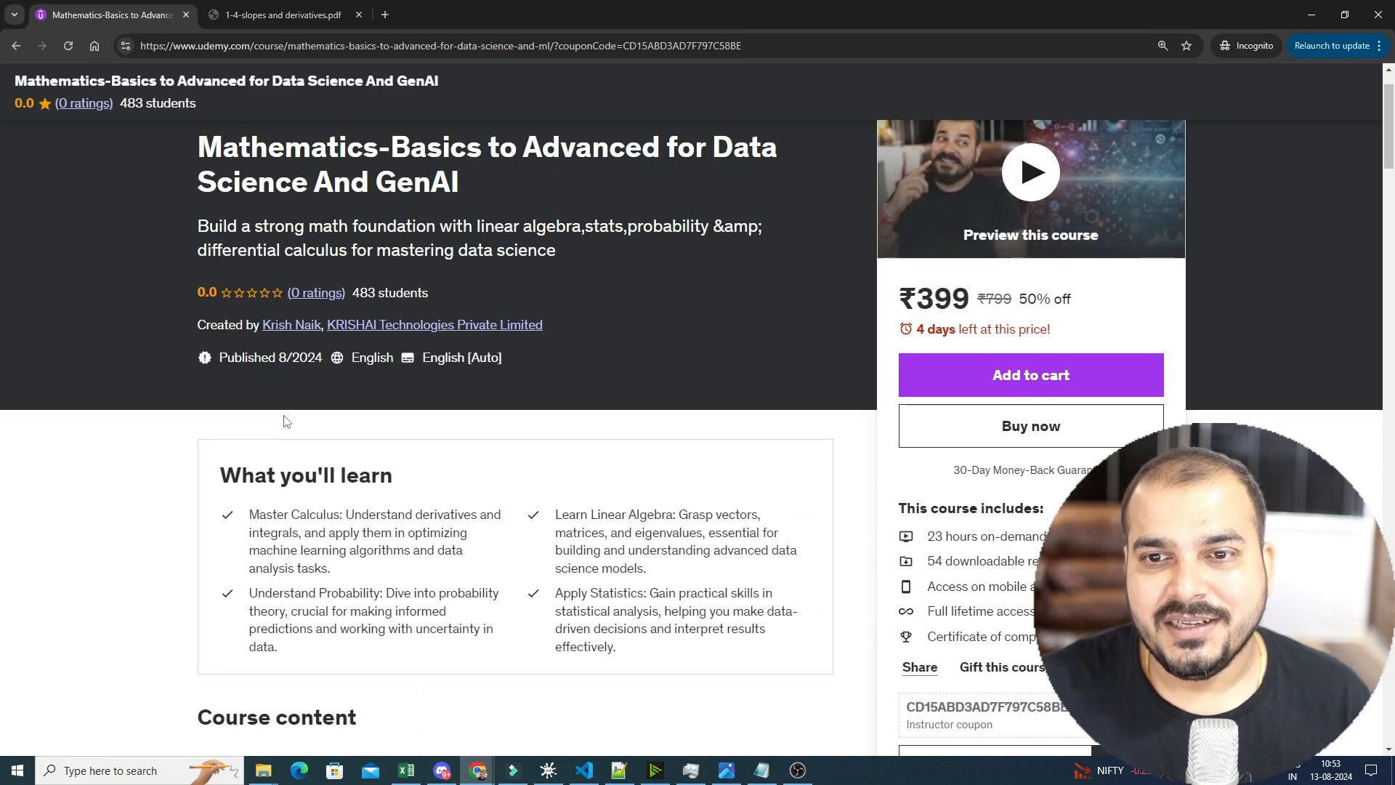
scroll("down", 3)
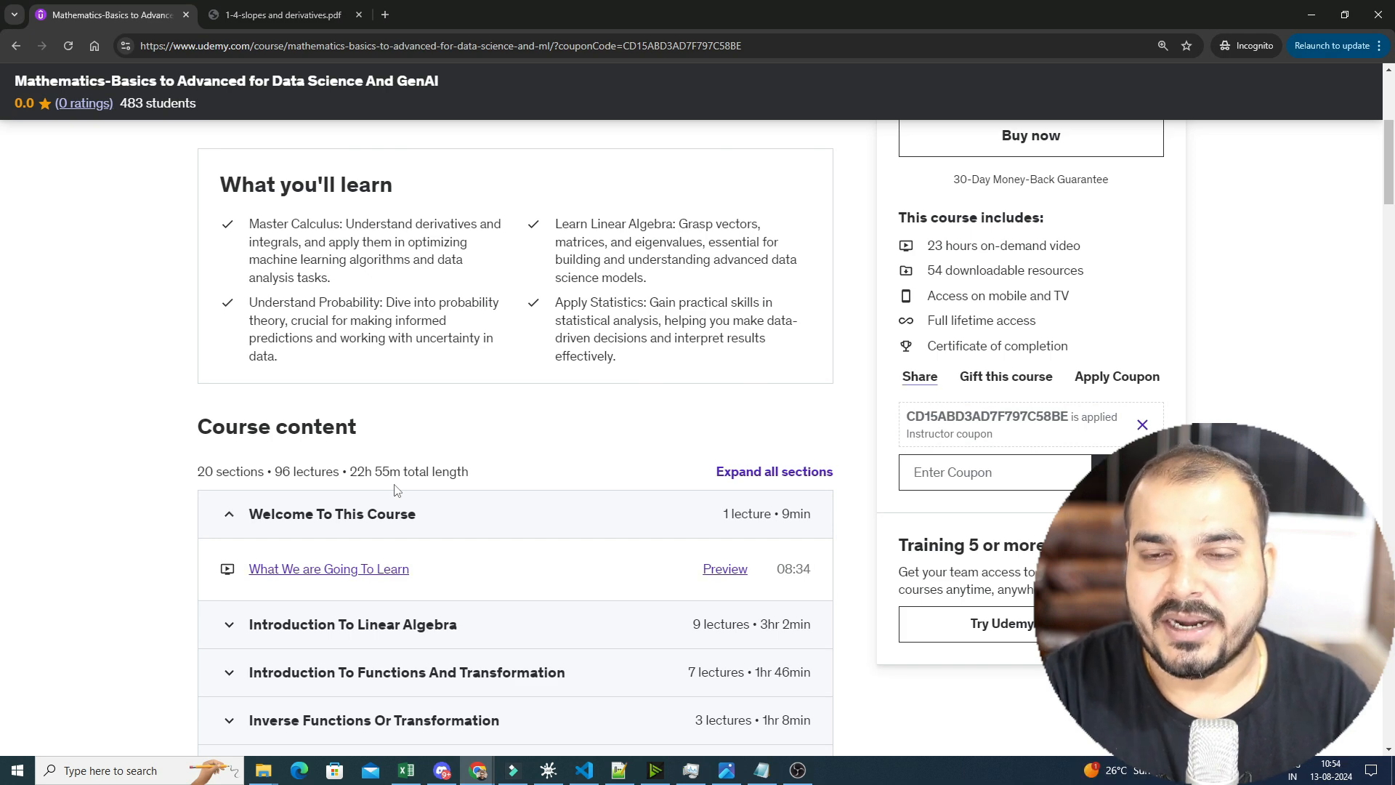
scroll("up", 3)
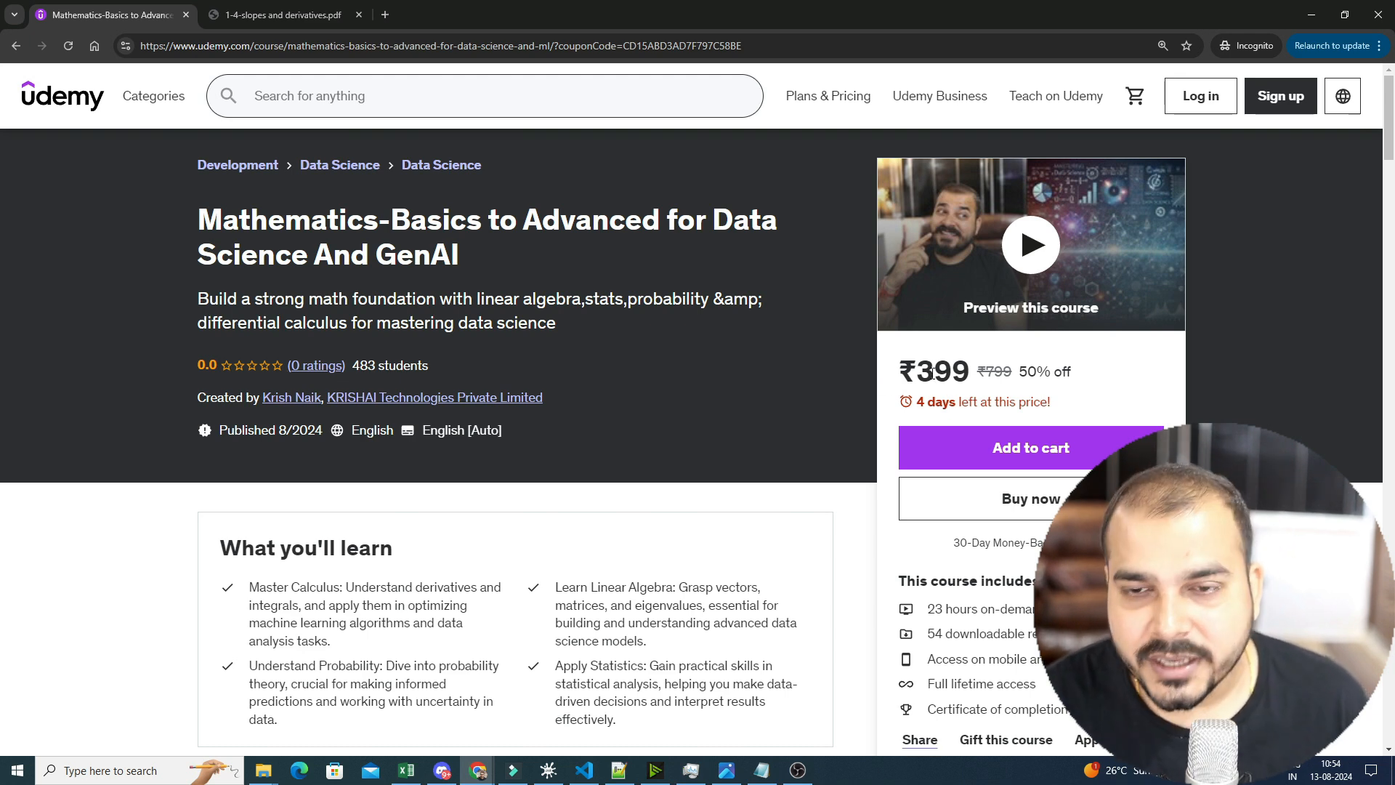
mouse_move(236, 152)
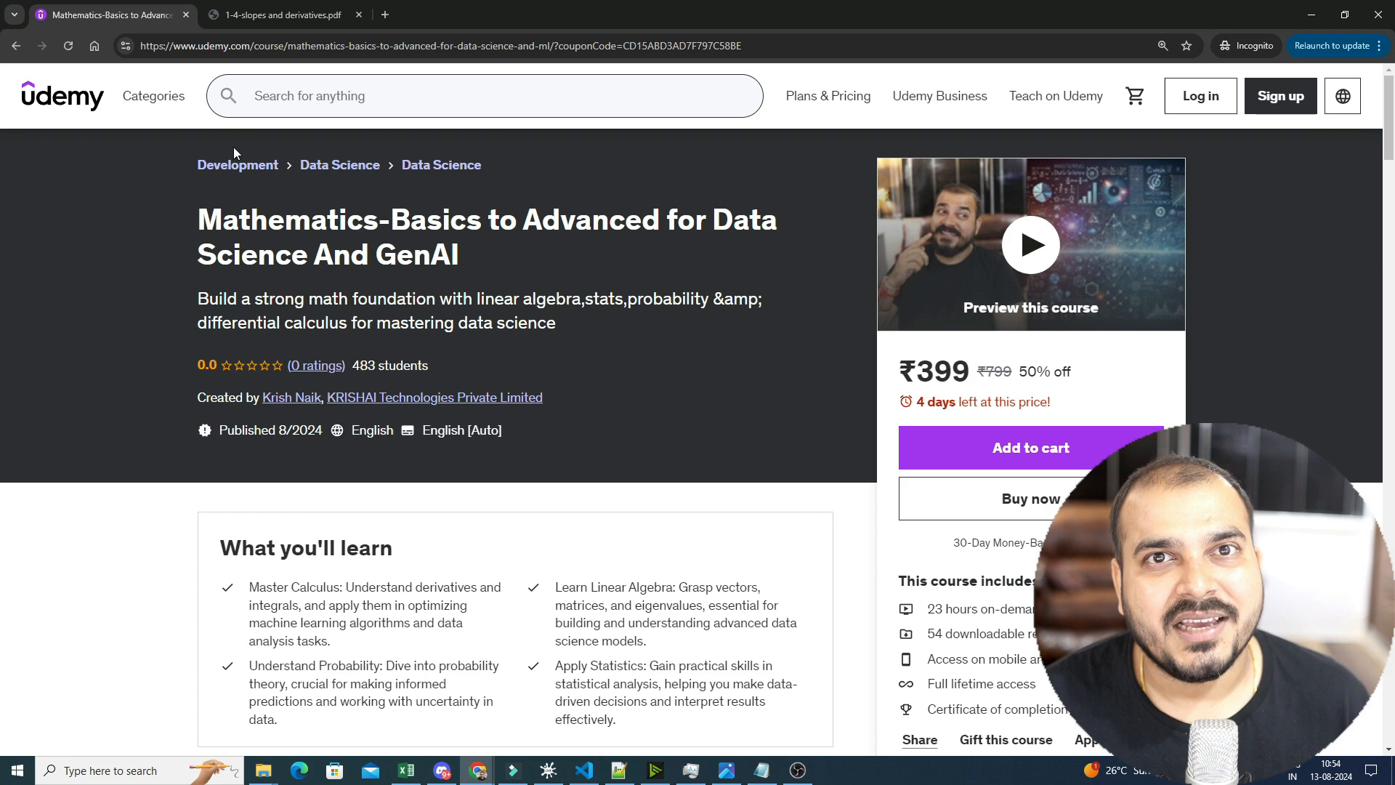
mouse_move(800, 344)
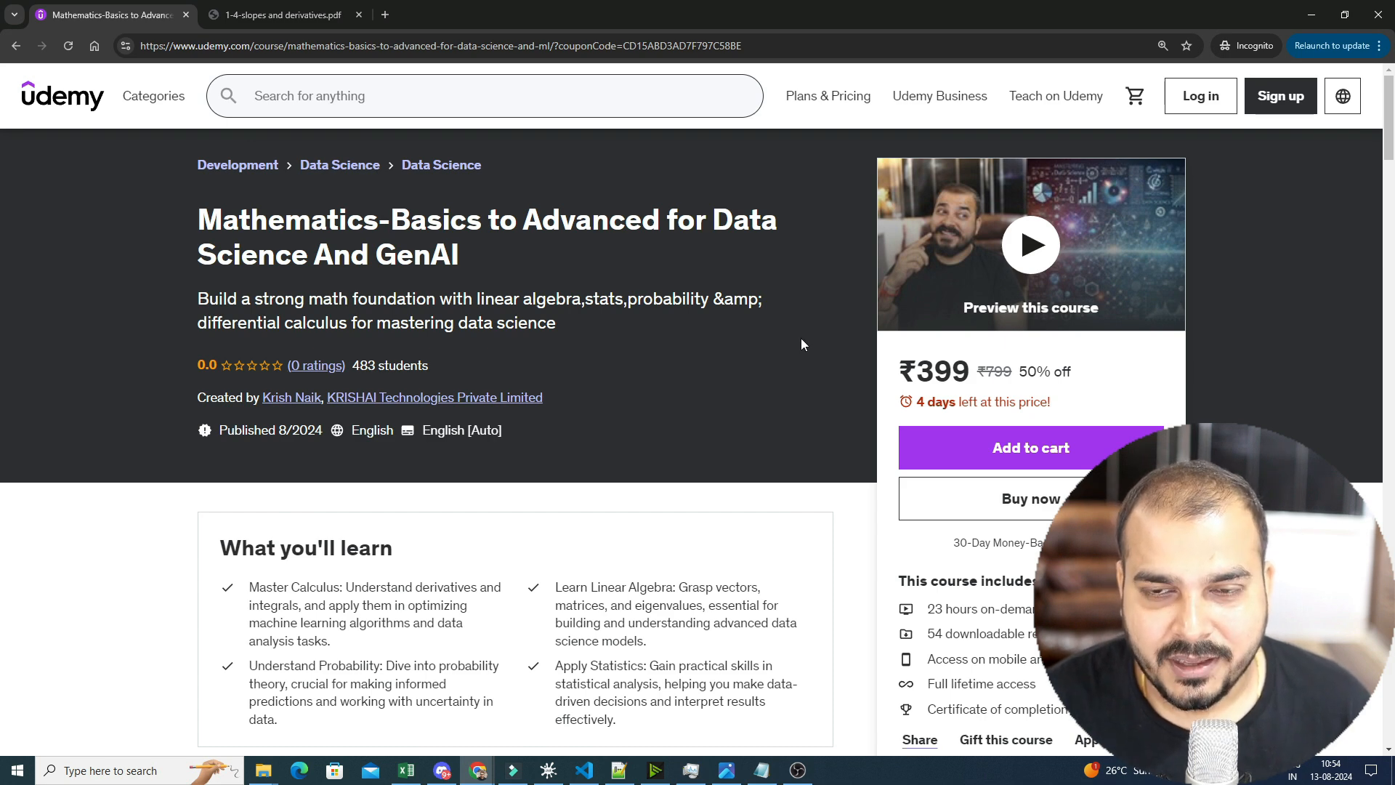
mouse_move(913, 86)
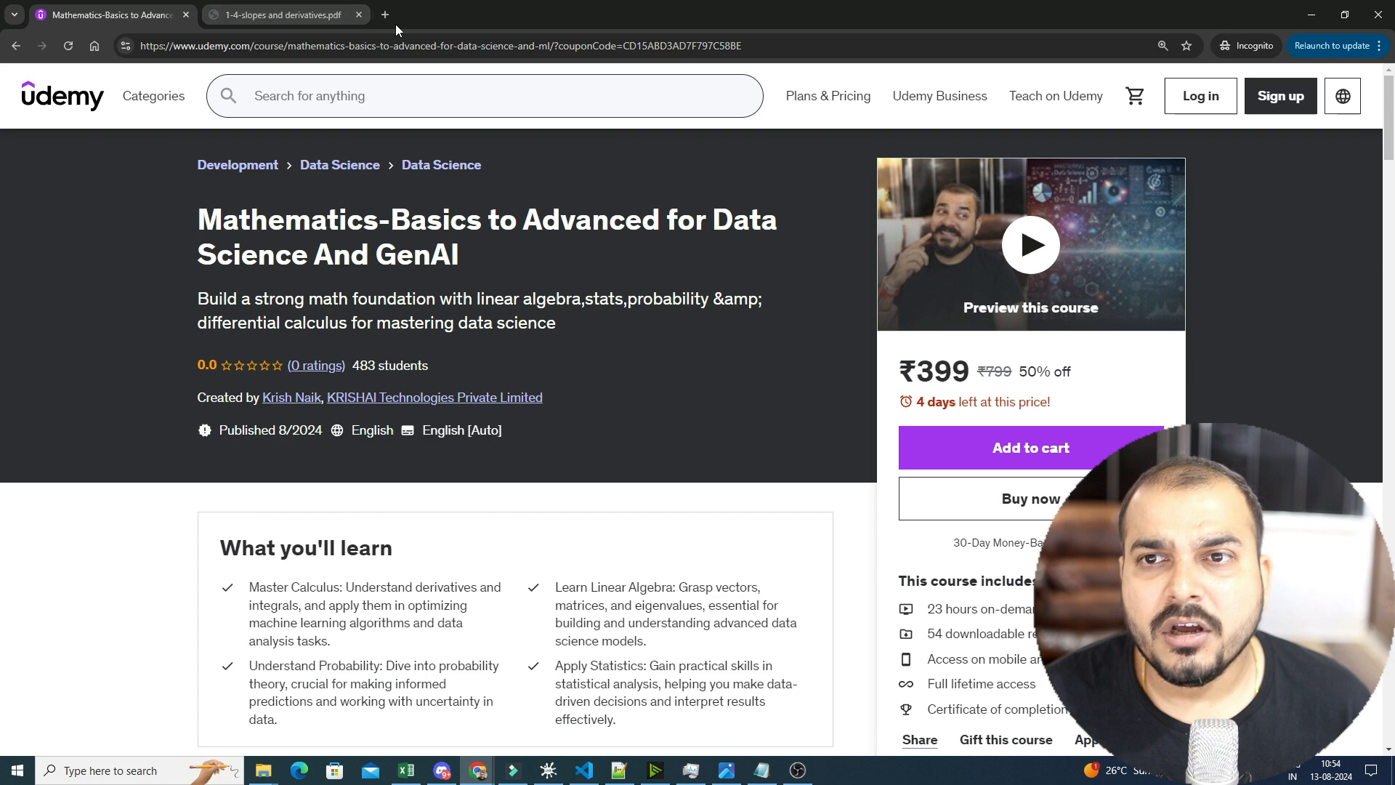
- Go to udemy.com in a new tab and search for 'krish n'
left_click(385, 15)
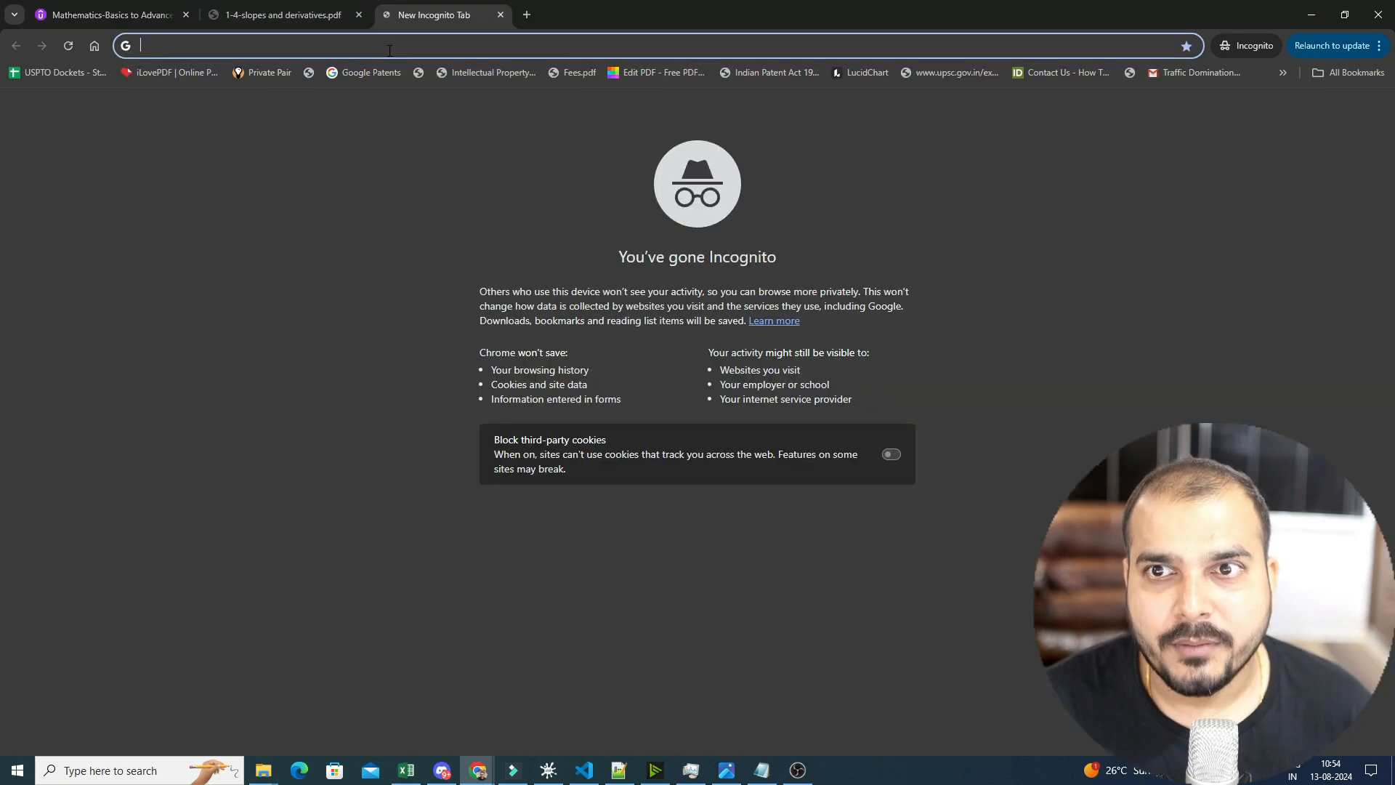
type("https://www.udemy.com")
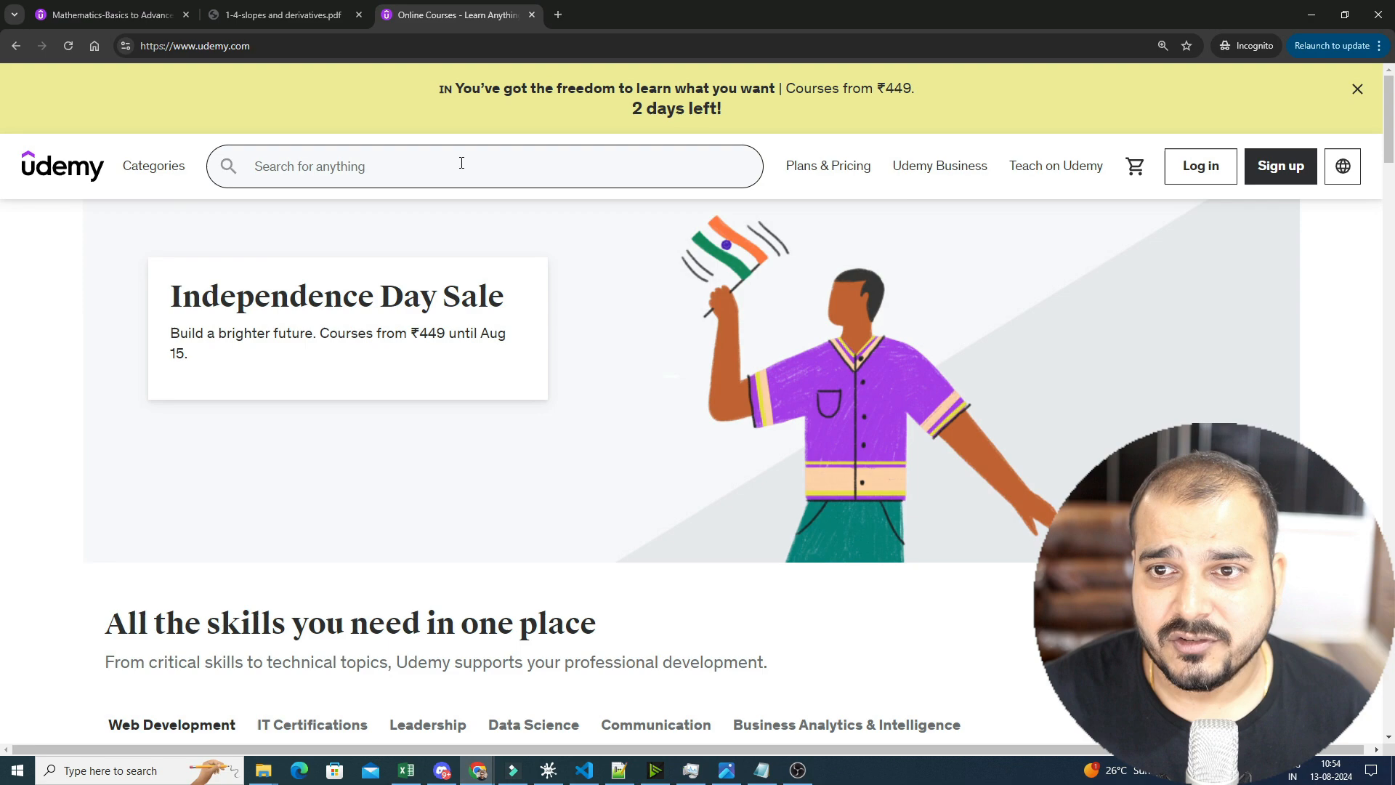
type("krish n")
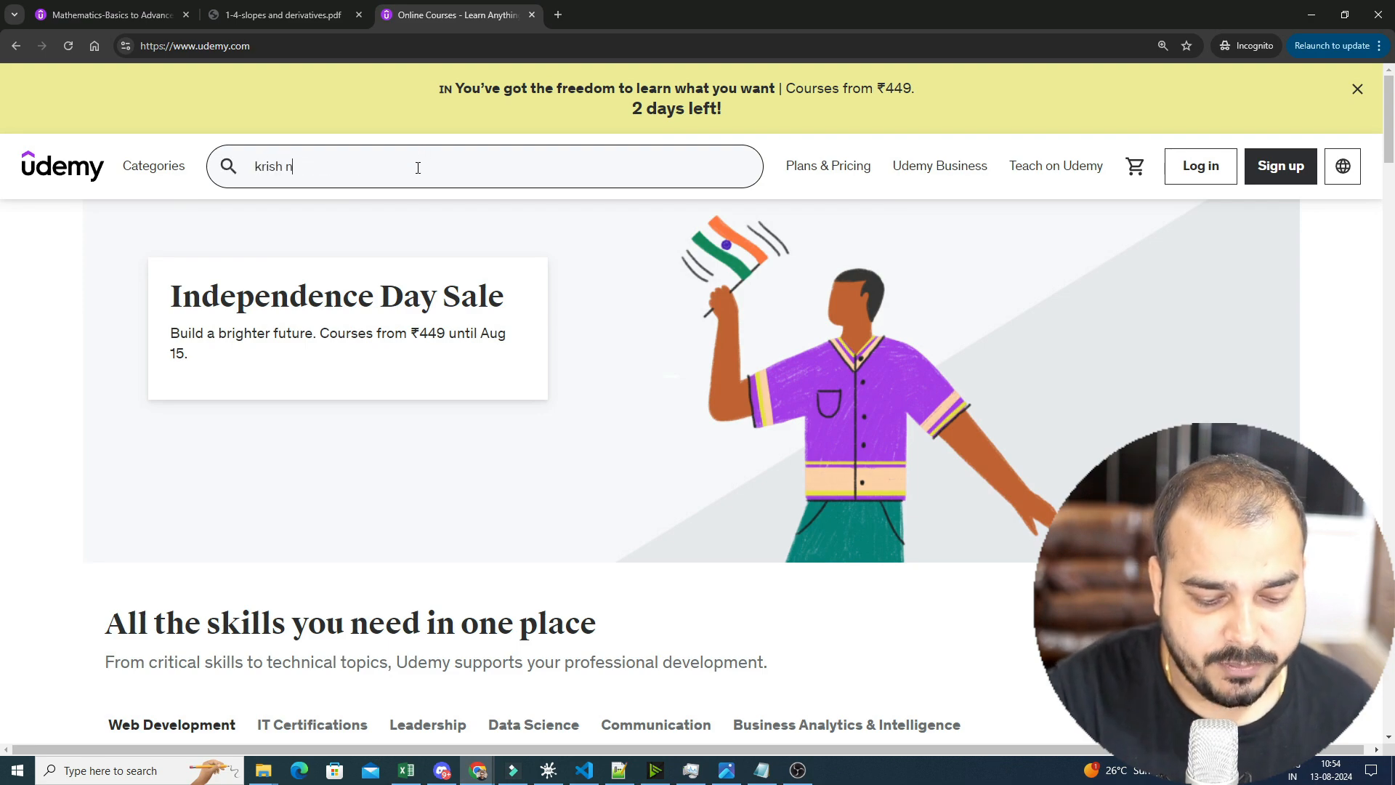
key("Return")
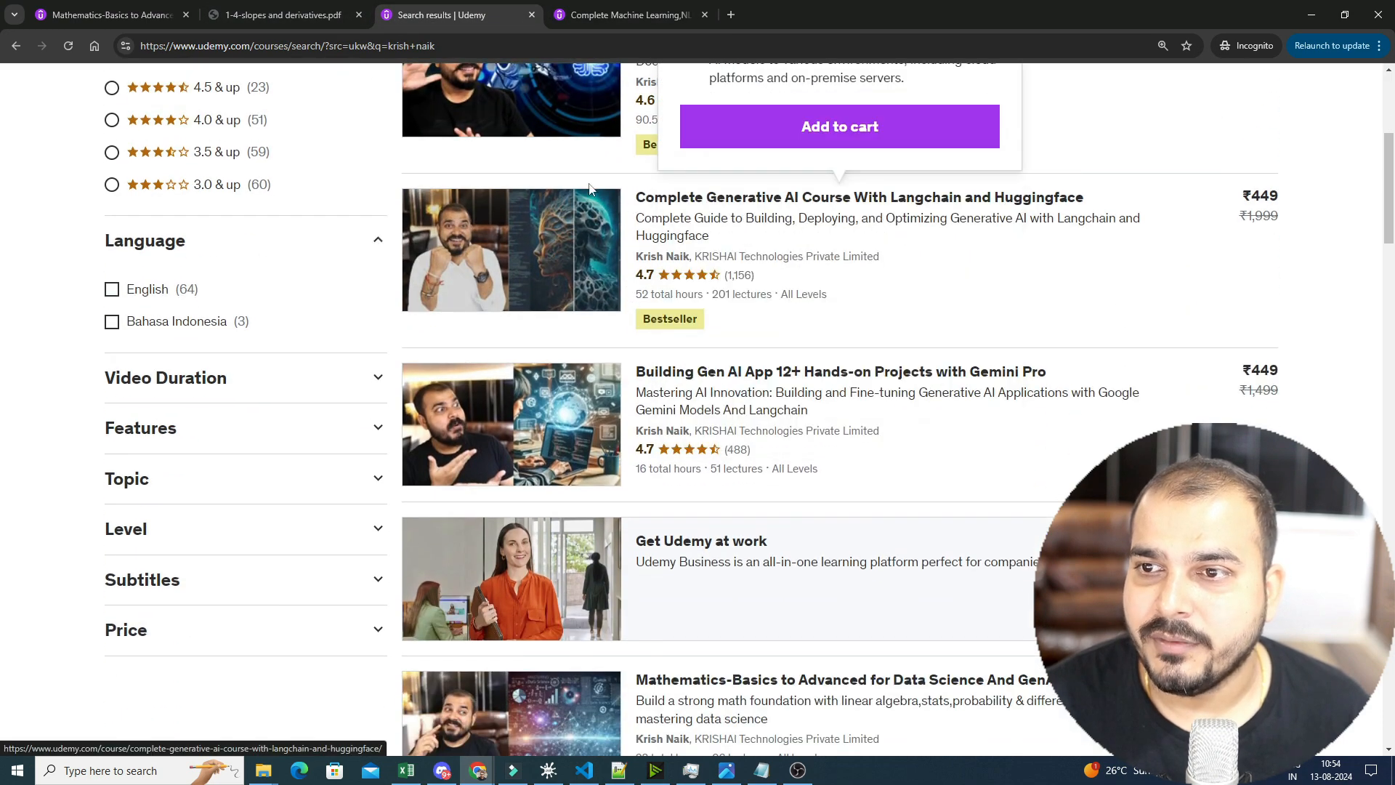
- Open the Generative AI course page and skim the Machine Learning bootcamp details
left_click(846, 197)
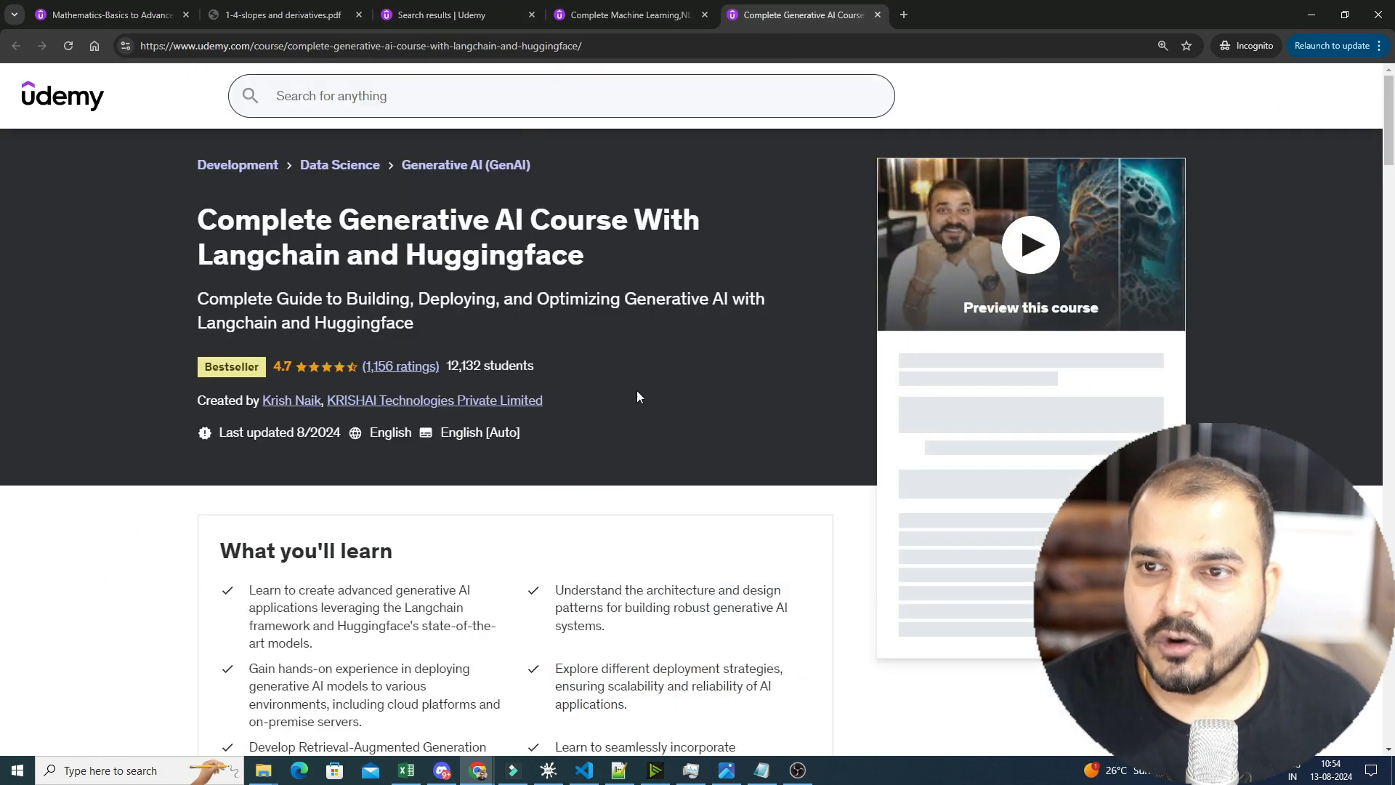
left_click(627, 16)
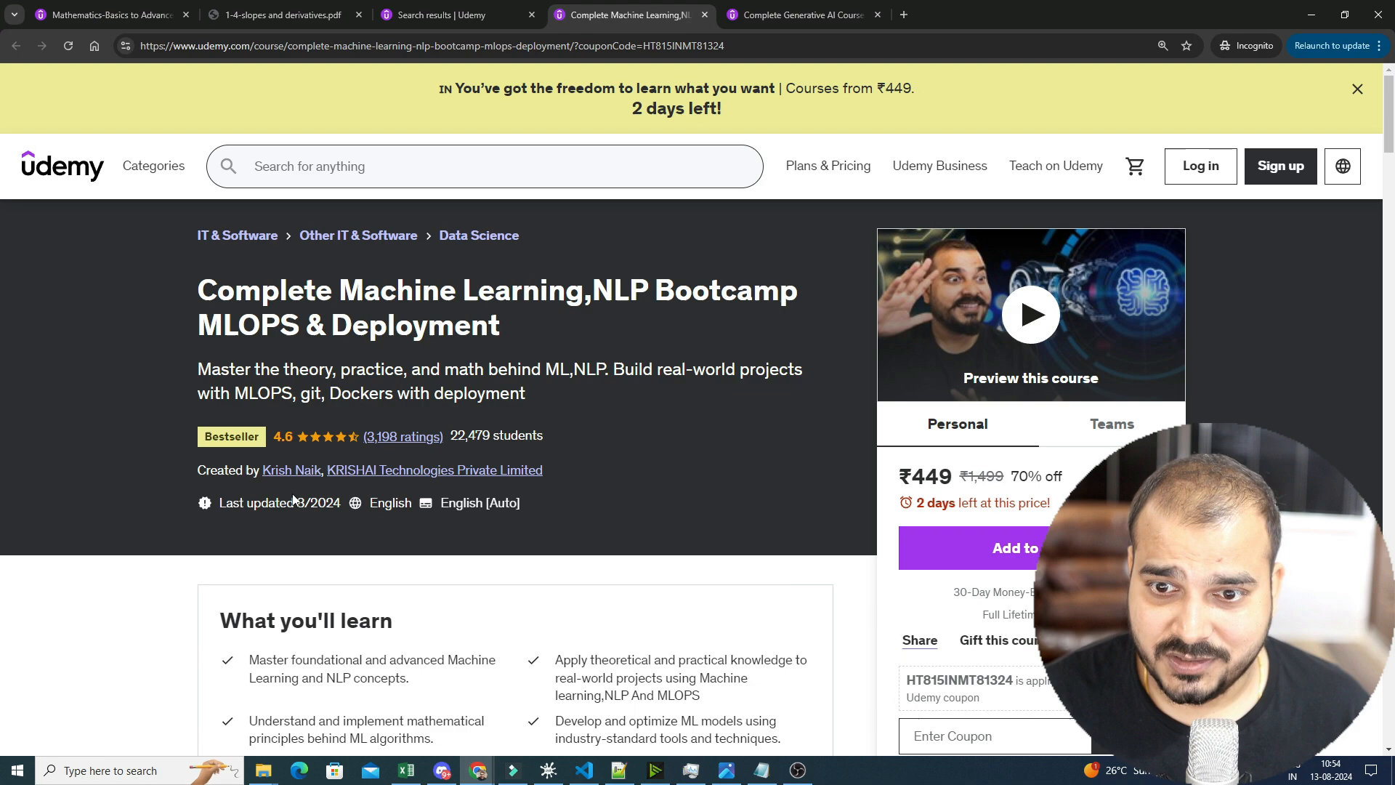
scroll("down", 3)
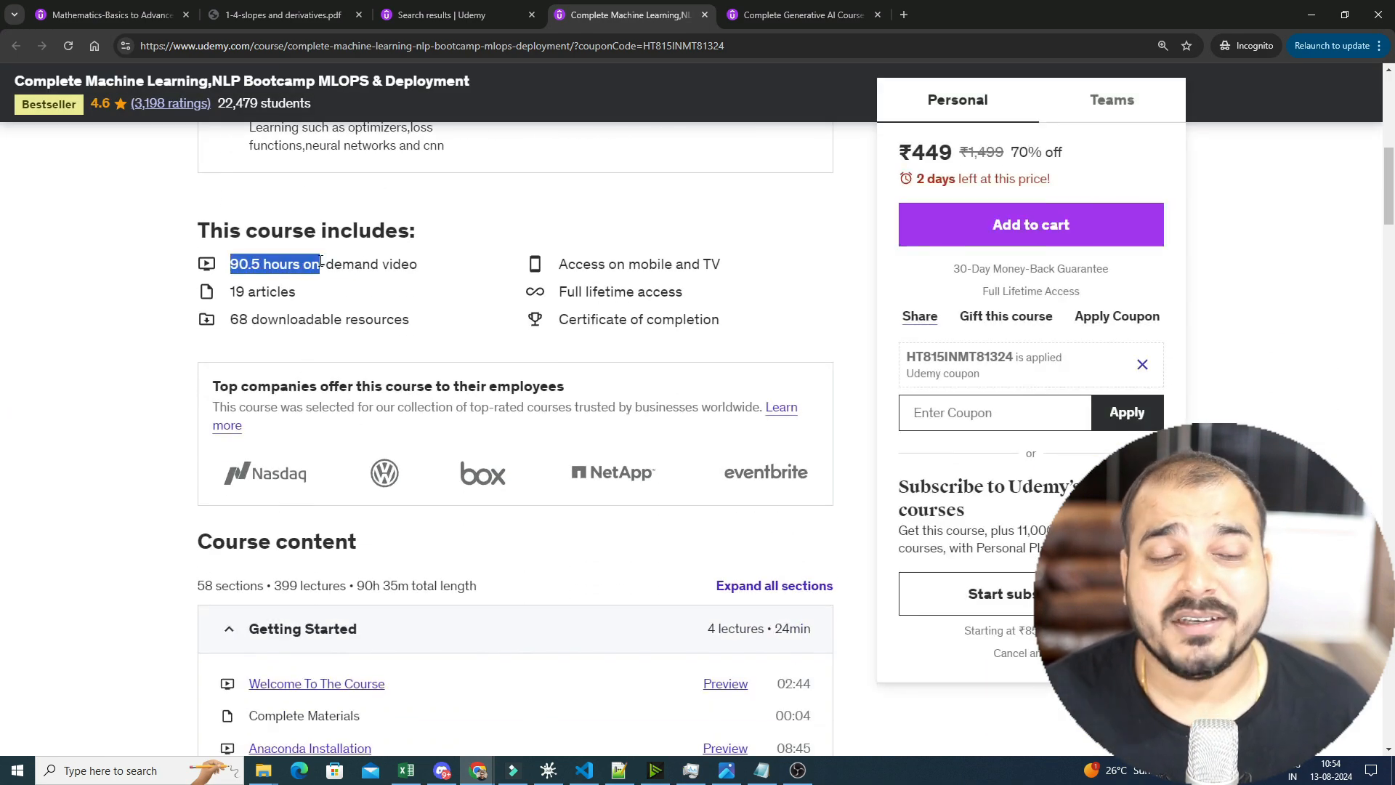
- Browse the Complete Generative AI Course's 52-hour curriculum and sections
left_click(801, 16)
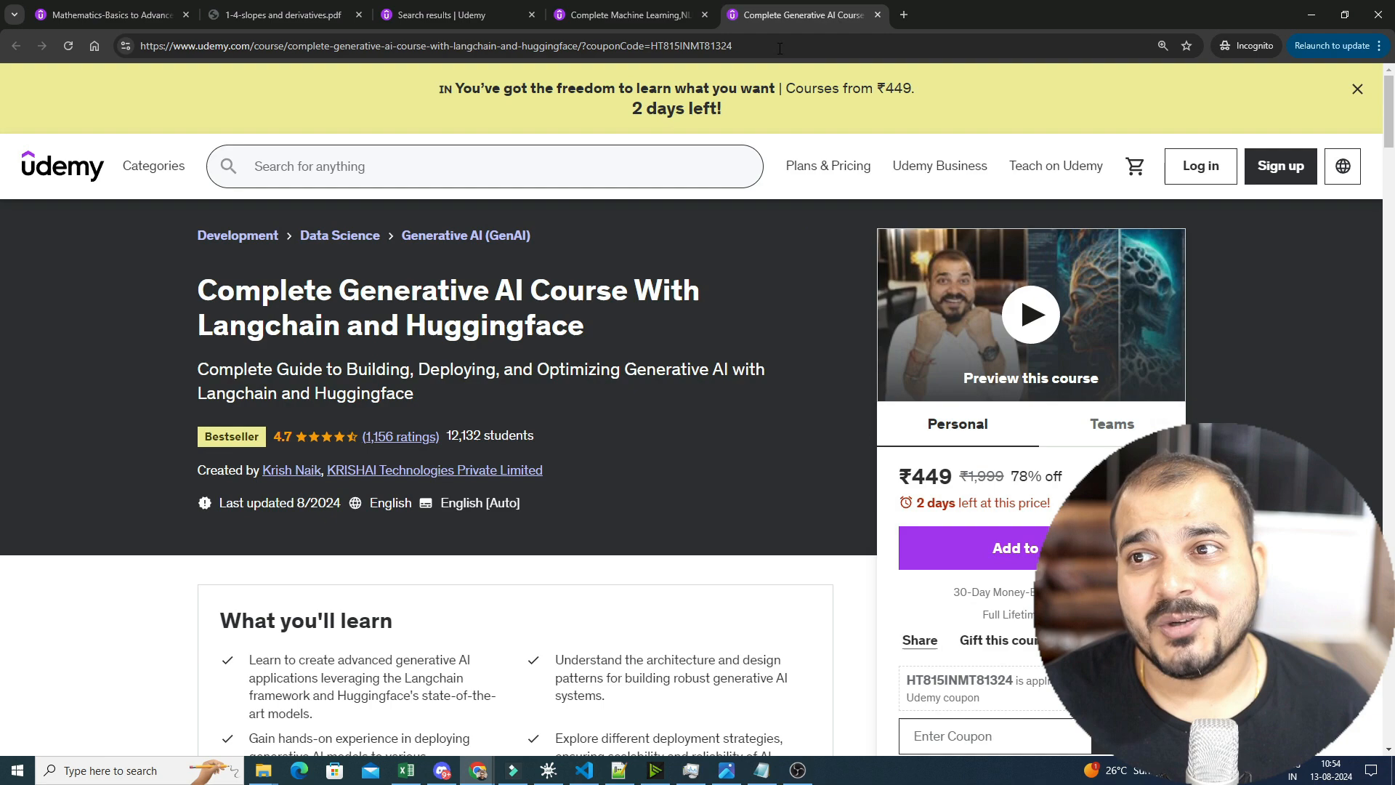
scroll("down", 3)
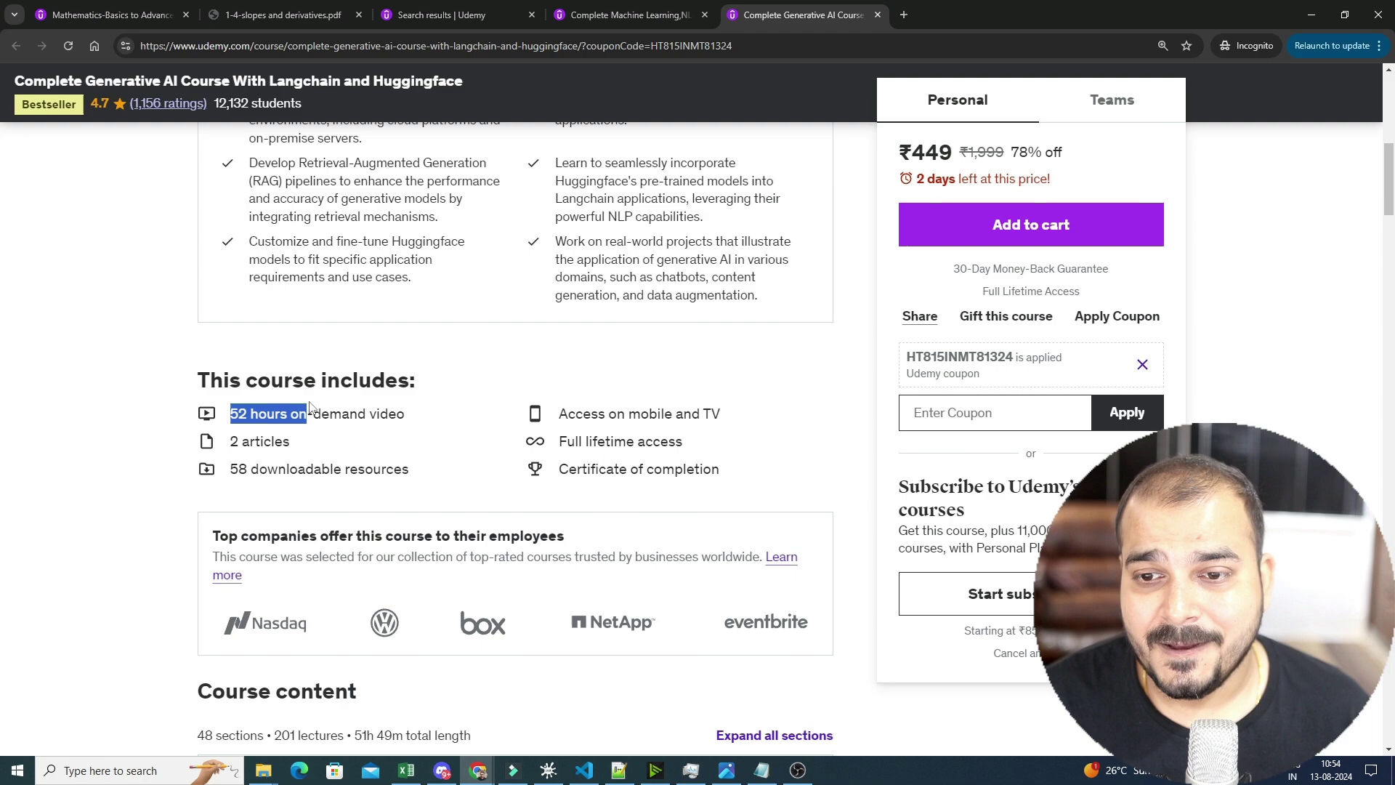
scroll("up", 3)
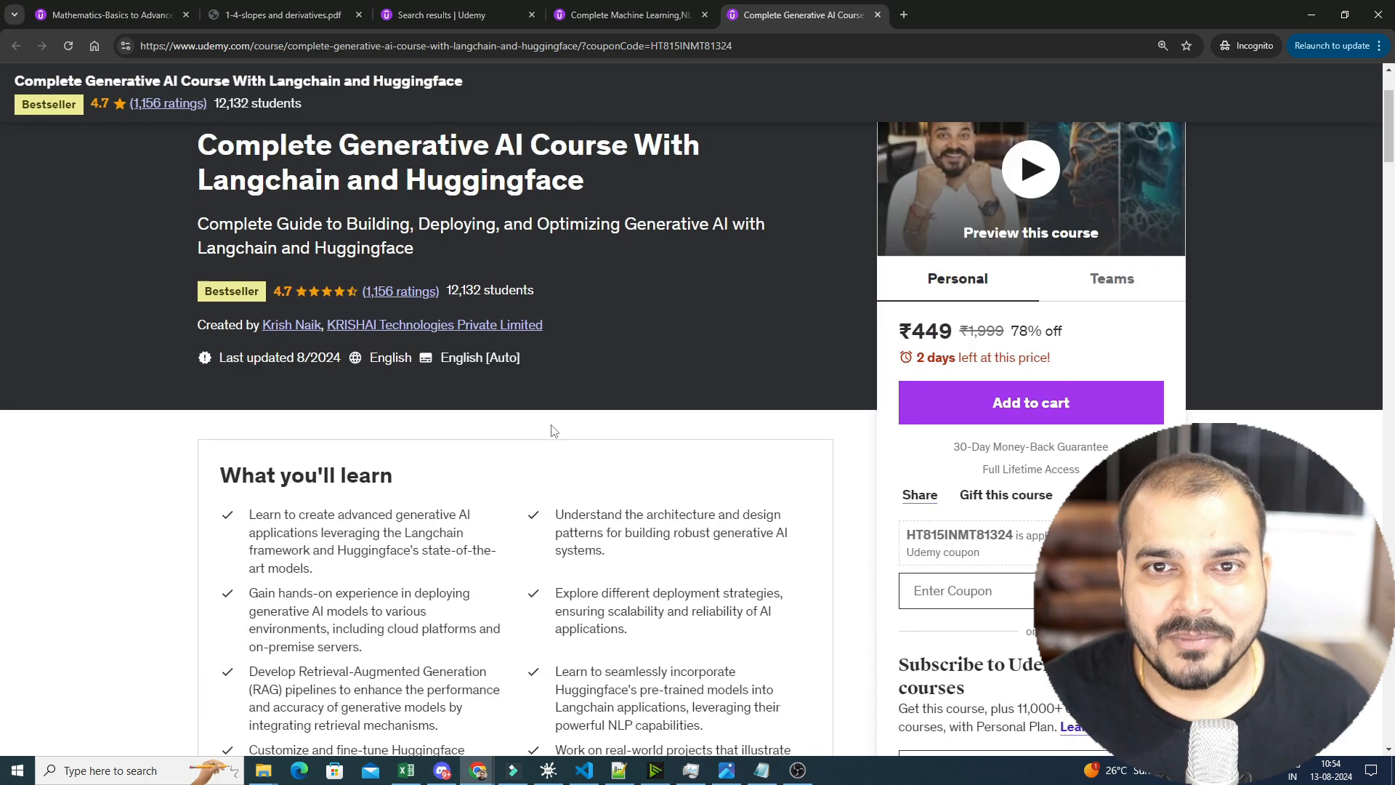
mouse_move(419, 479)
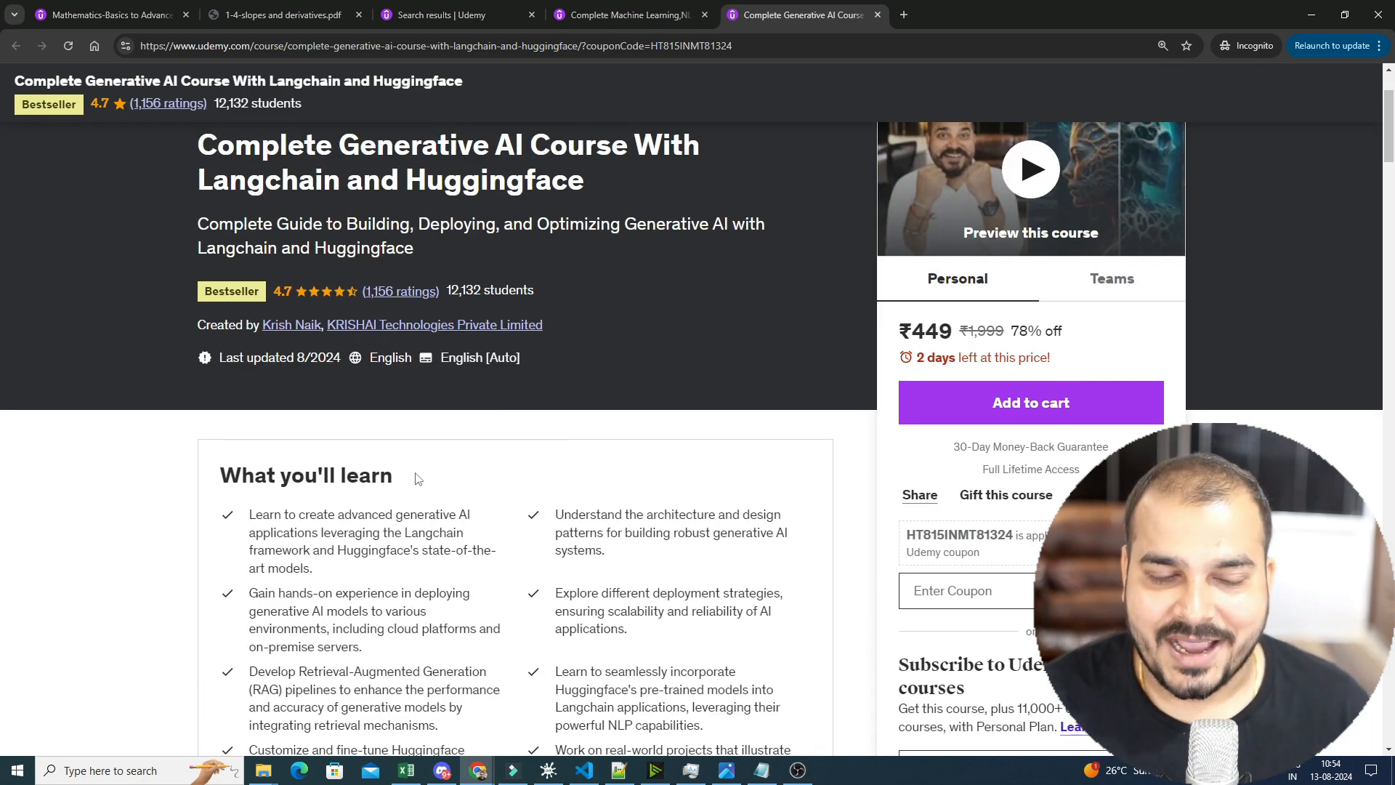
scroll("down", 3)
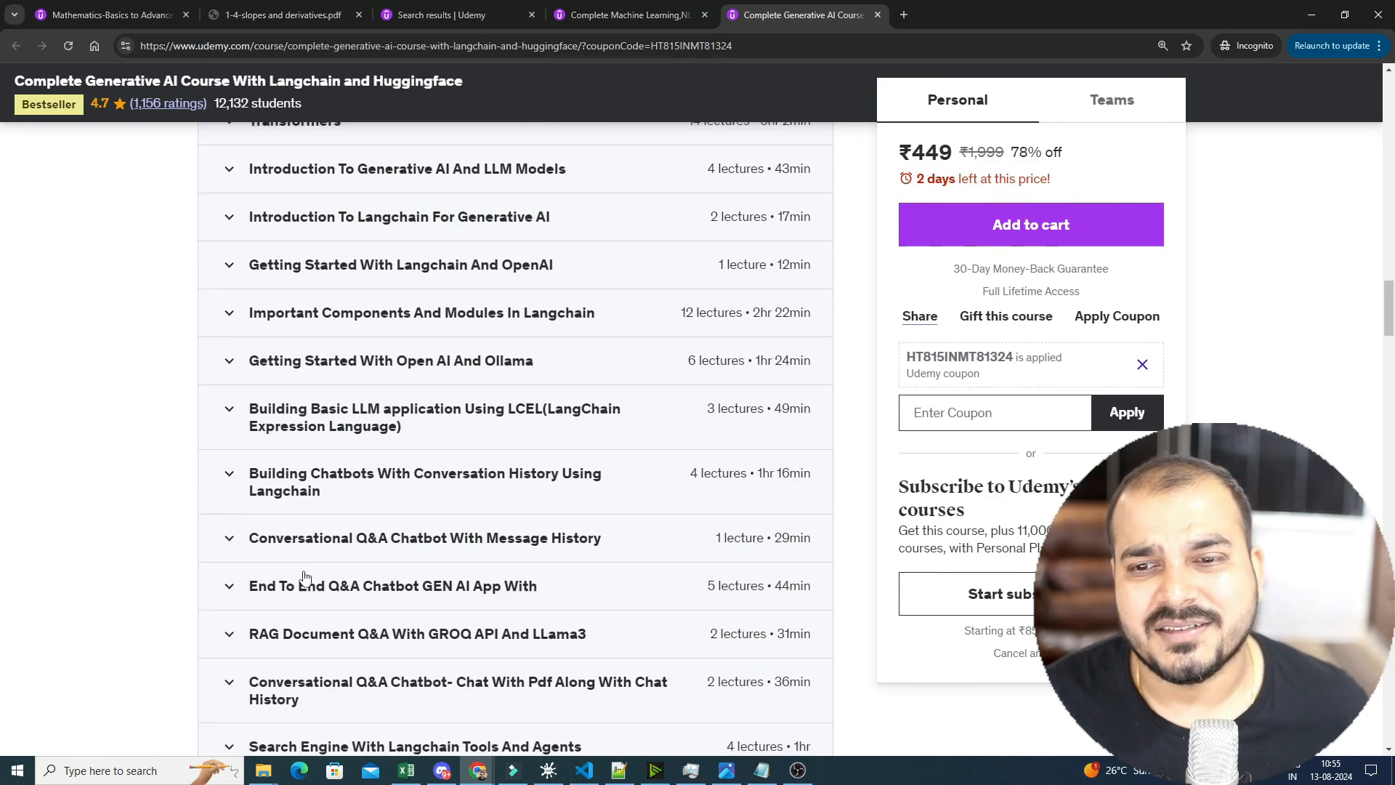
scroll("up", 3)
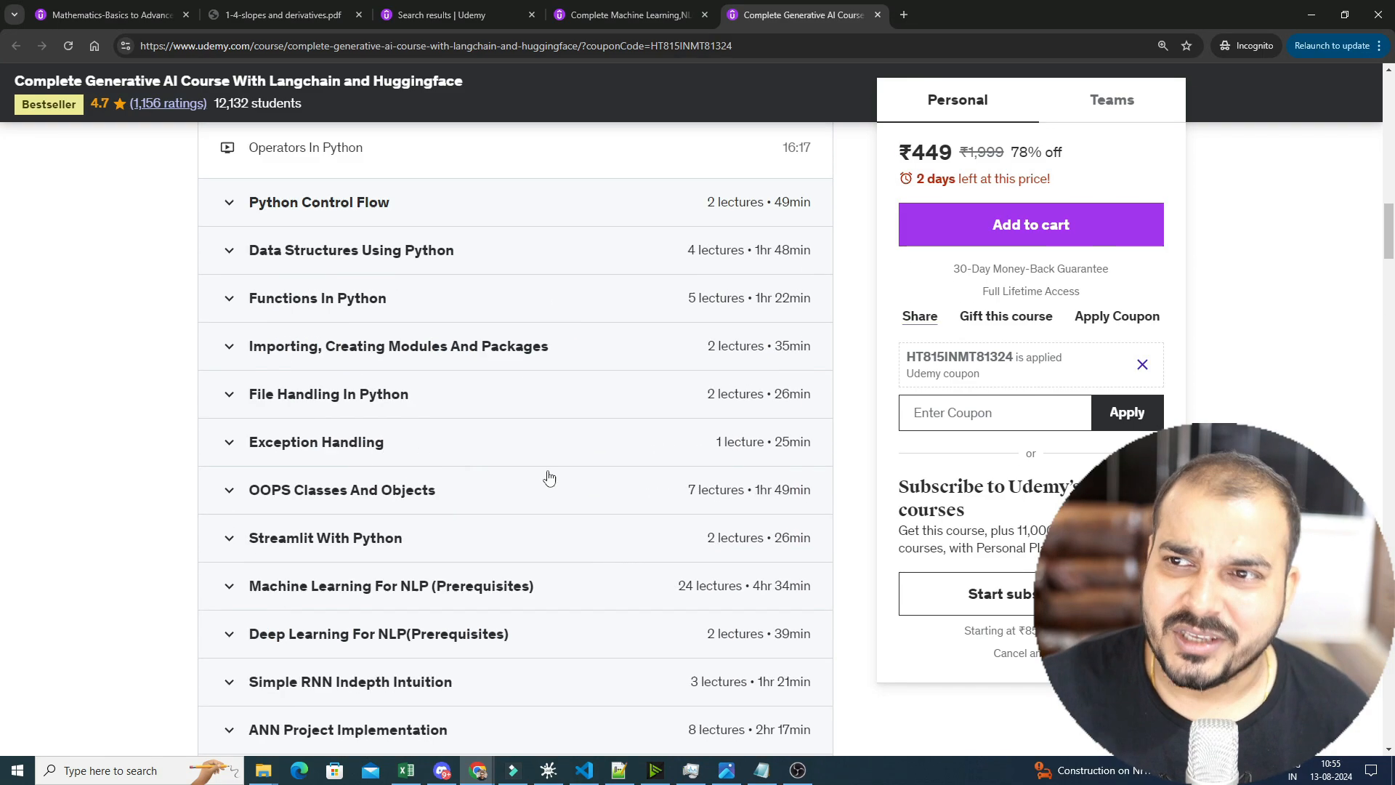
scroll("up", 3)
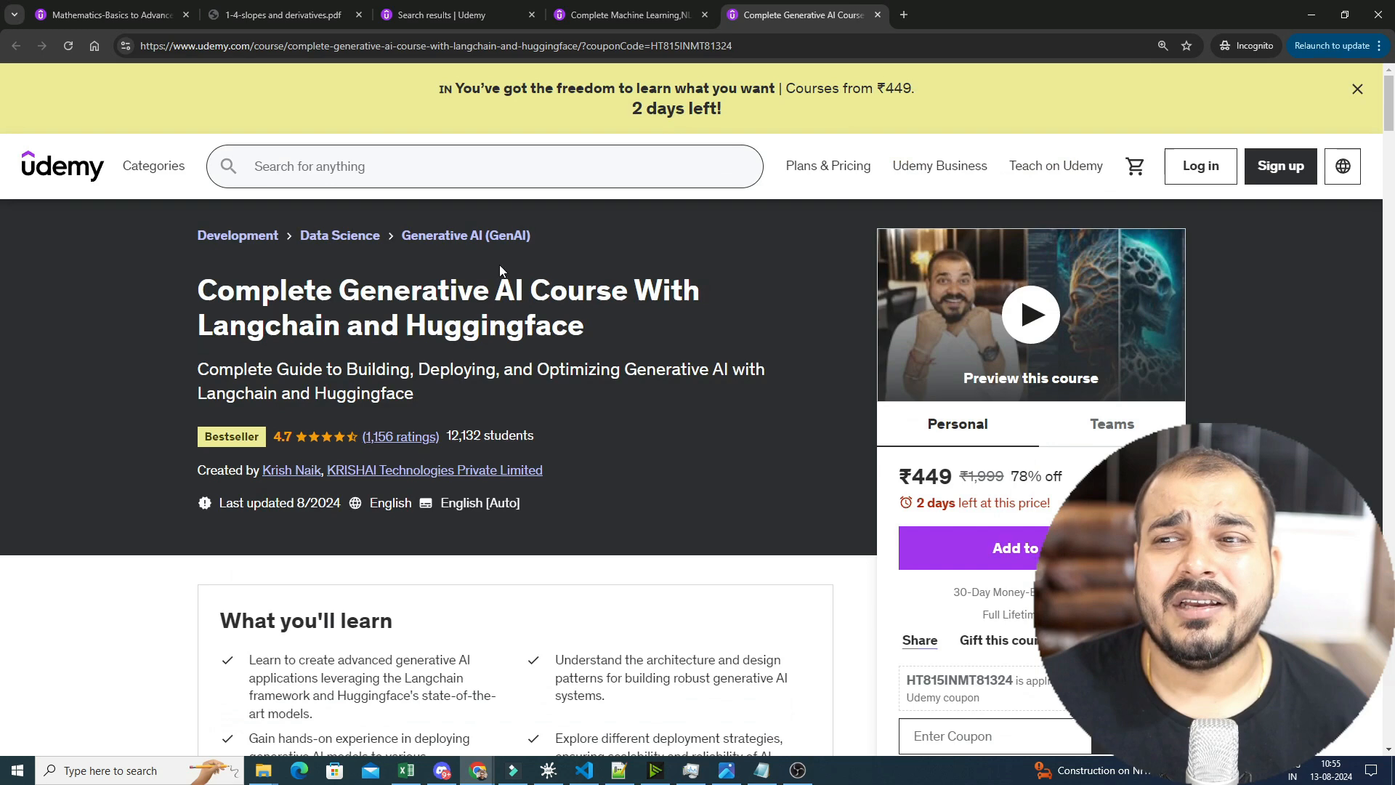
- Pass through the Machine Learning bootcamp tab, then view the ₹399 Mathematics course page
left_click(627, 15)
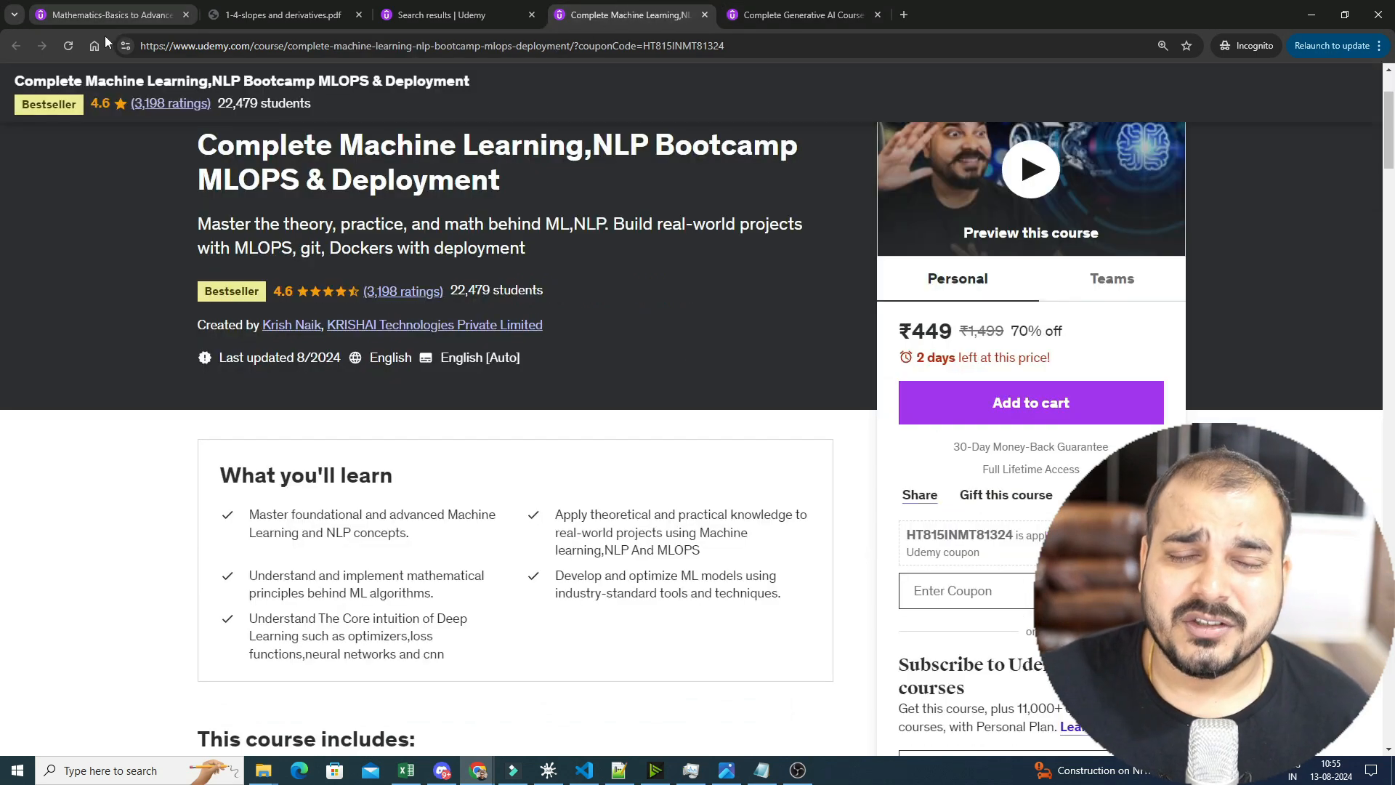
left_click(106, 15)
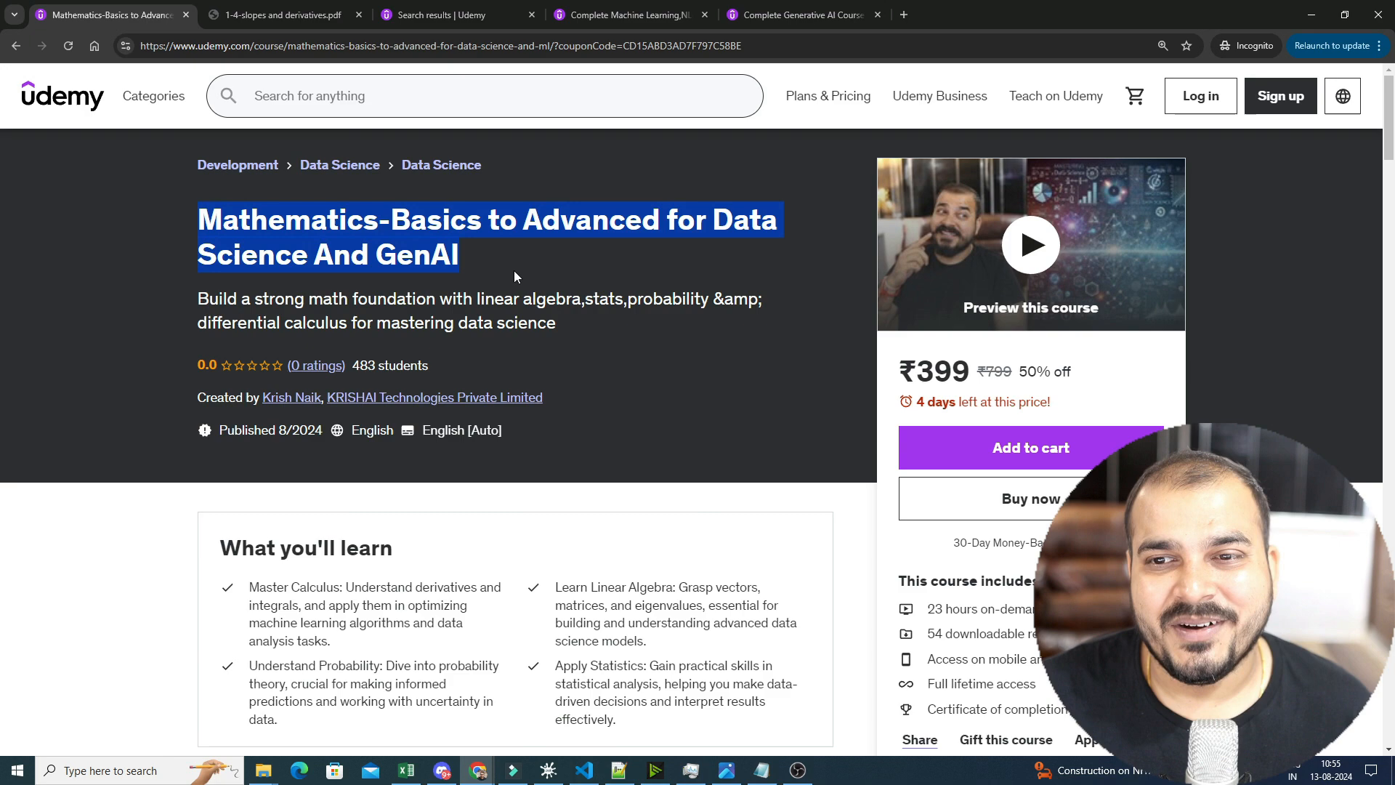
scroll("down", 3)
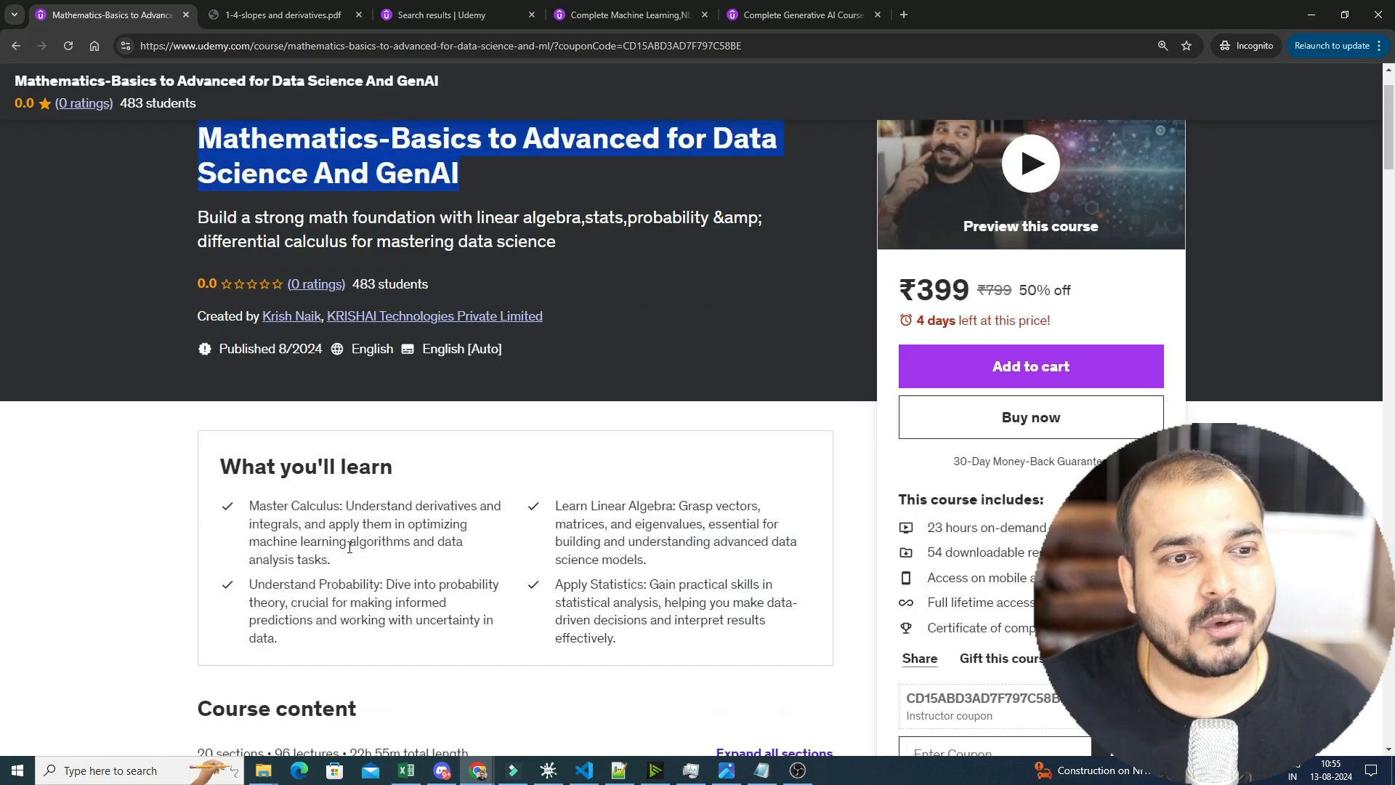
scroll("up", 3)
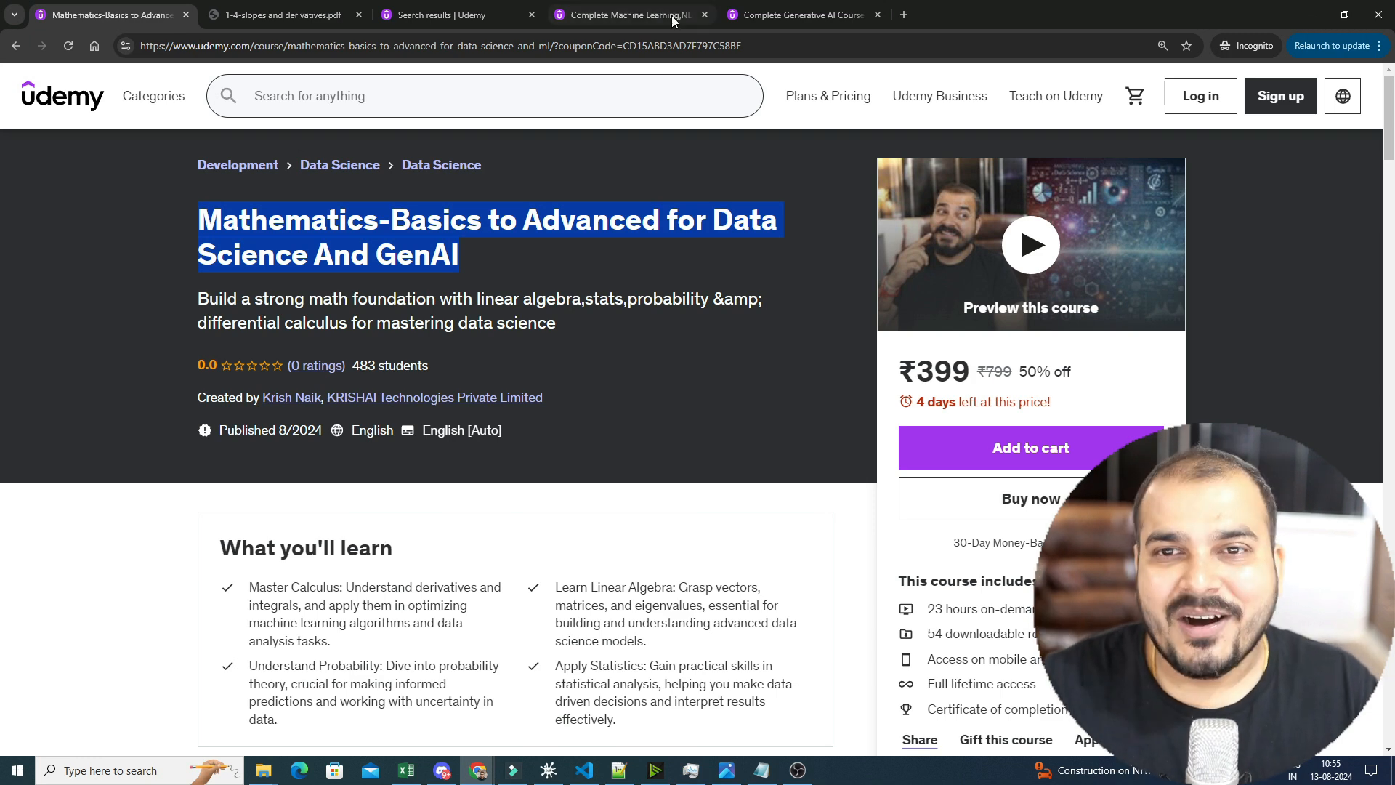
- Zoom in on the 1-4-slopes and derivatives PDF and read through all six pages
left_click(281, 15)
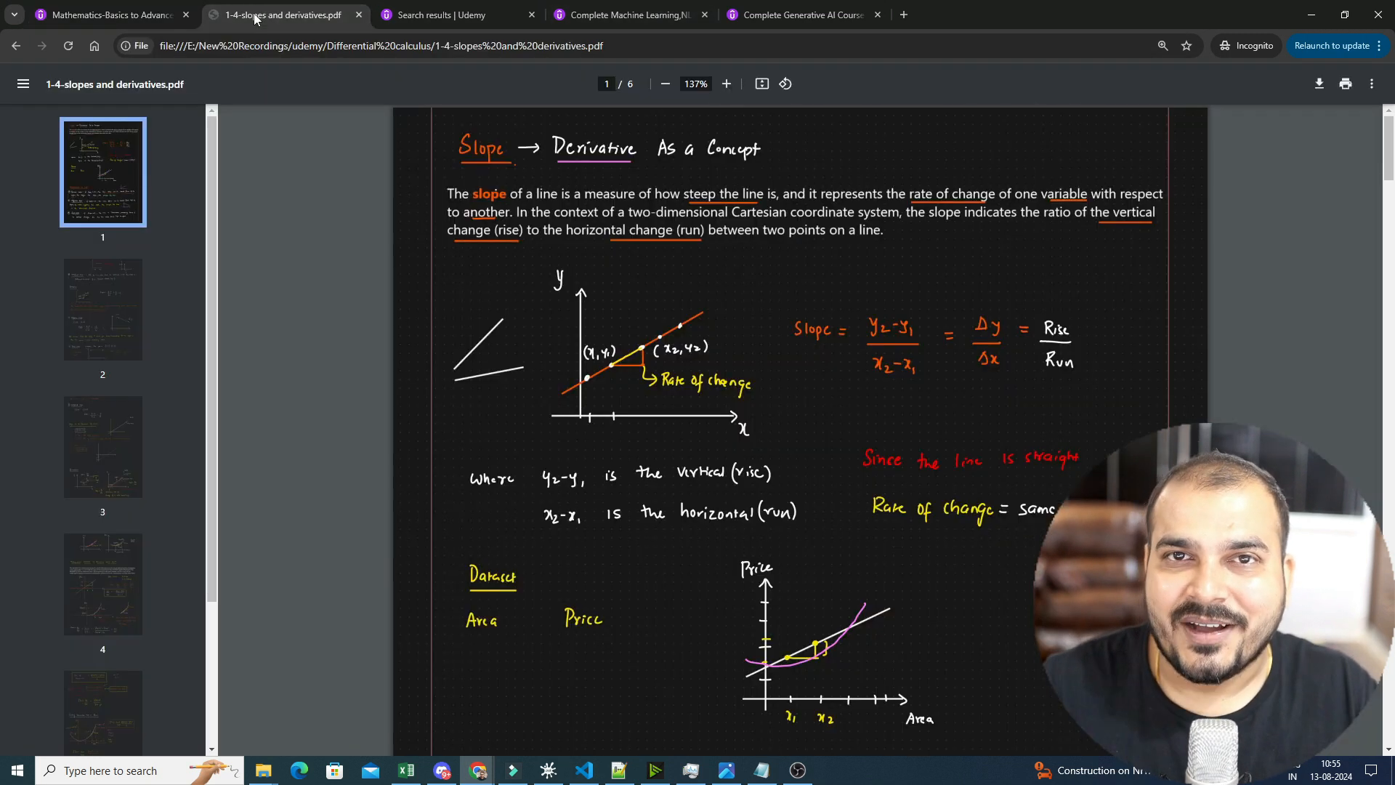
left_click(726, 84)
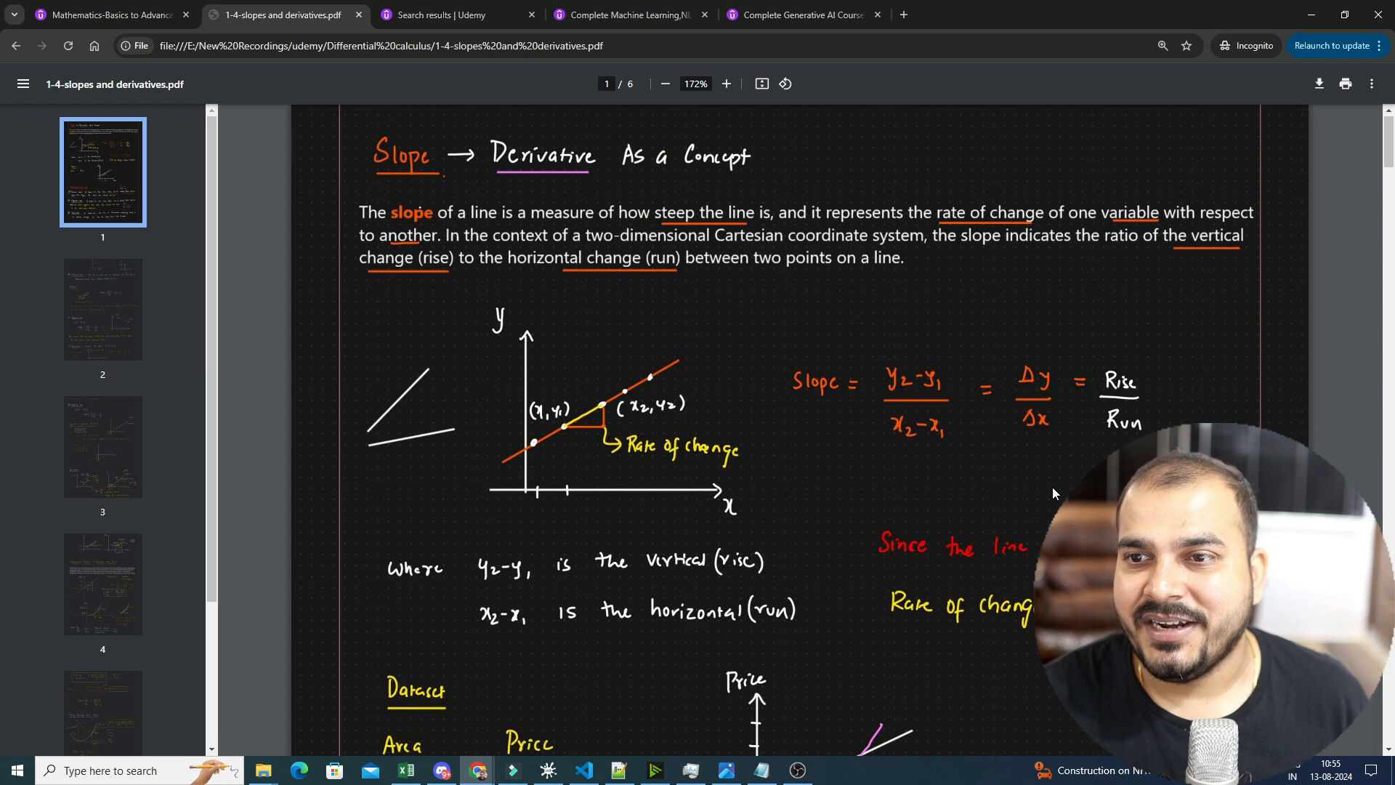
scroll("down", 3)
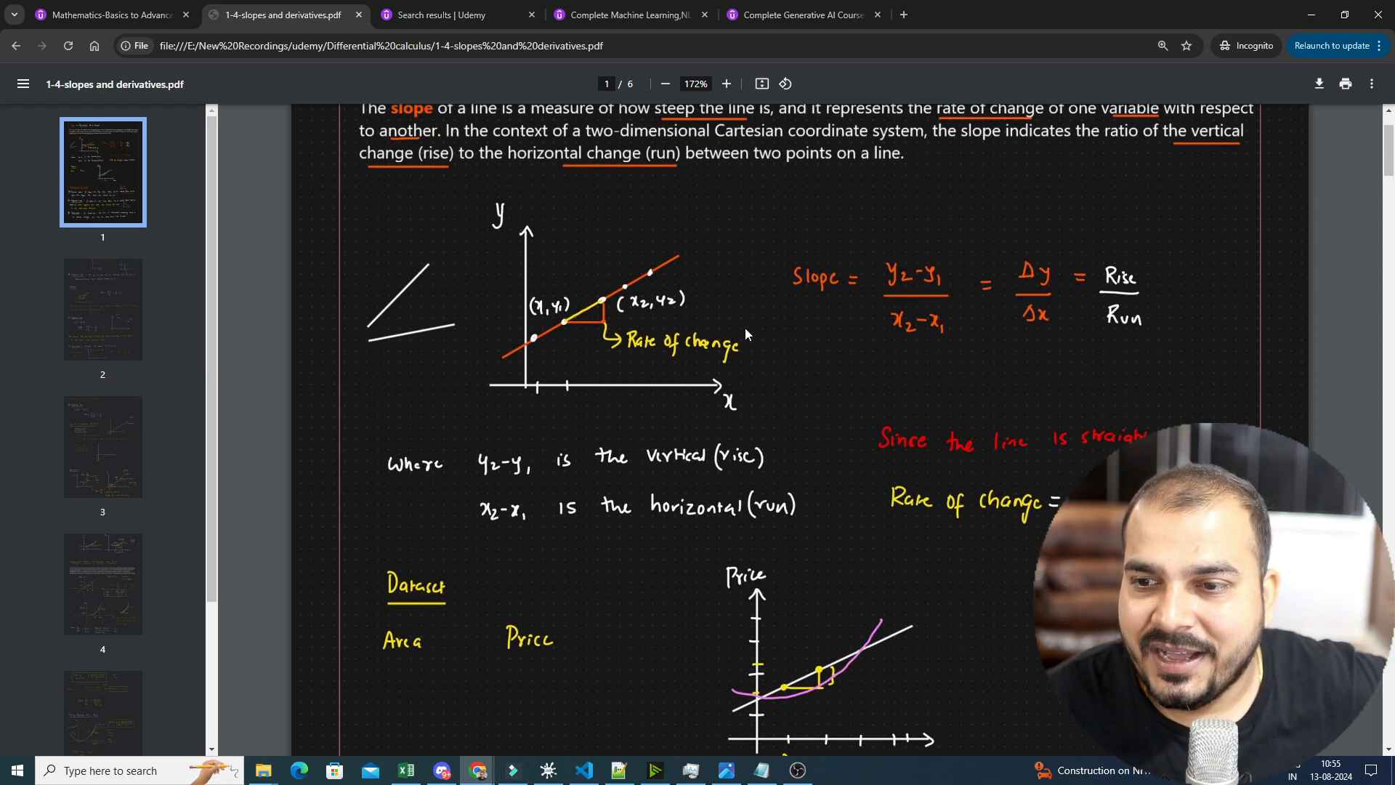
scroll("down", 3)
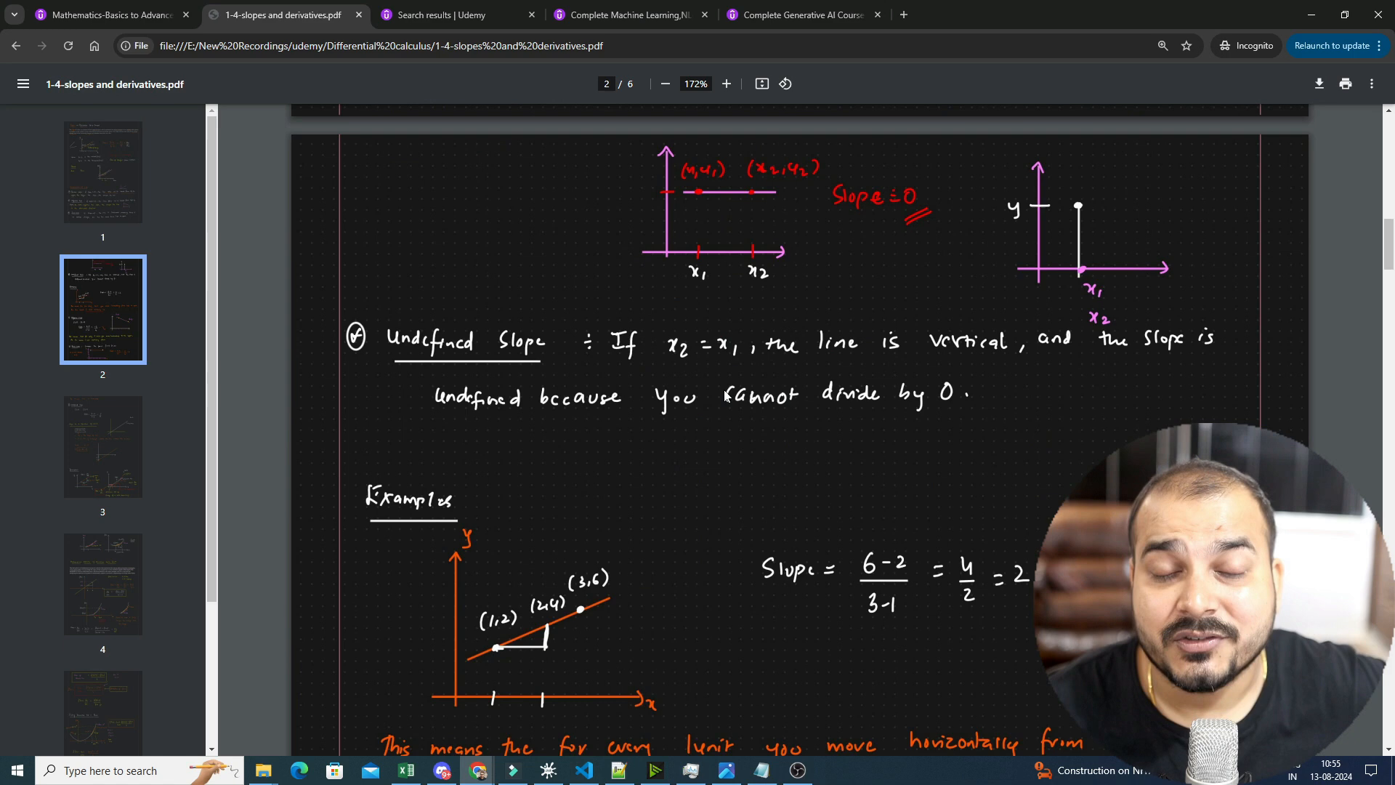
mouse_move(786, 517)
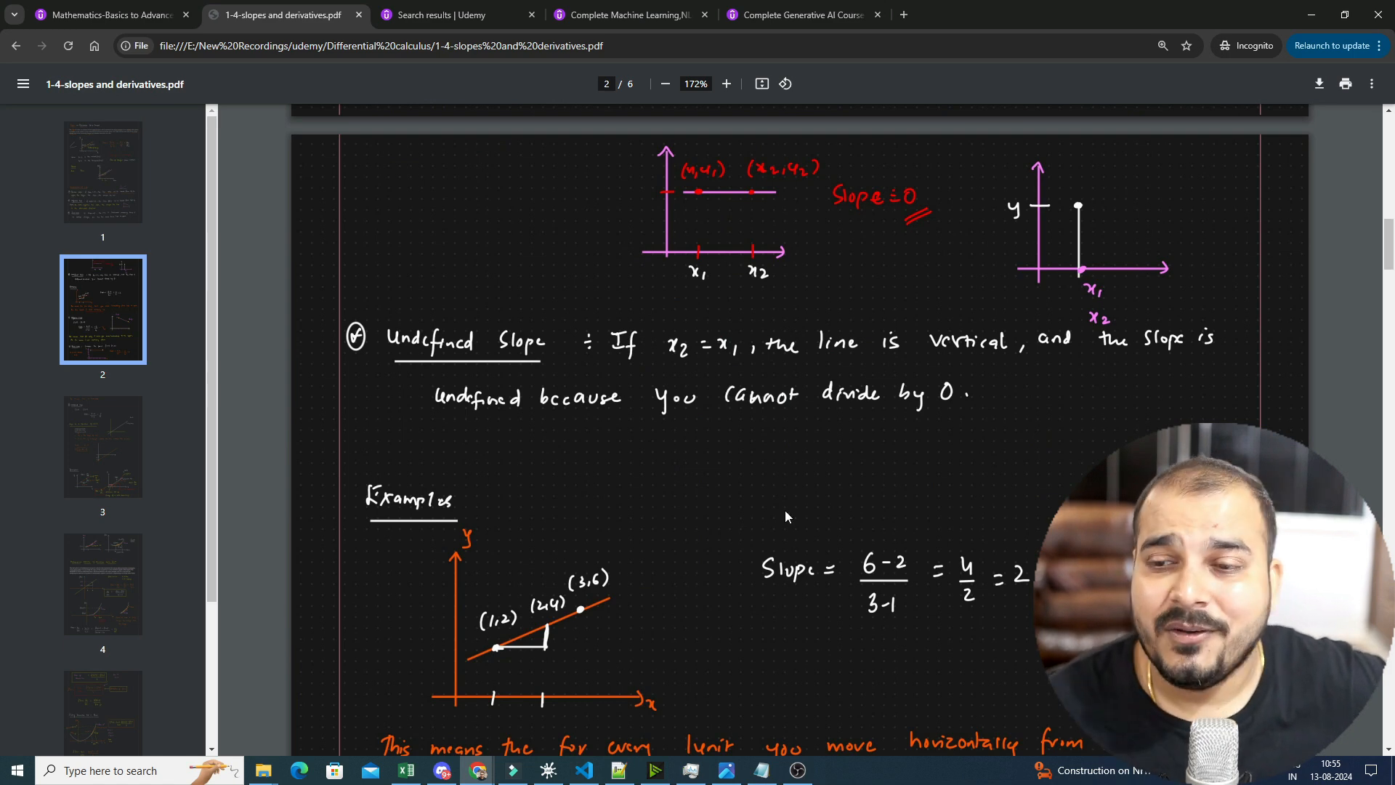
scroll("down", 3)
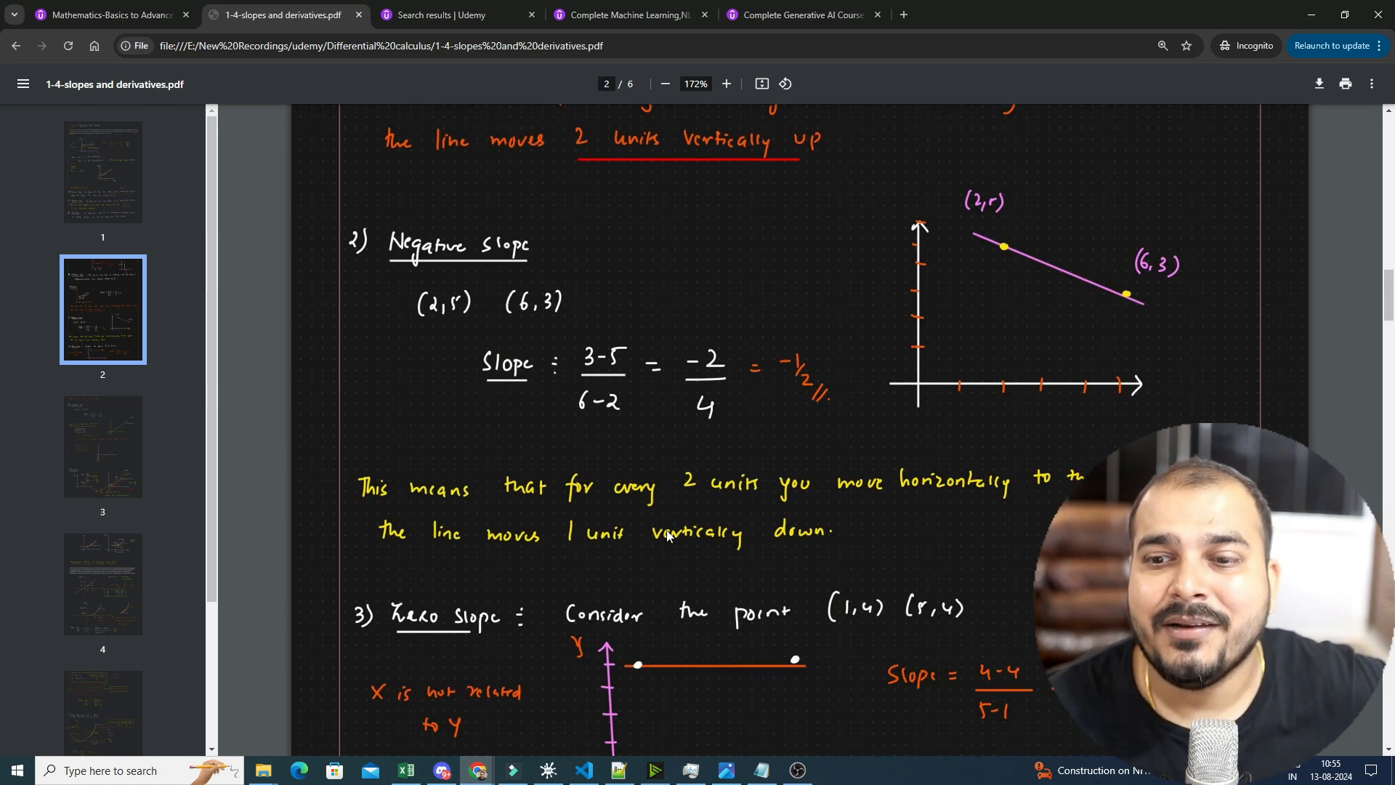
scroll("down", 3)
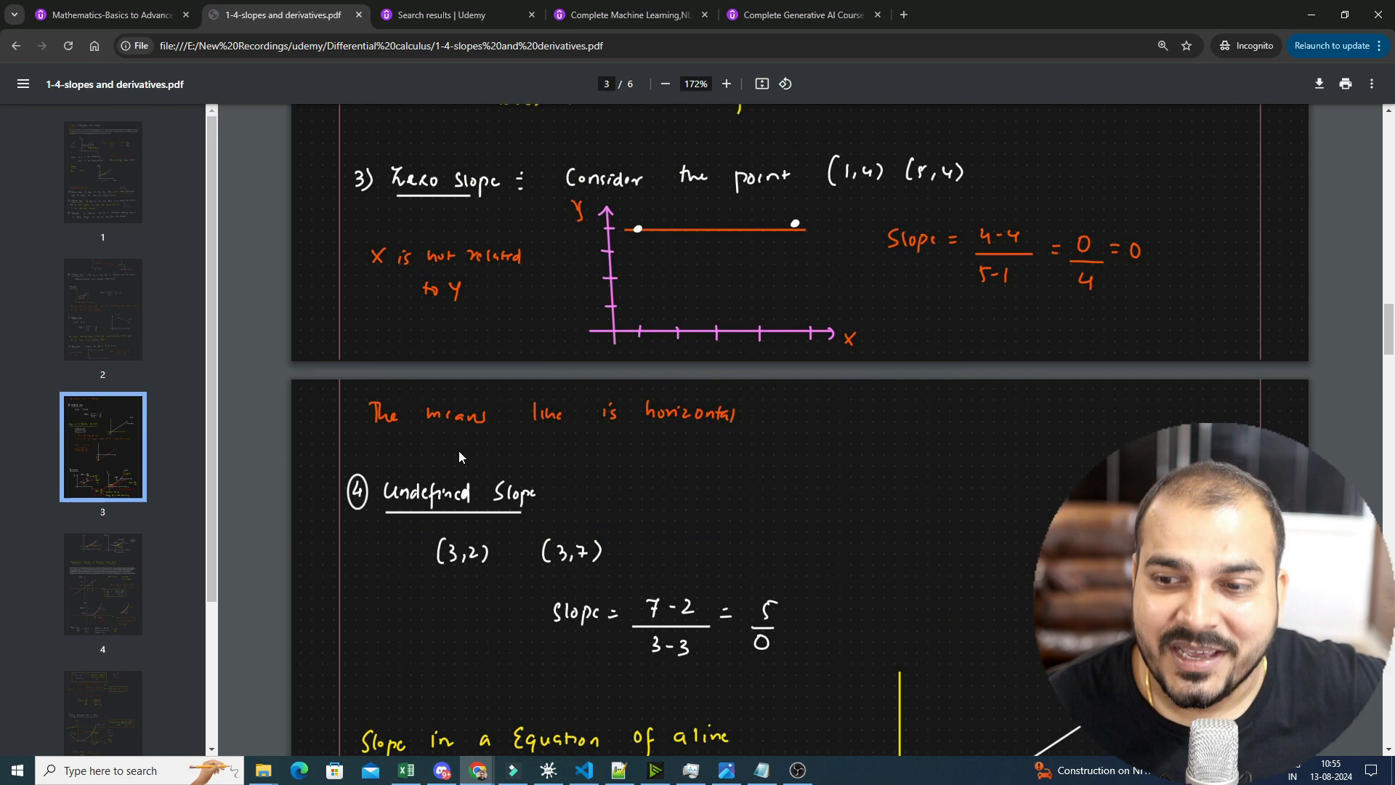
scroll("down", 3)
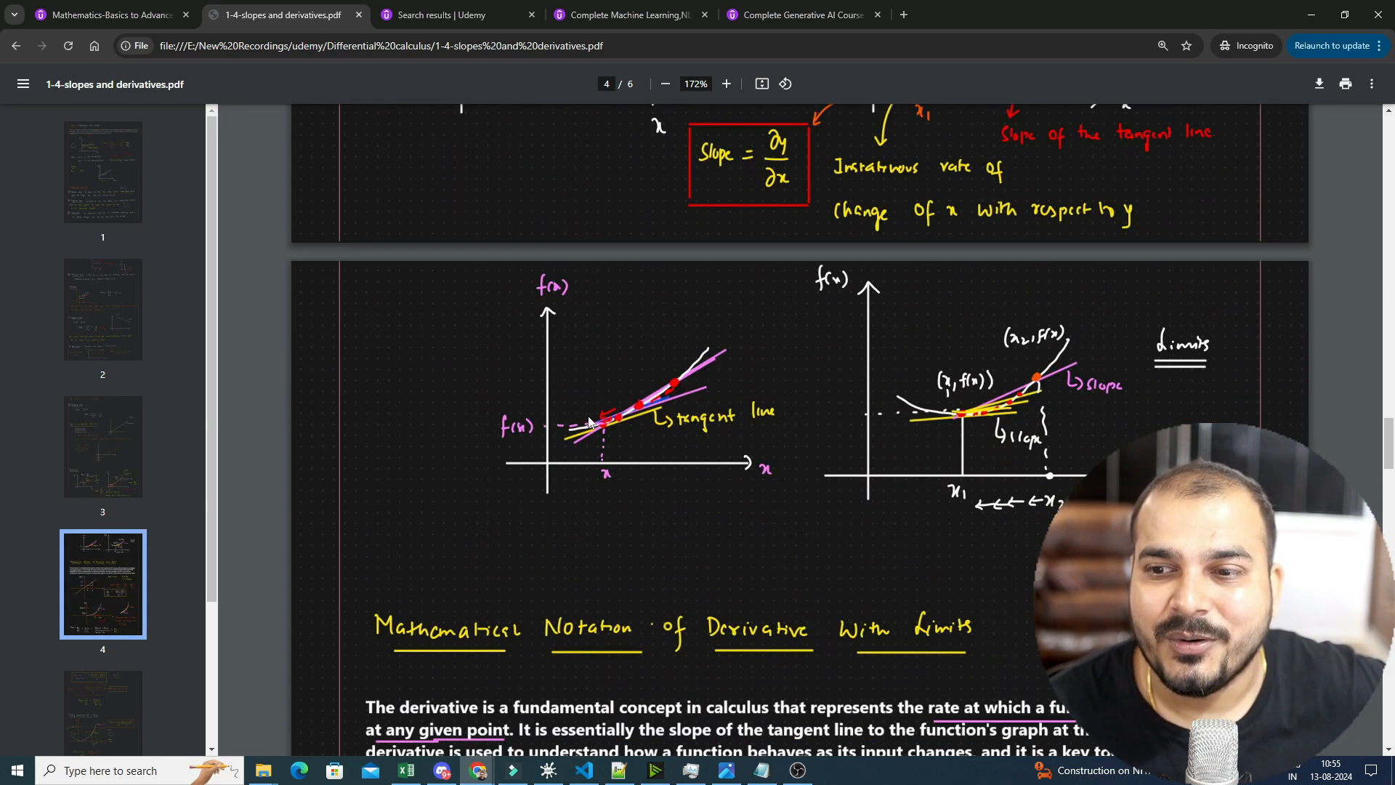
scroll("down", 3)
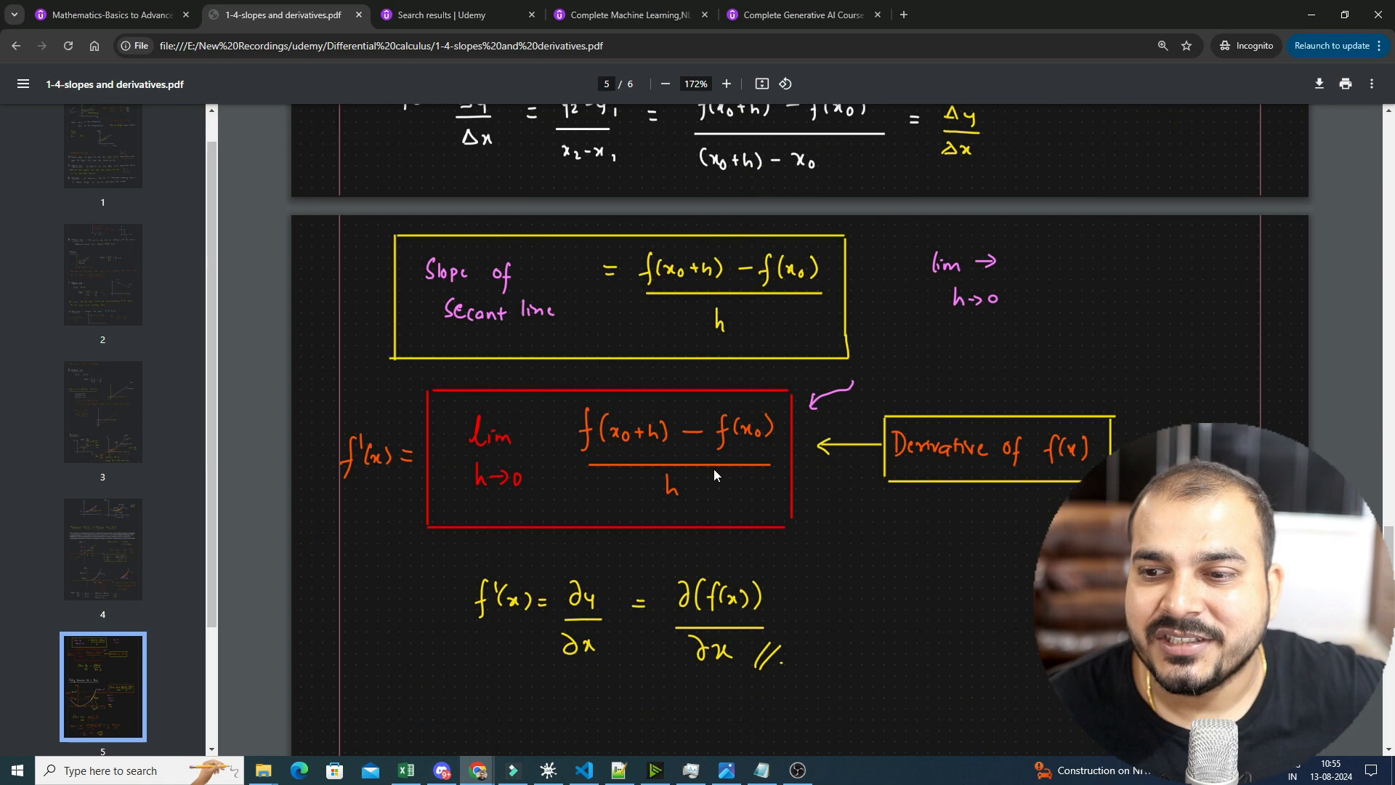
scroll("down", 3)
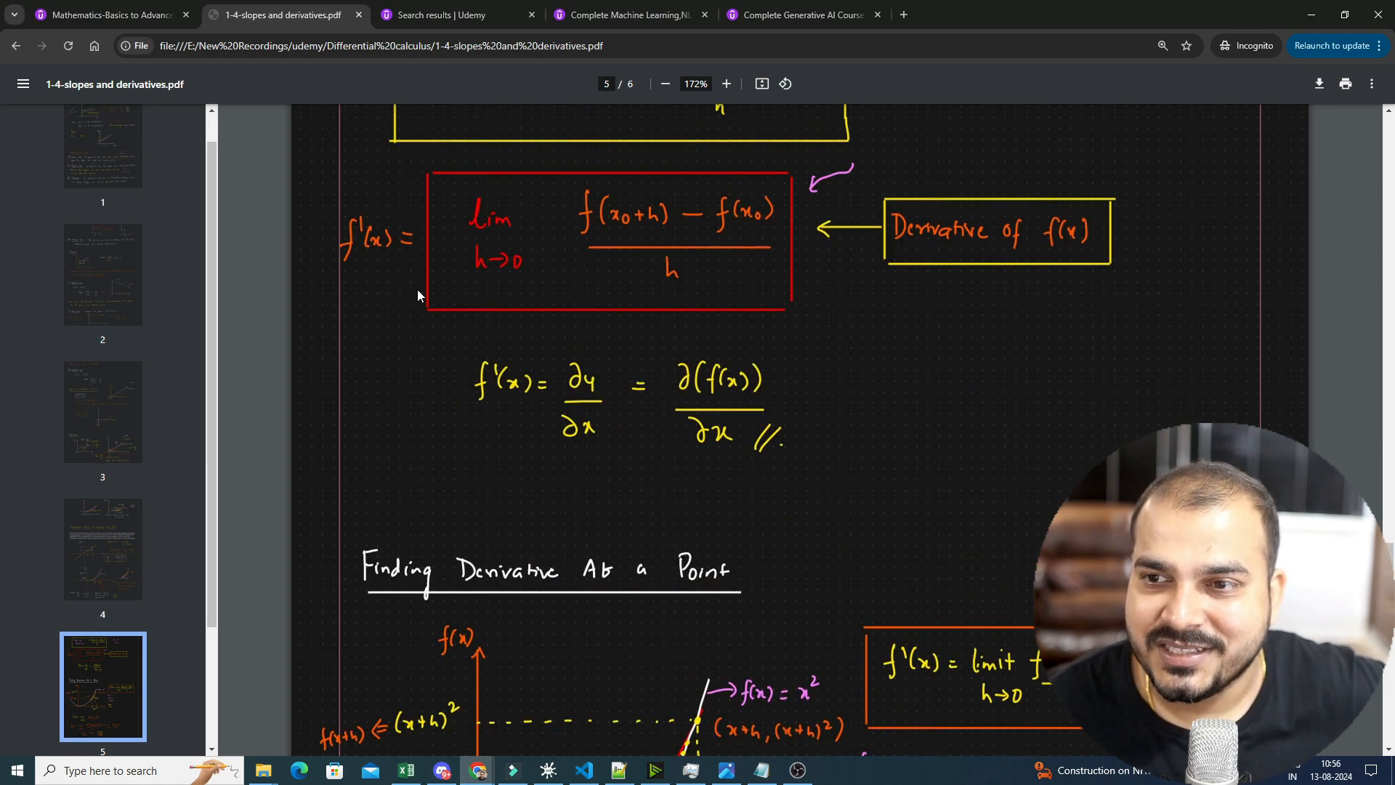
scroll("up", 3)
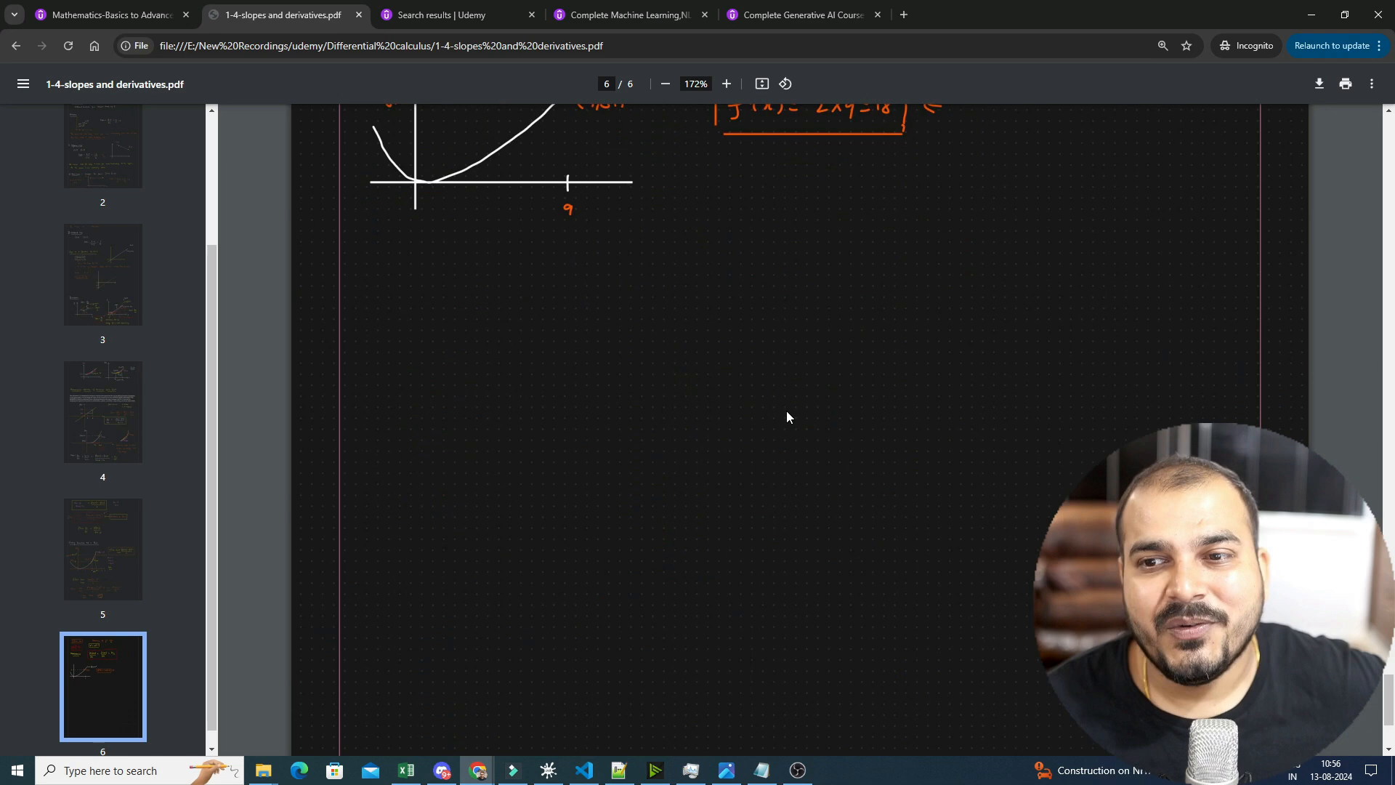
- Switch back to the Mathematics-Basics to Advanced tab showing the ₹399 course
left_click(106, 15)
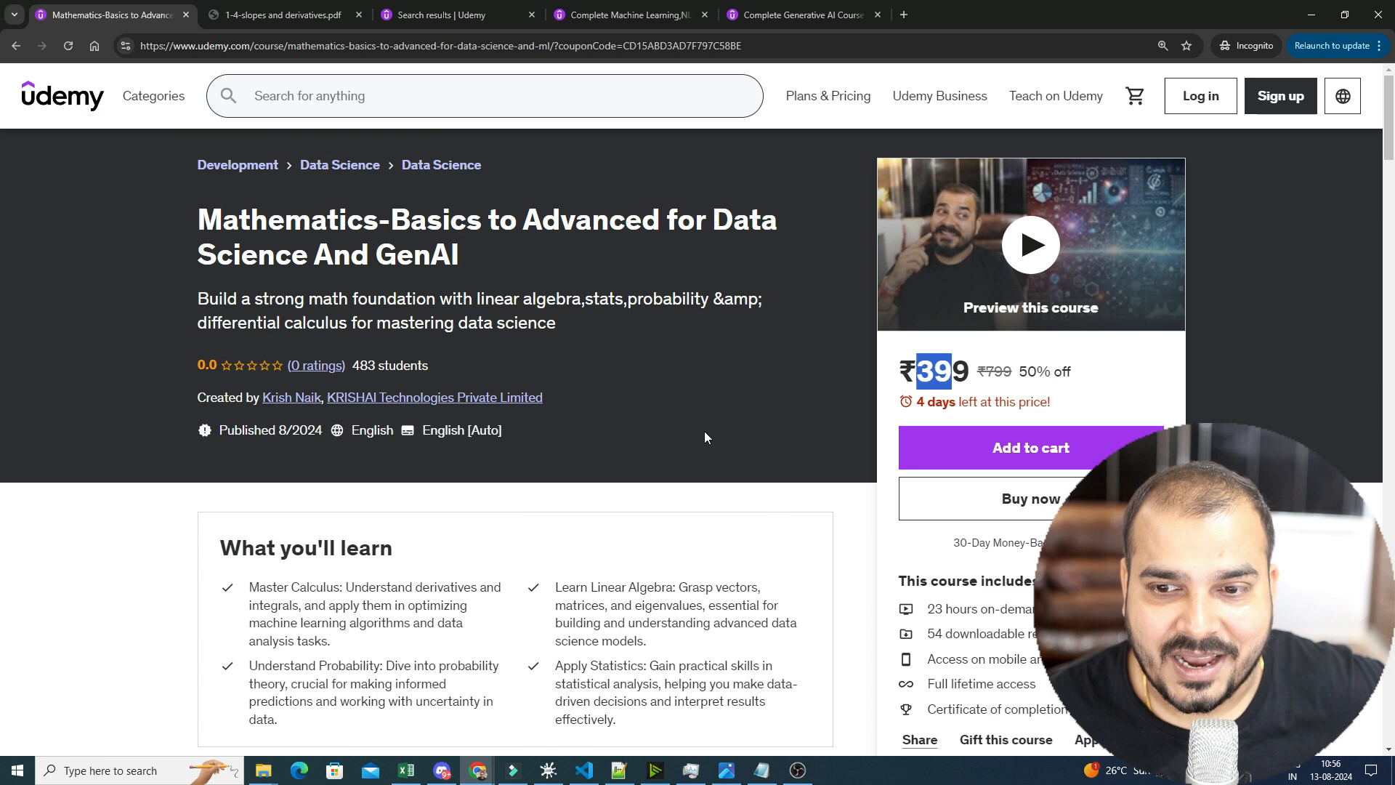
mouse_move(716, 421)
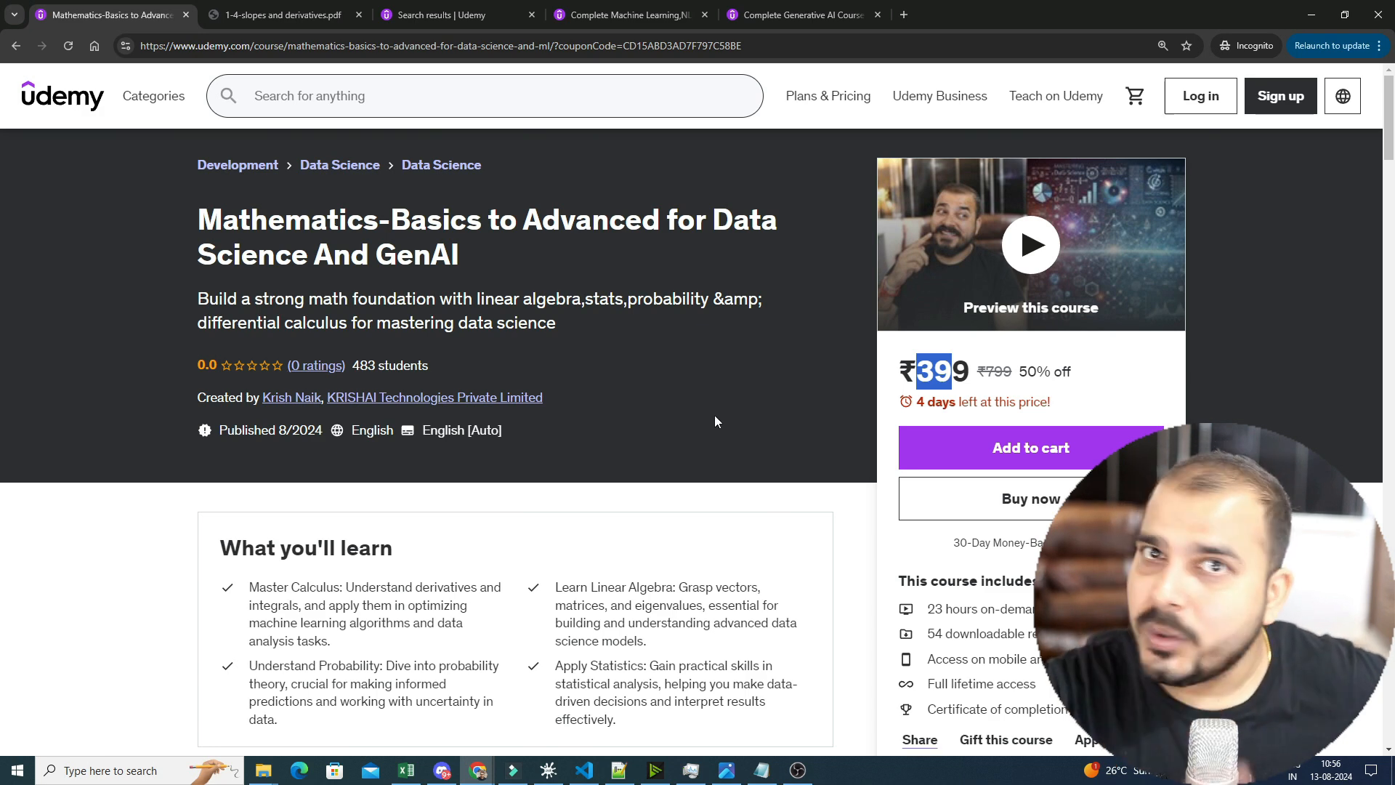